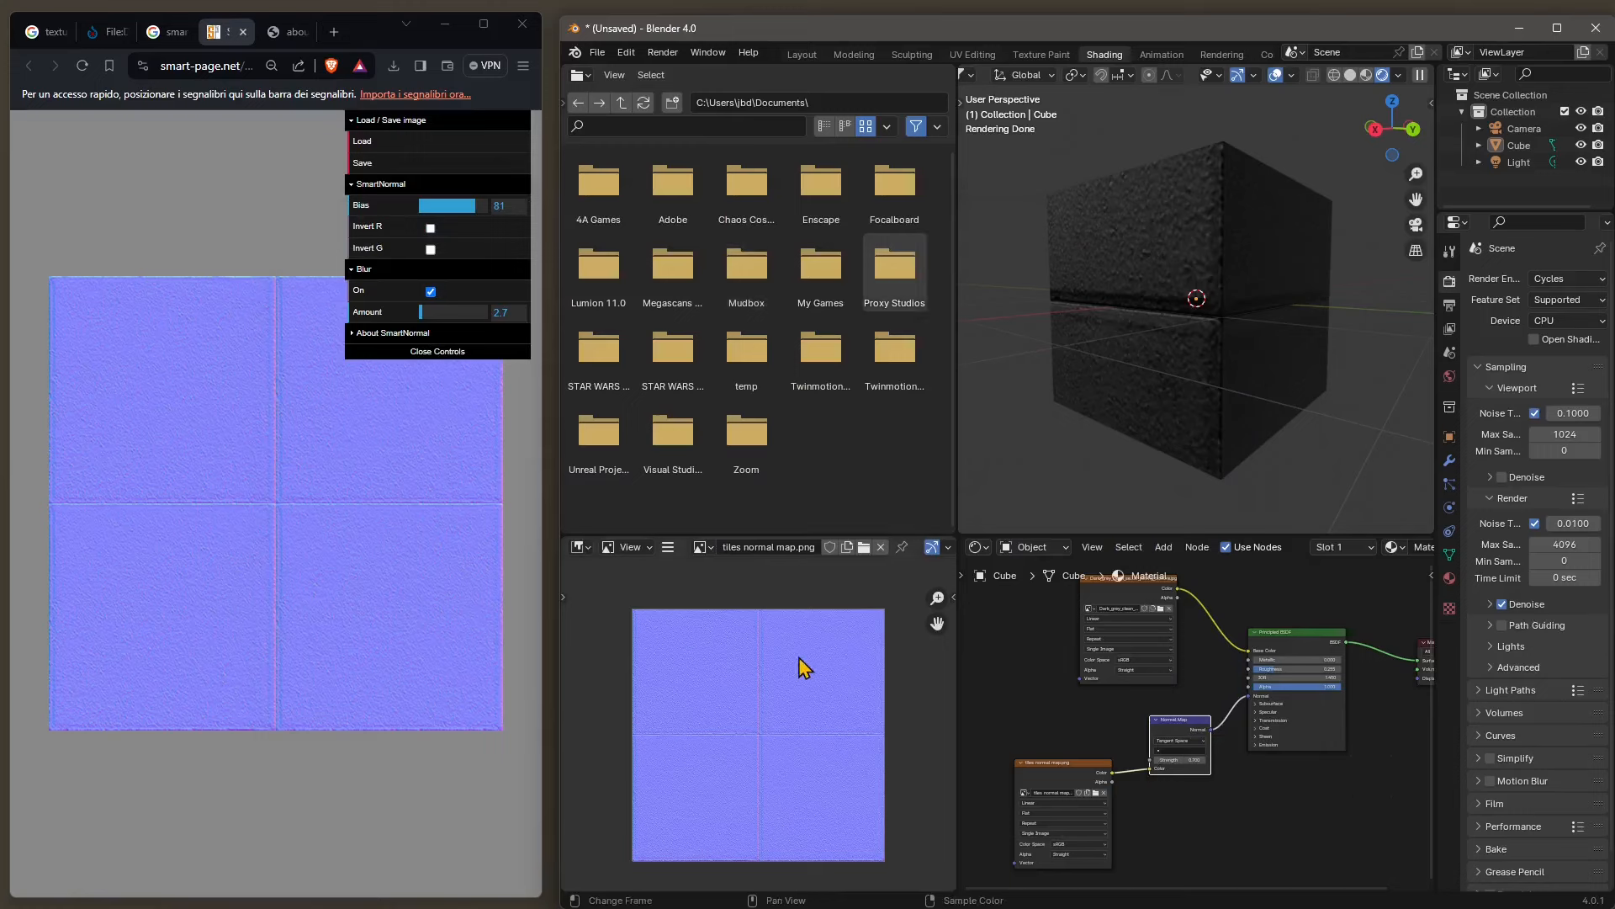
mouse_move(477, 394)
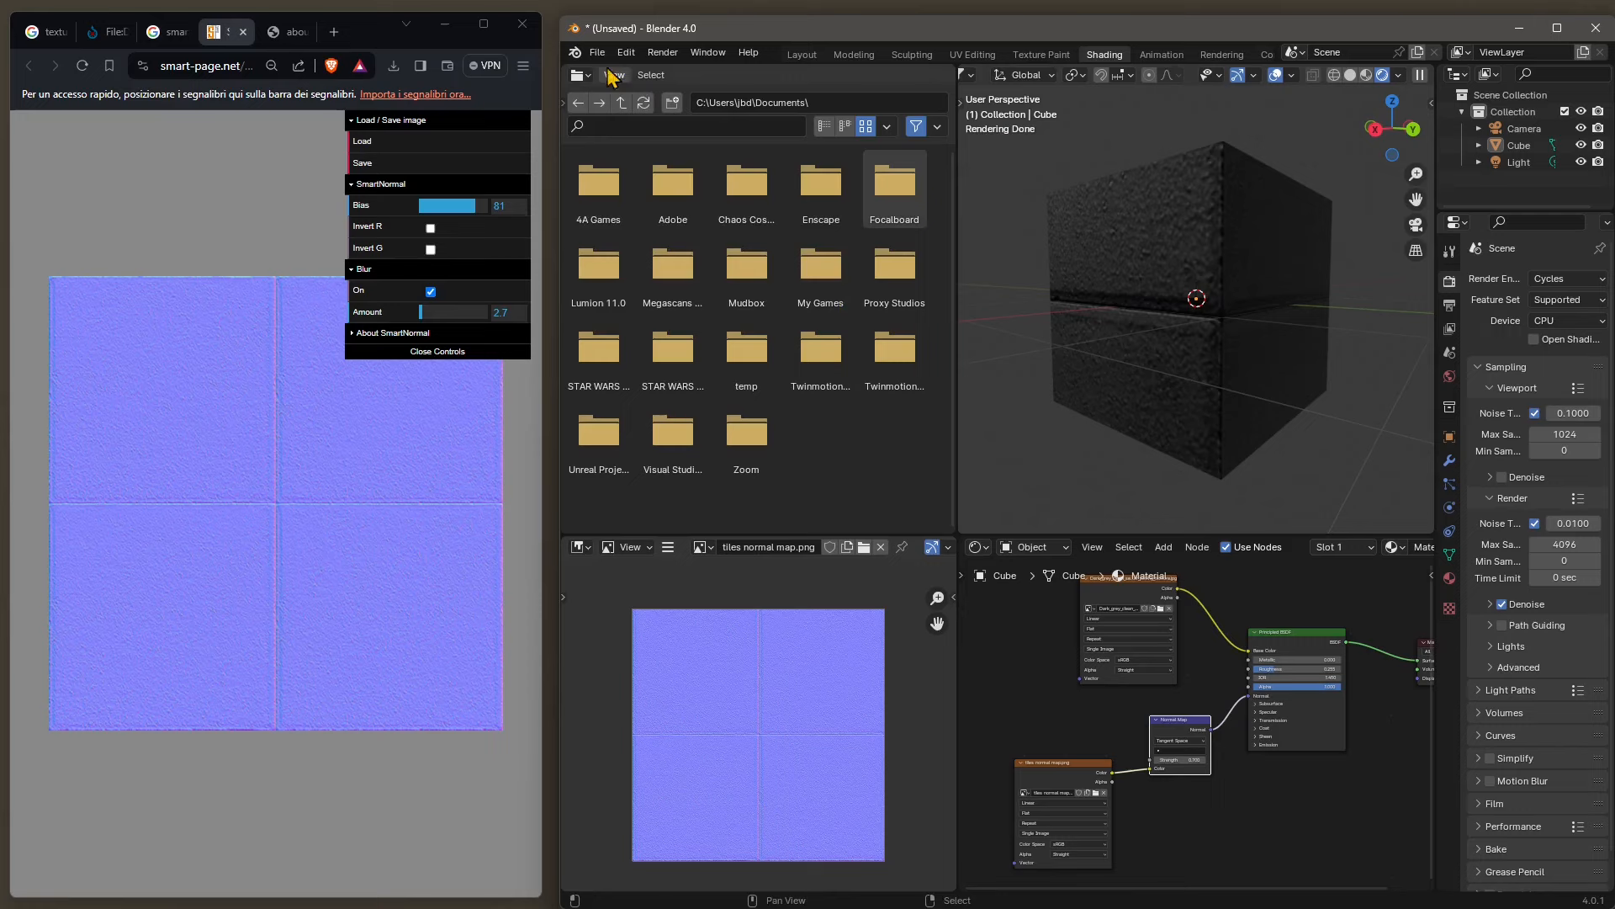
- Show the File menu's new-file template choices
click(596, 52)
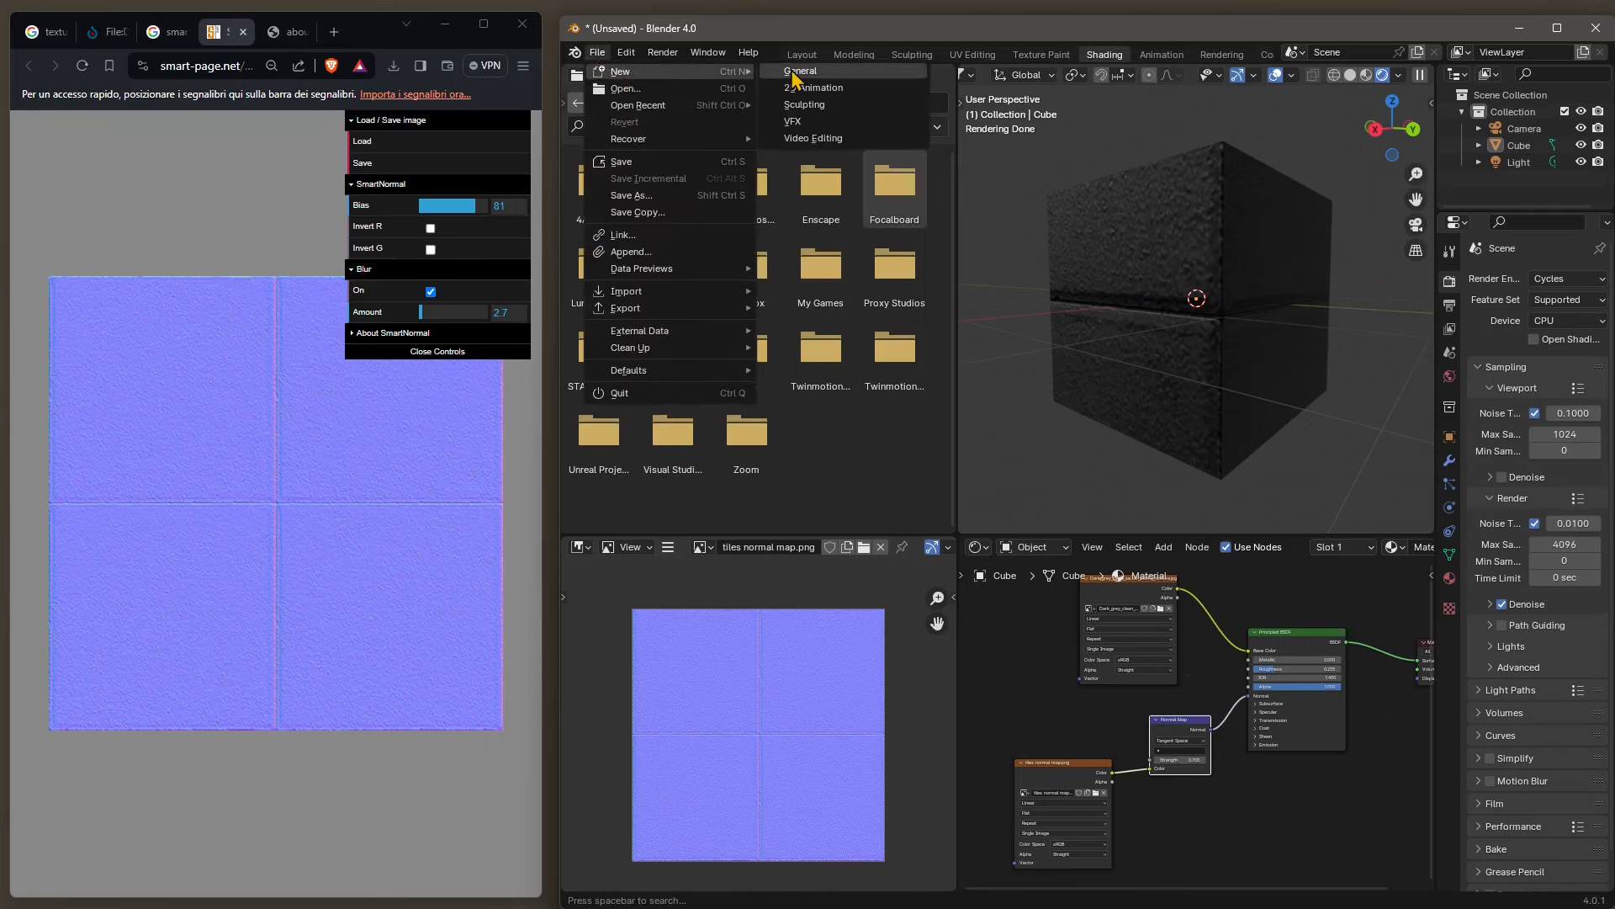
- Preview the dark grey seamless square paving texture from Wikimedia Commons in Google Images
click(801, 54)
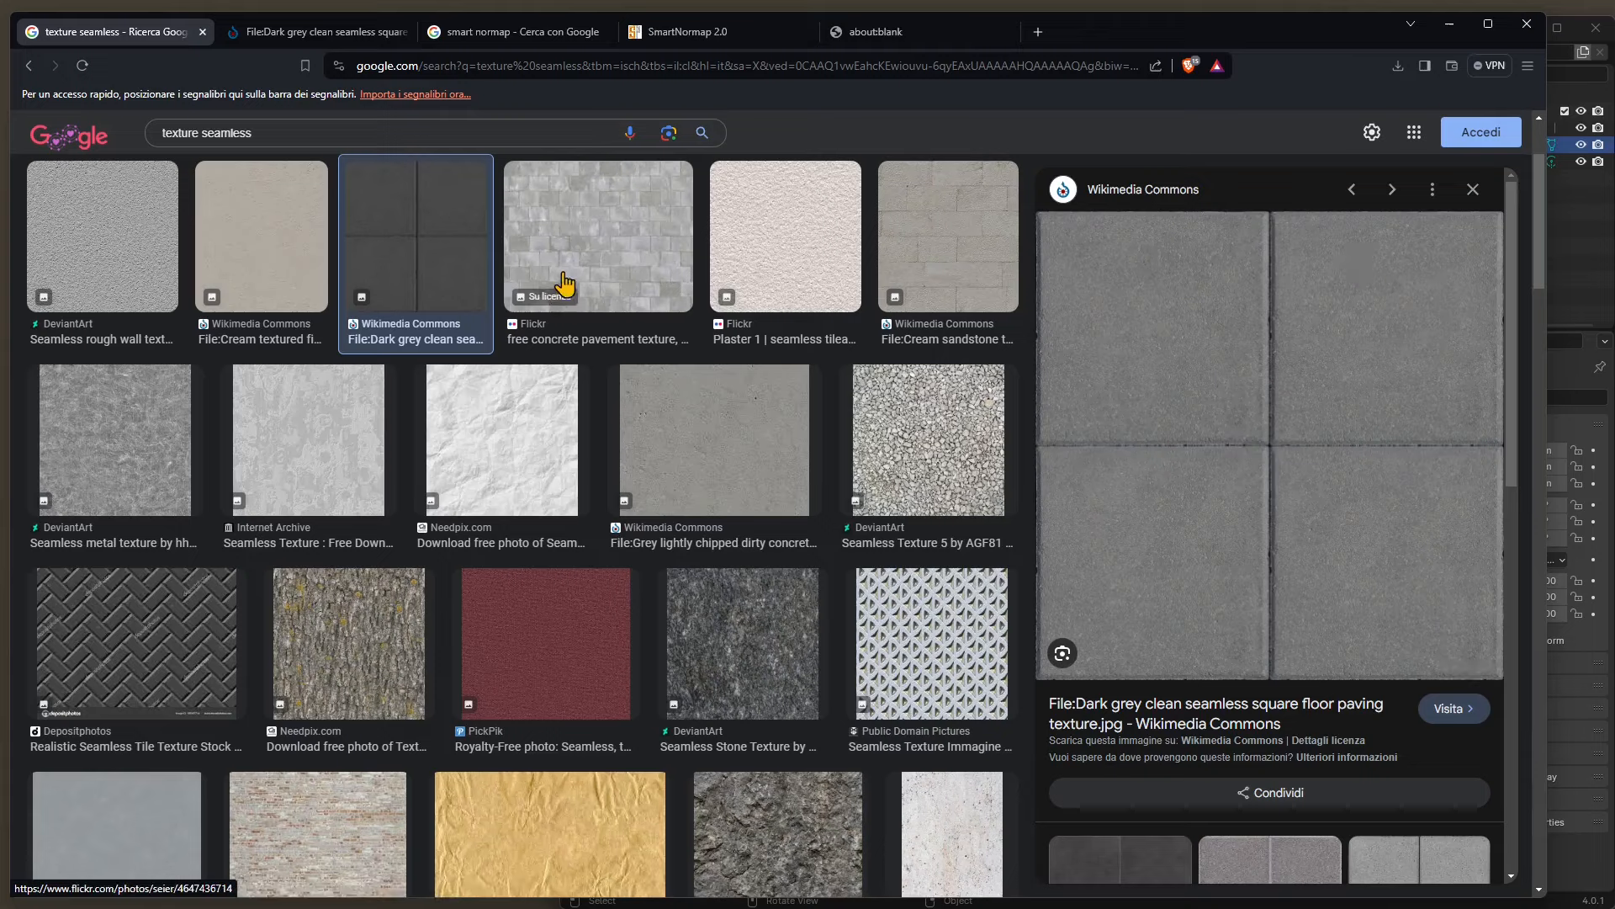
mouse_move(1146, 665)
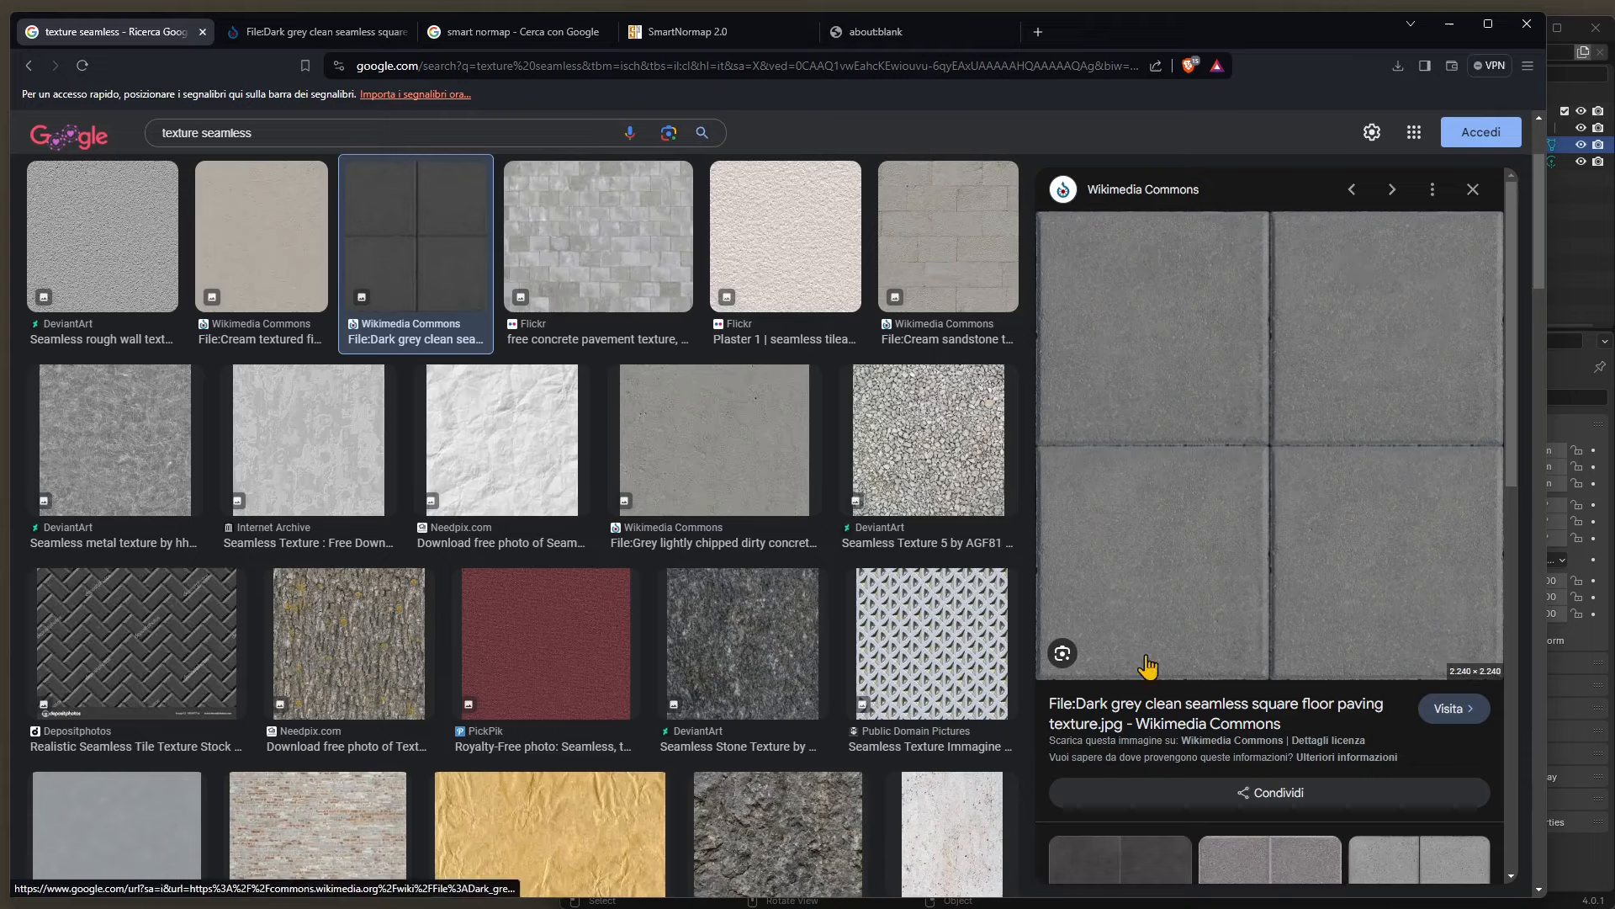
mouse_move(518, 402)
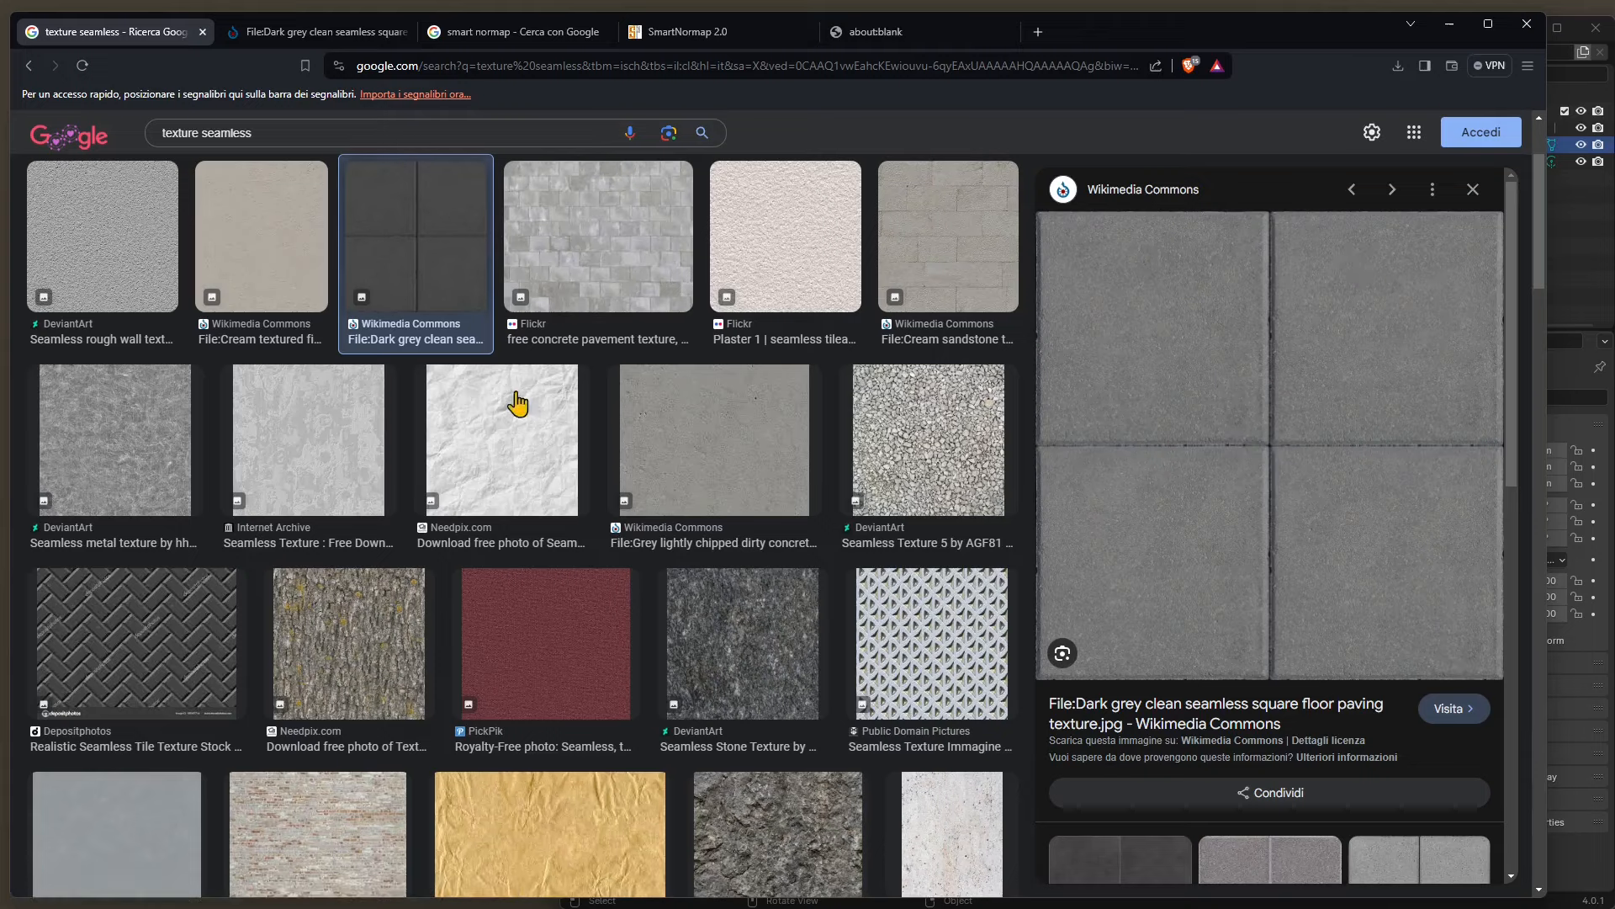
mouse_move(1193, 744)
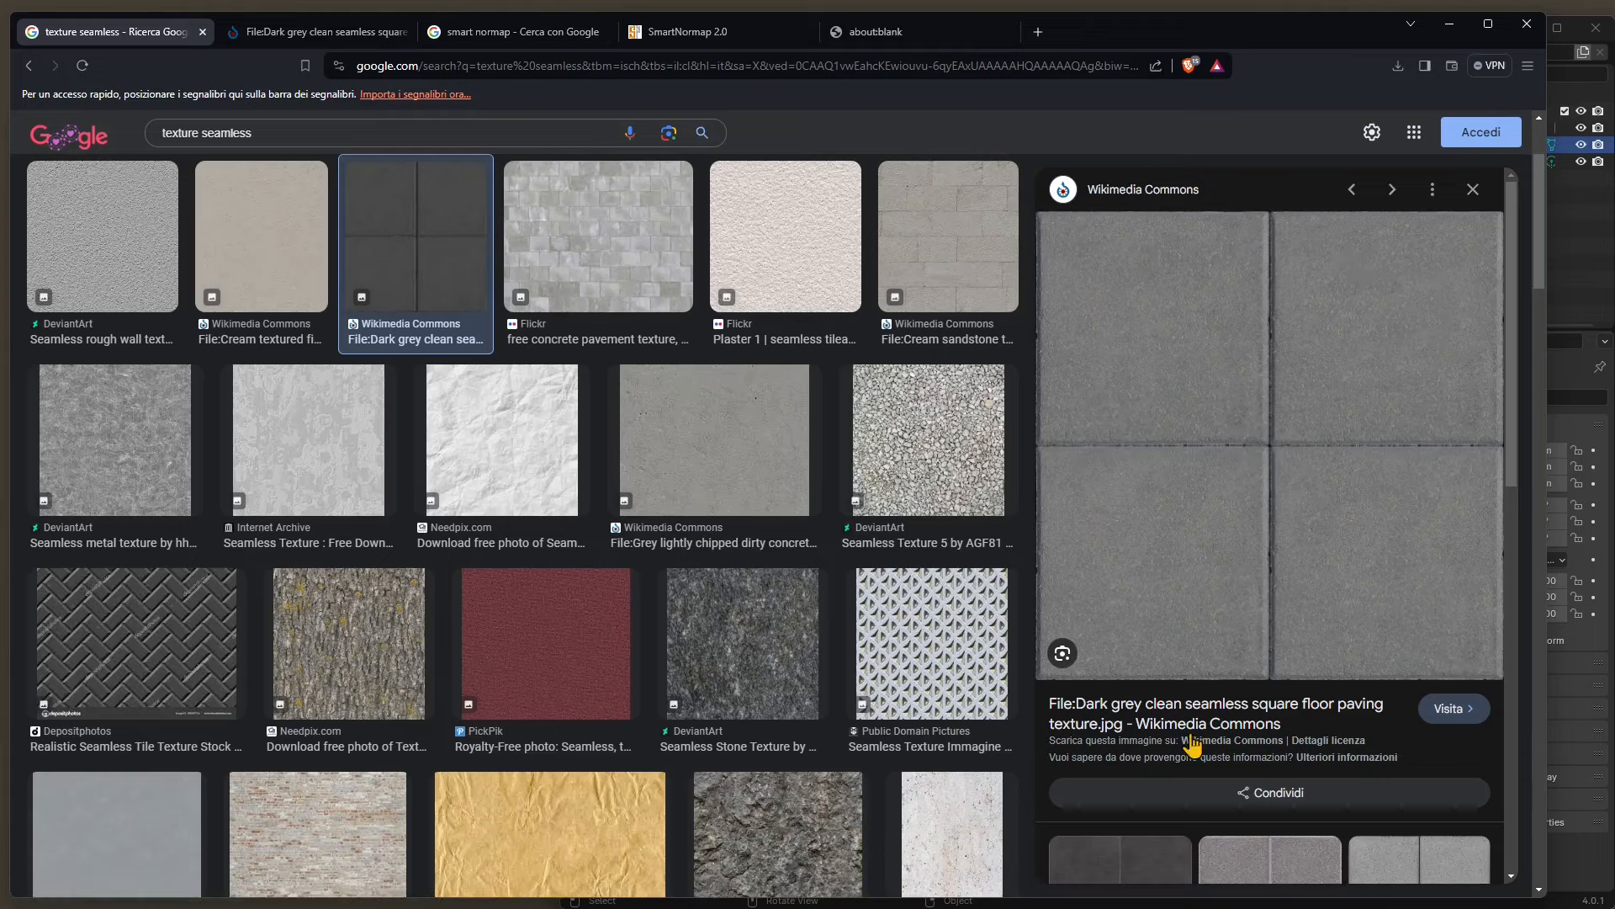
- Bring up the save options for the paving image and review the Commons file page below
right_click(387, 504)
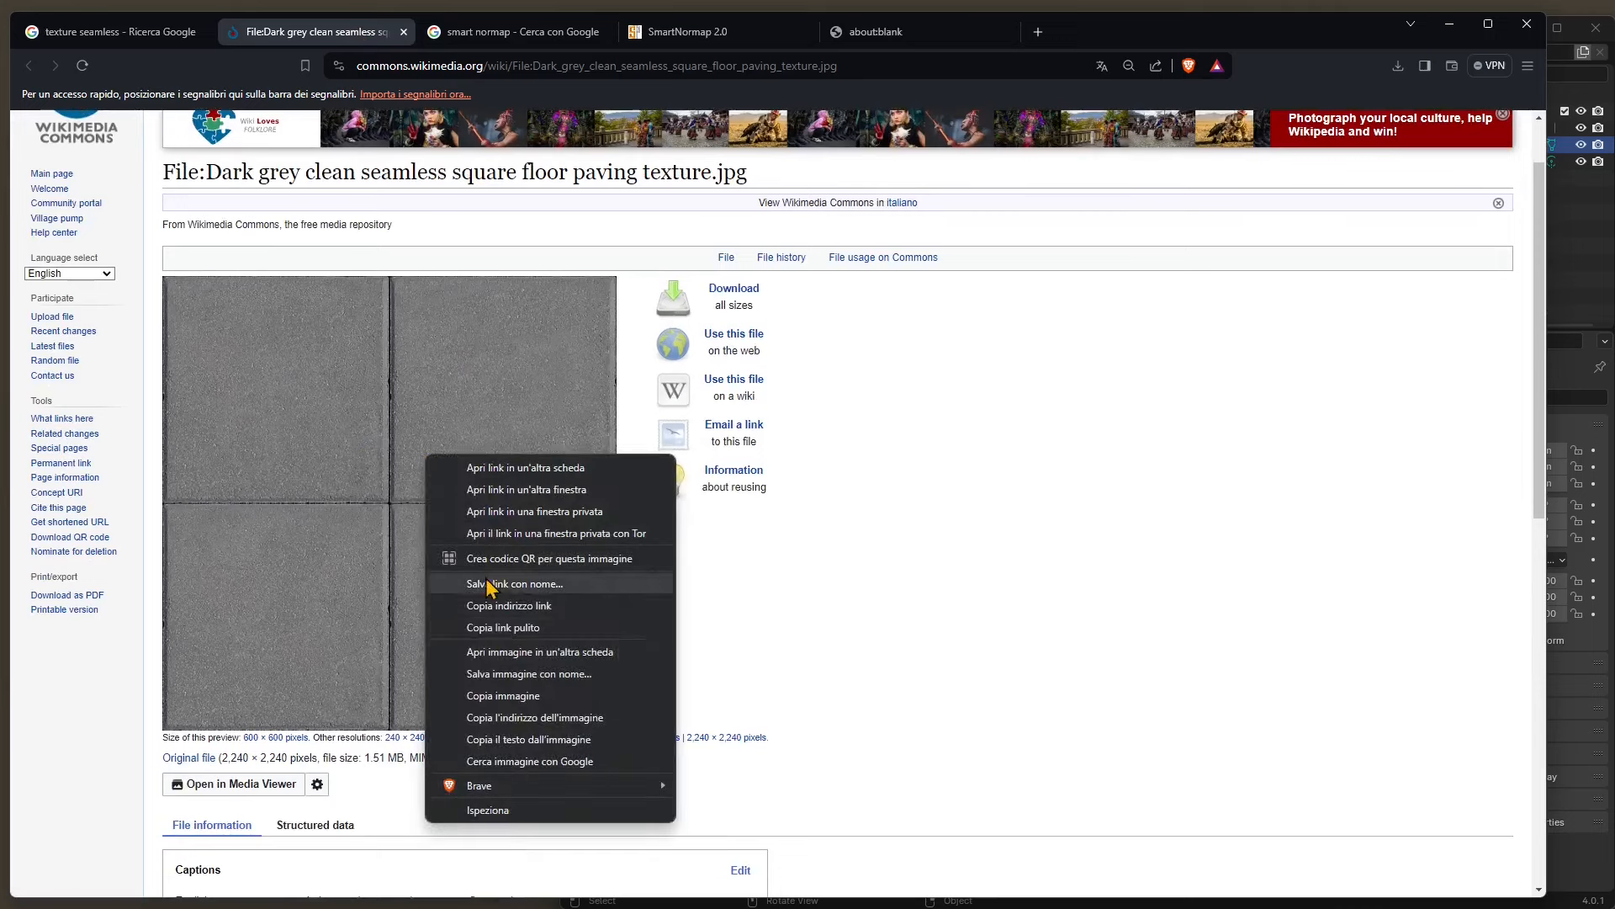
mouse_move(567, 342)
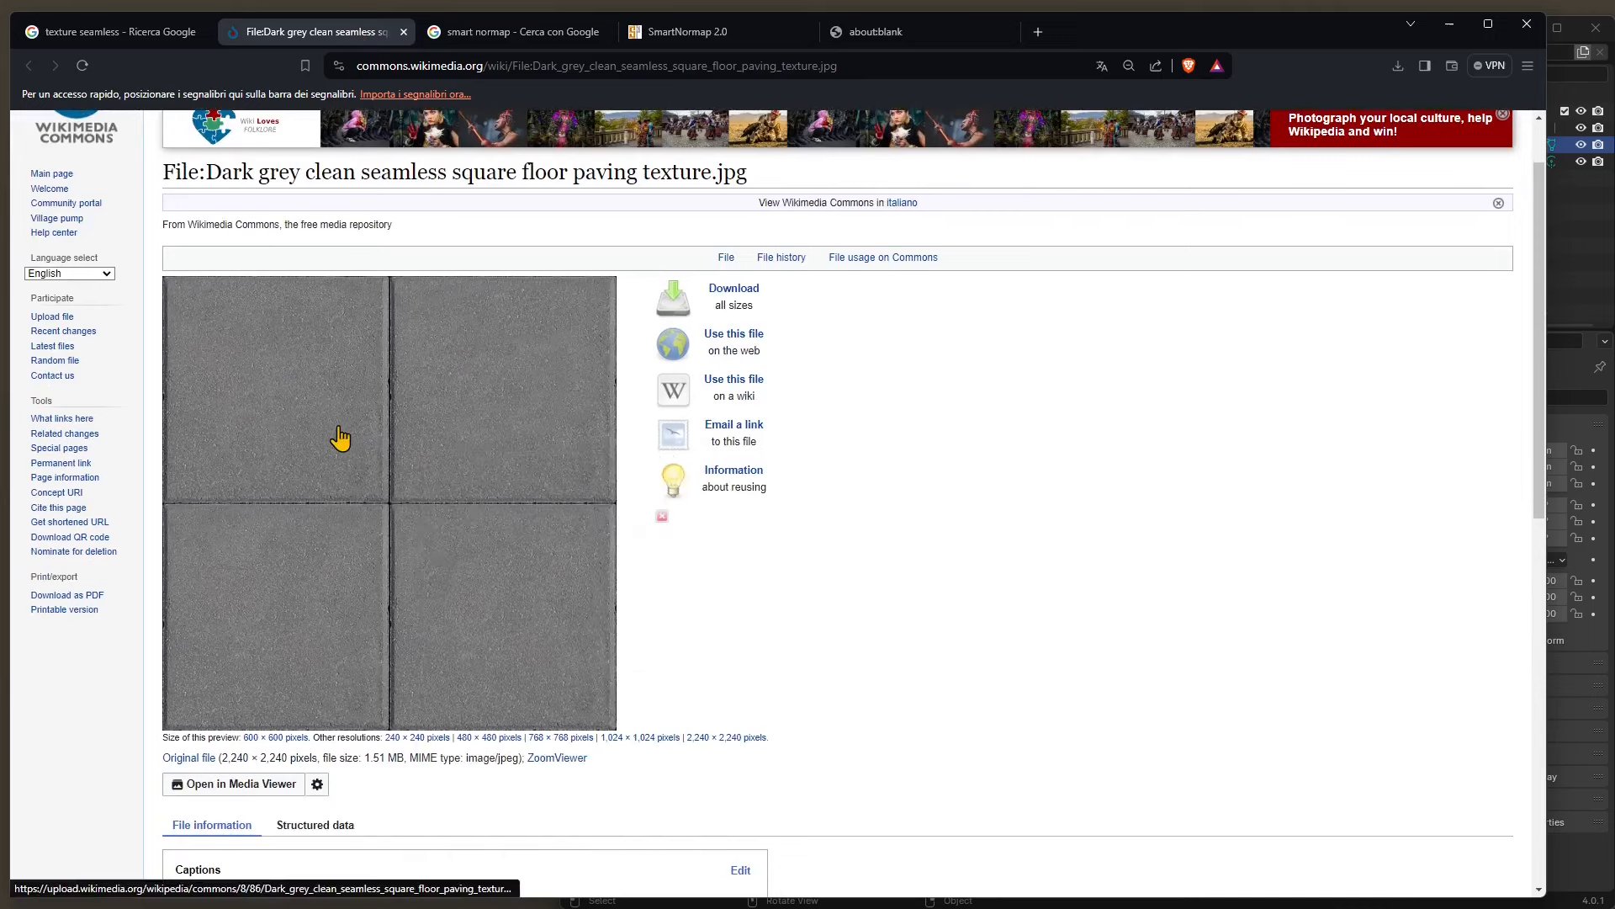
scroll(down, 3)
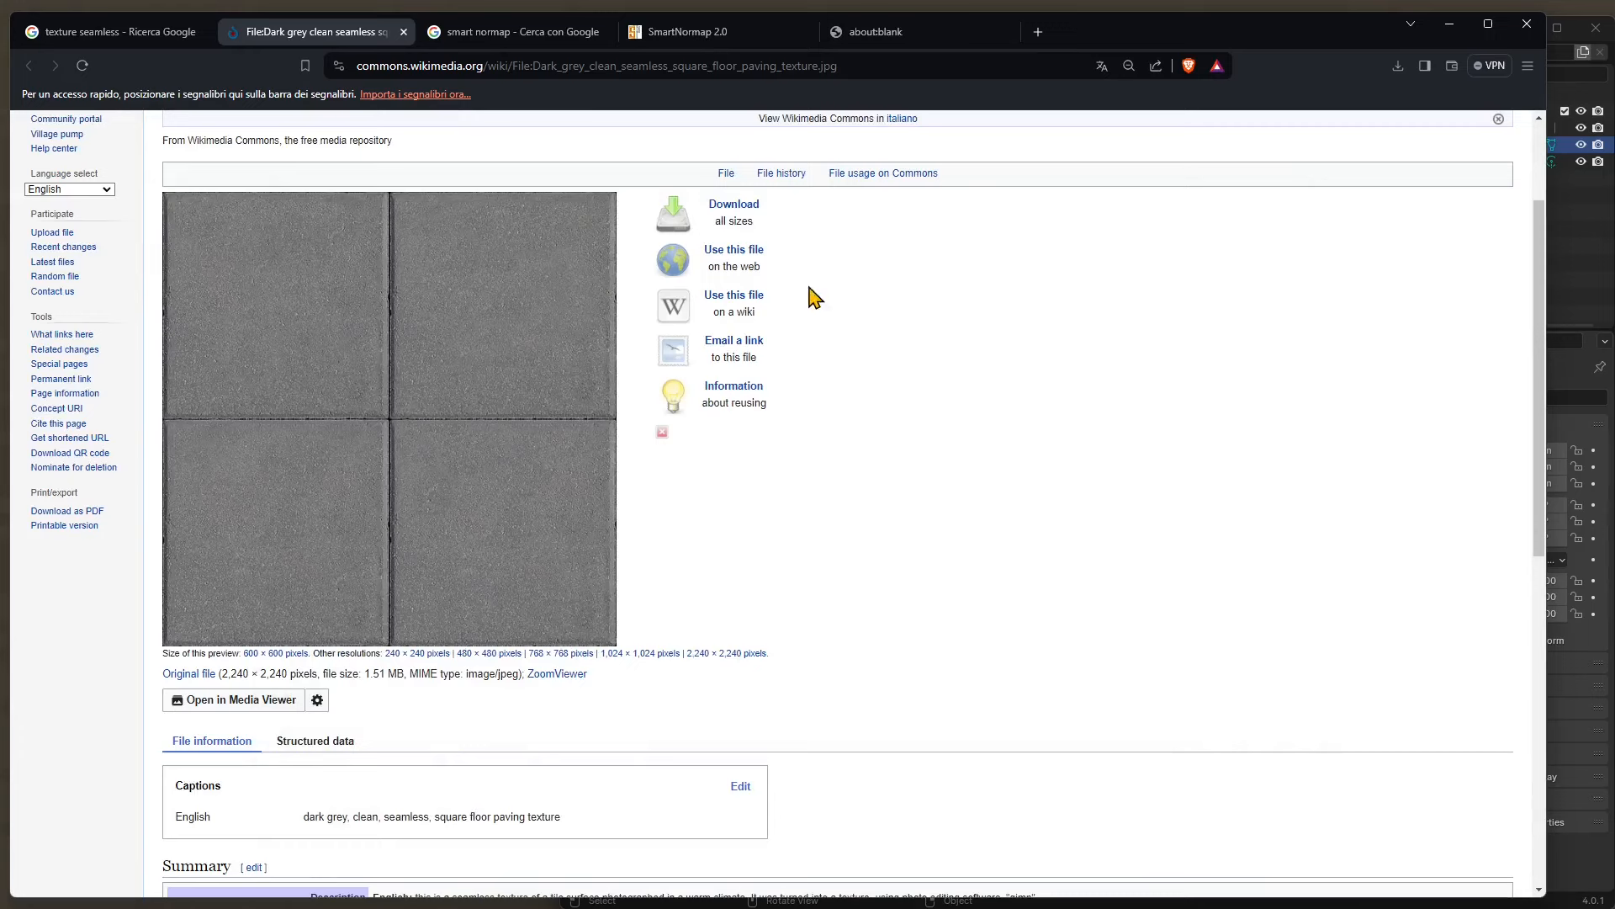
mouse_move(355, 400)
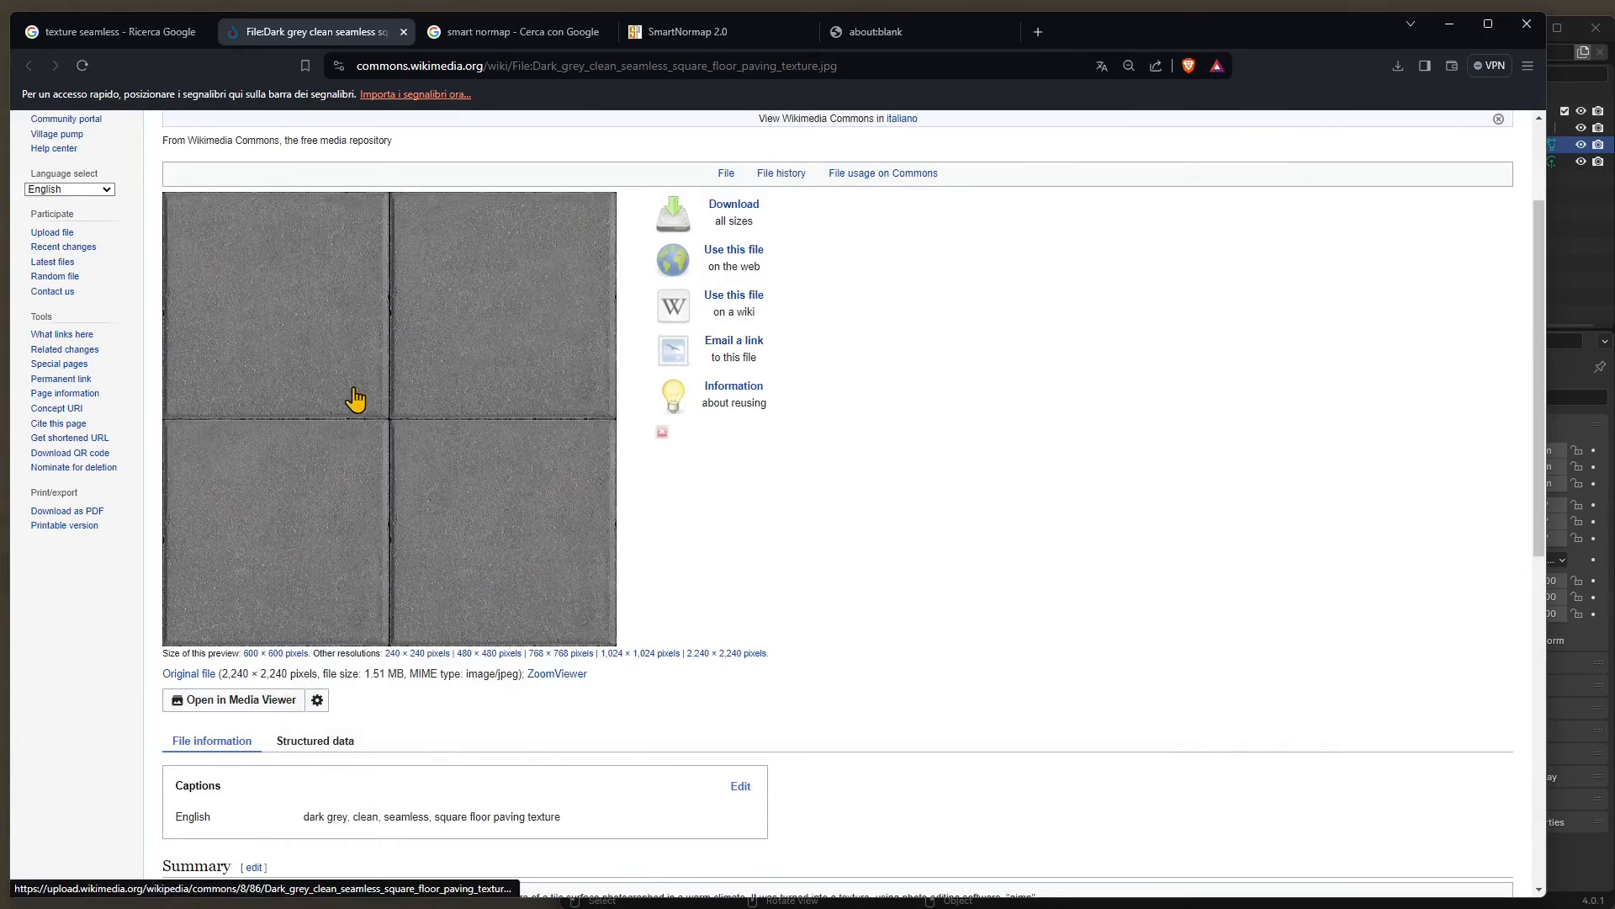
mouse_move(417, 353)
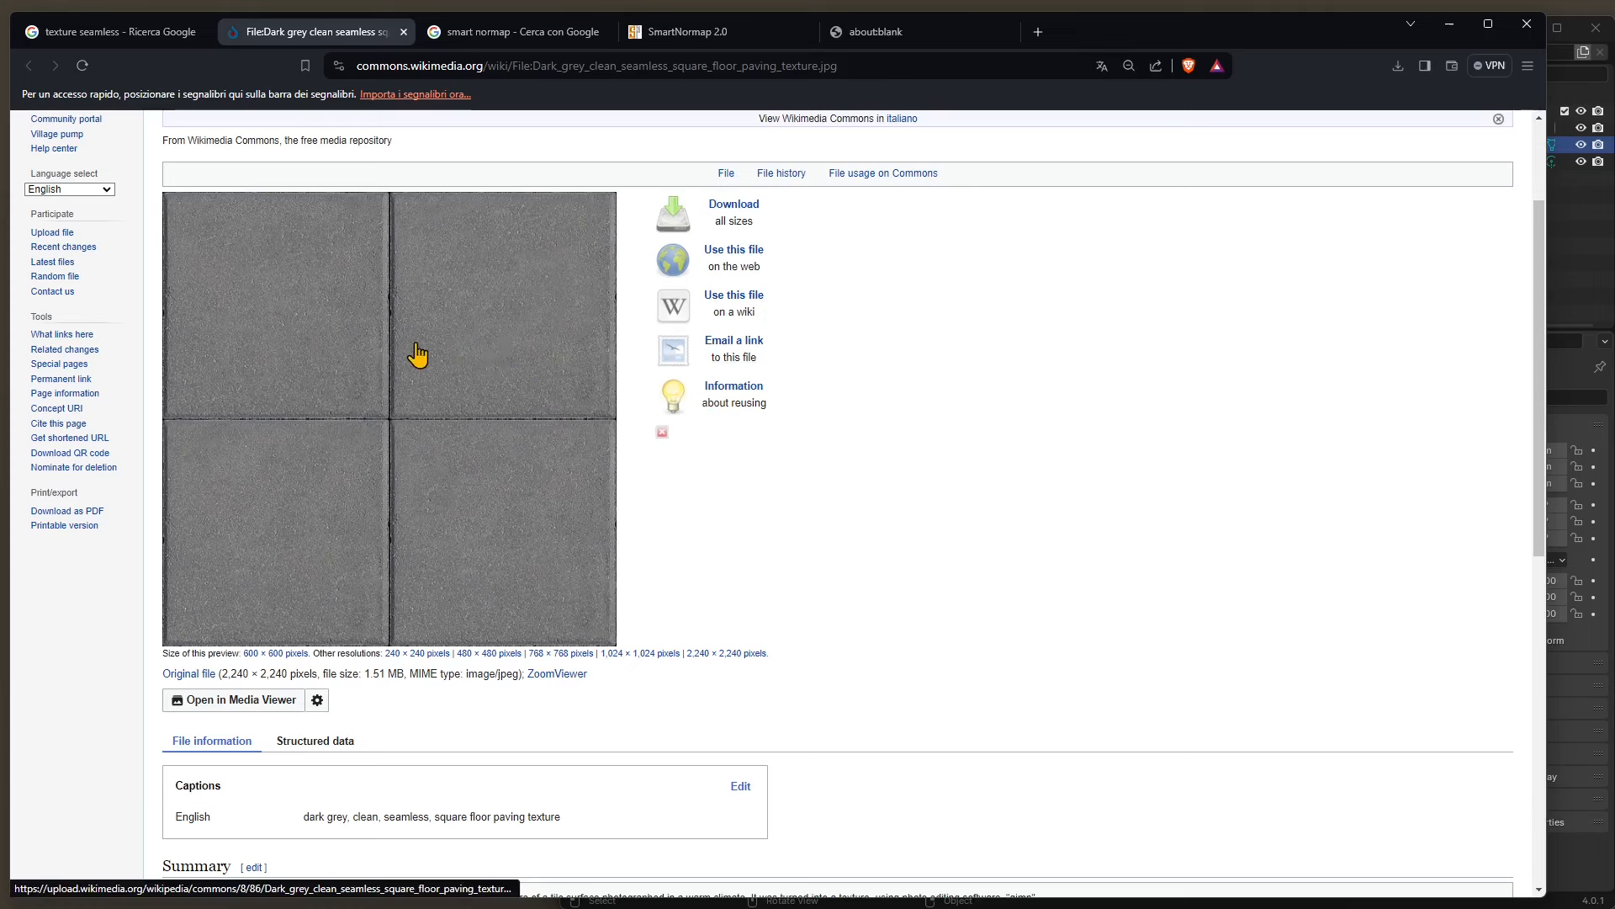
mouse_move(417, 410)
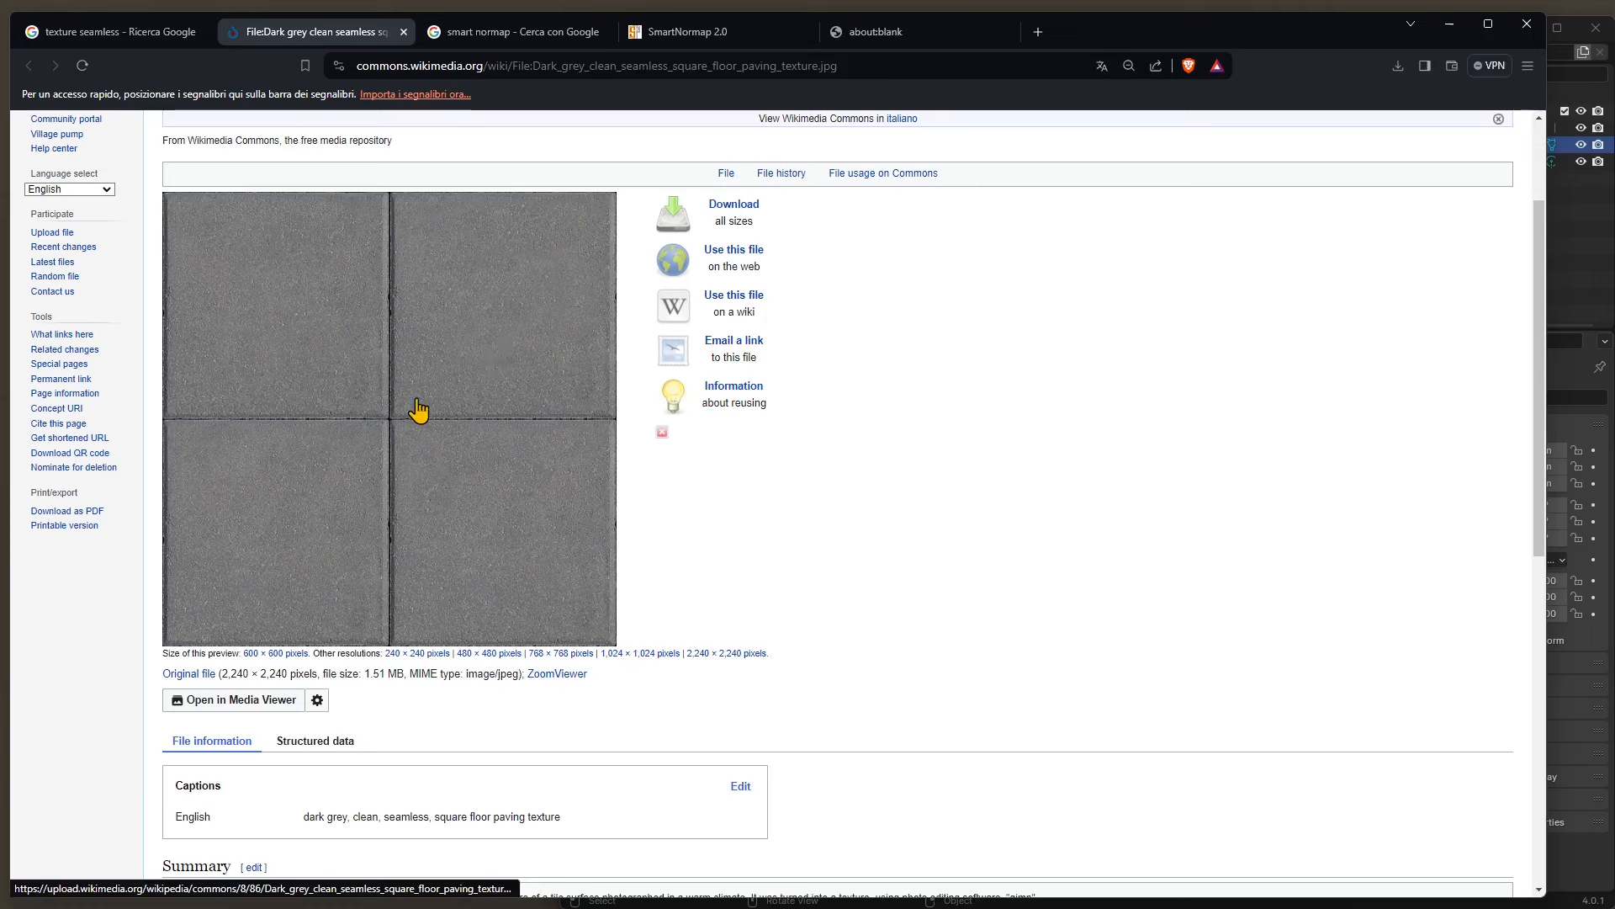
mouse_move(382, 402)
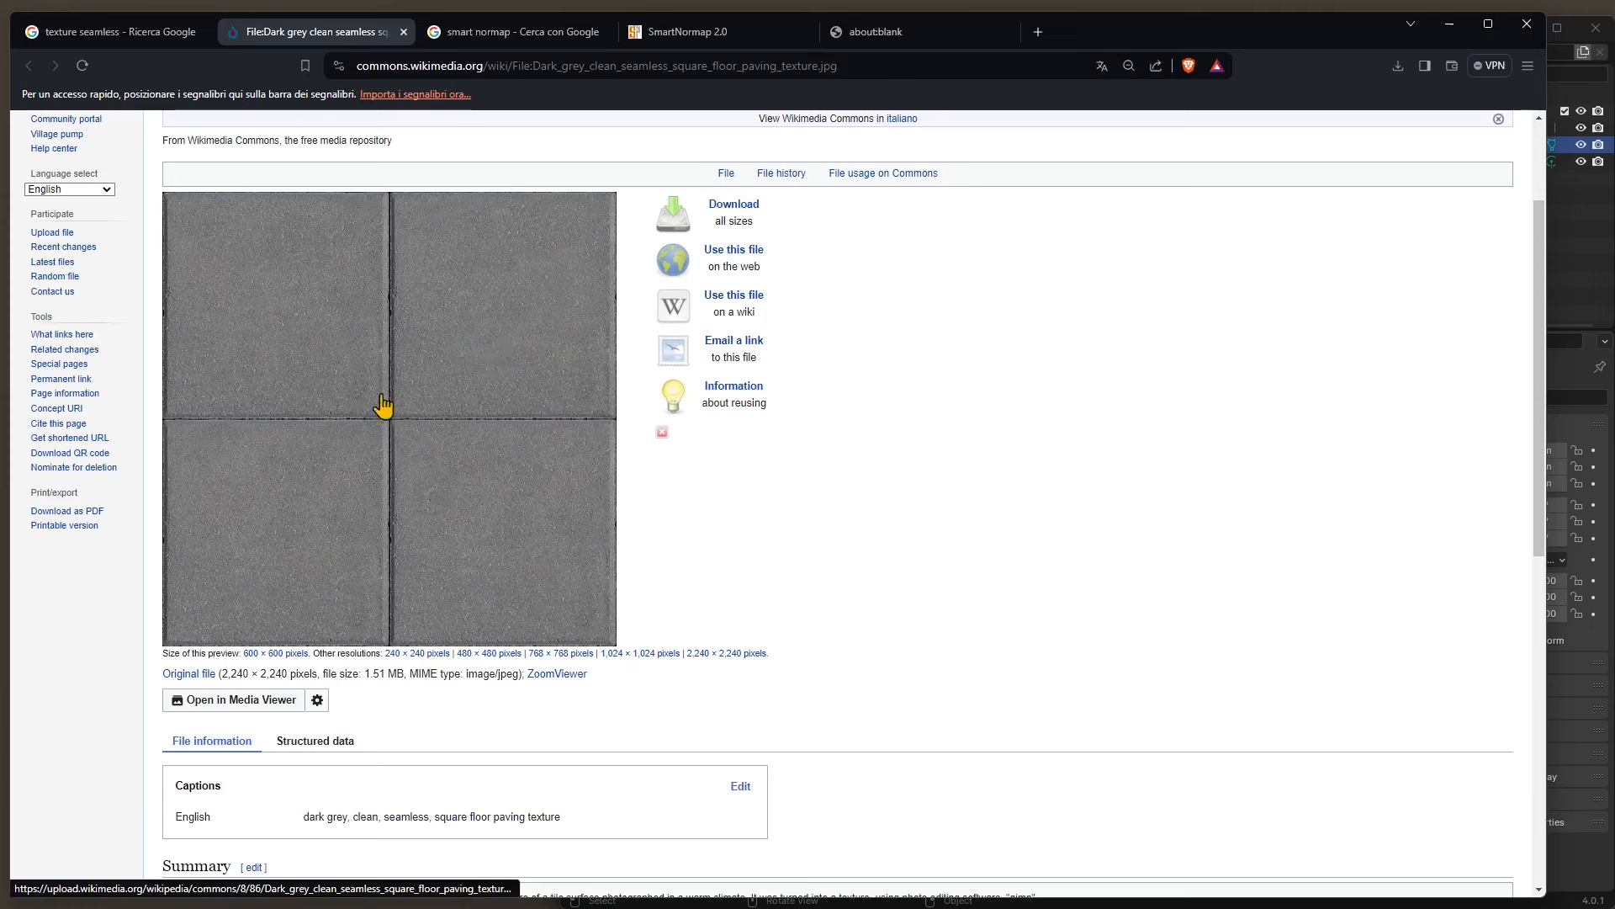
mouse_move(450, 307)
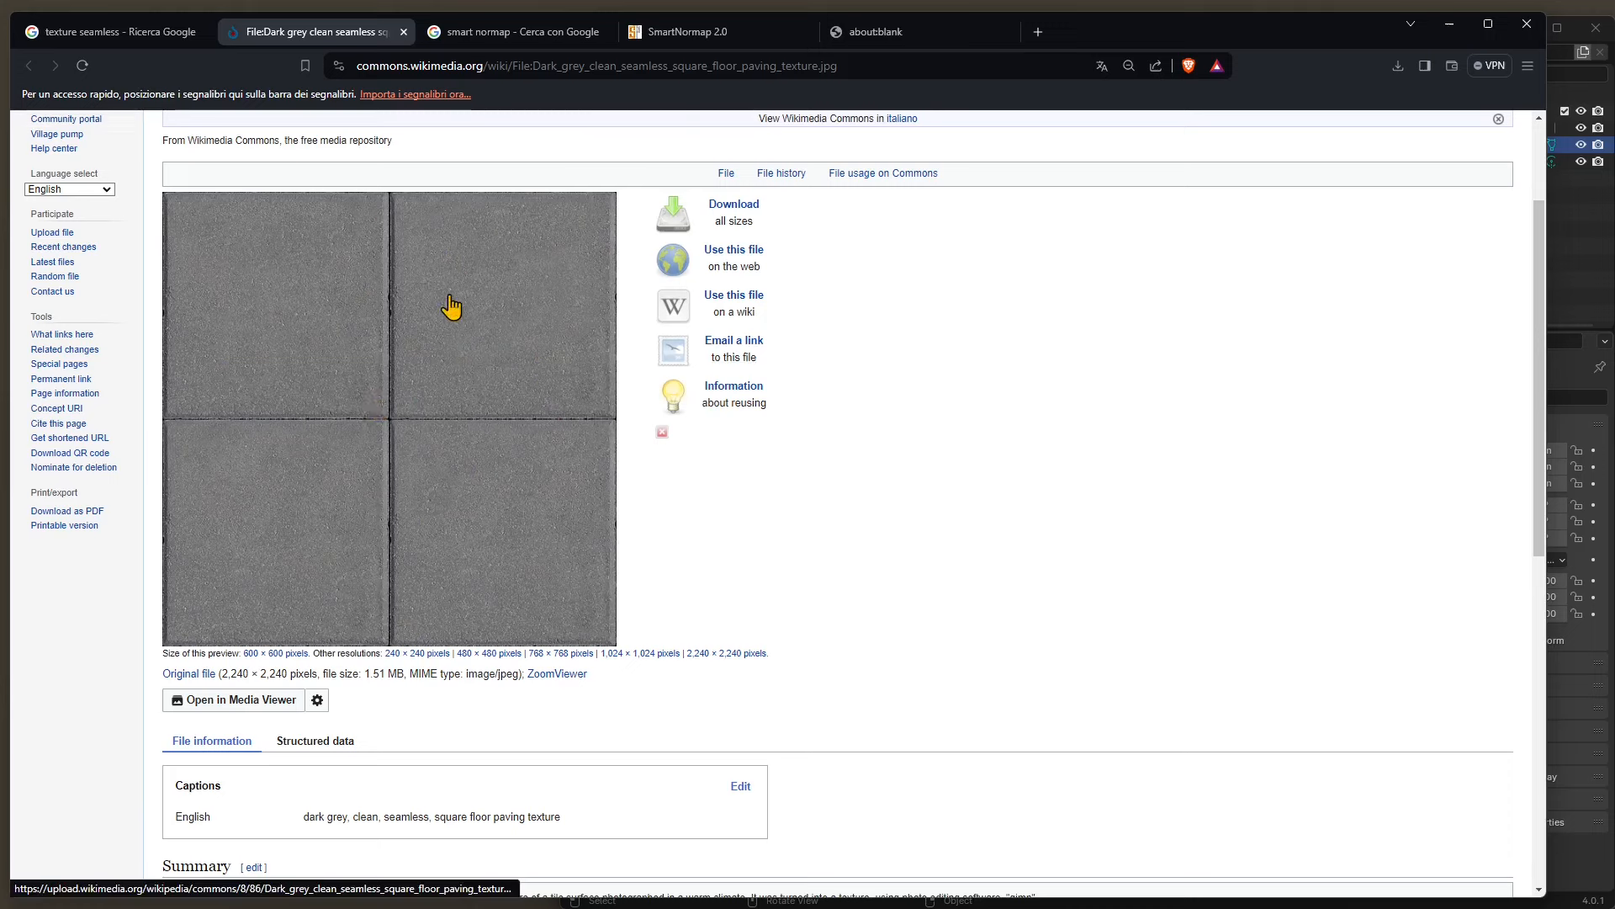
mouse_move(505, 32)
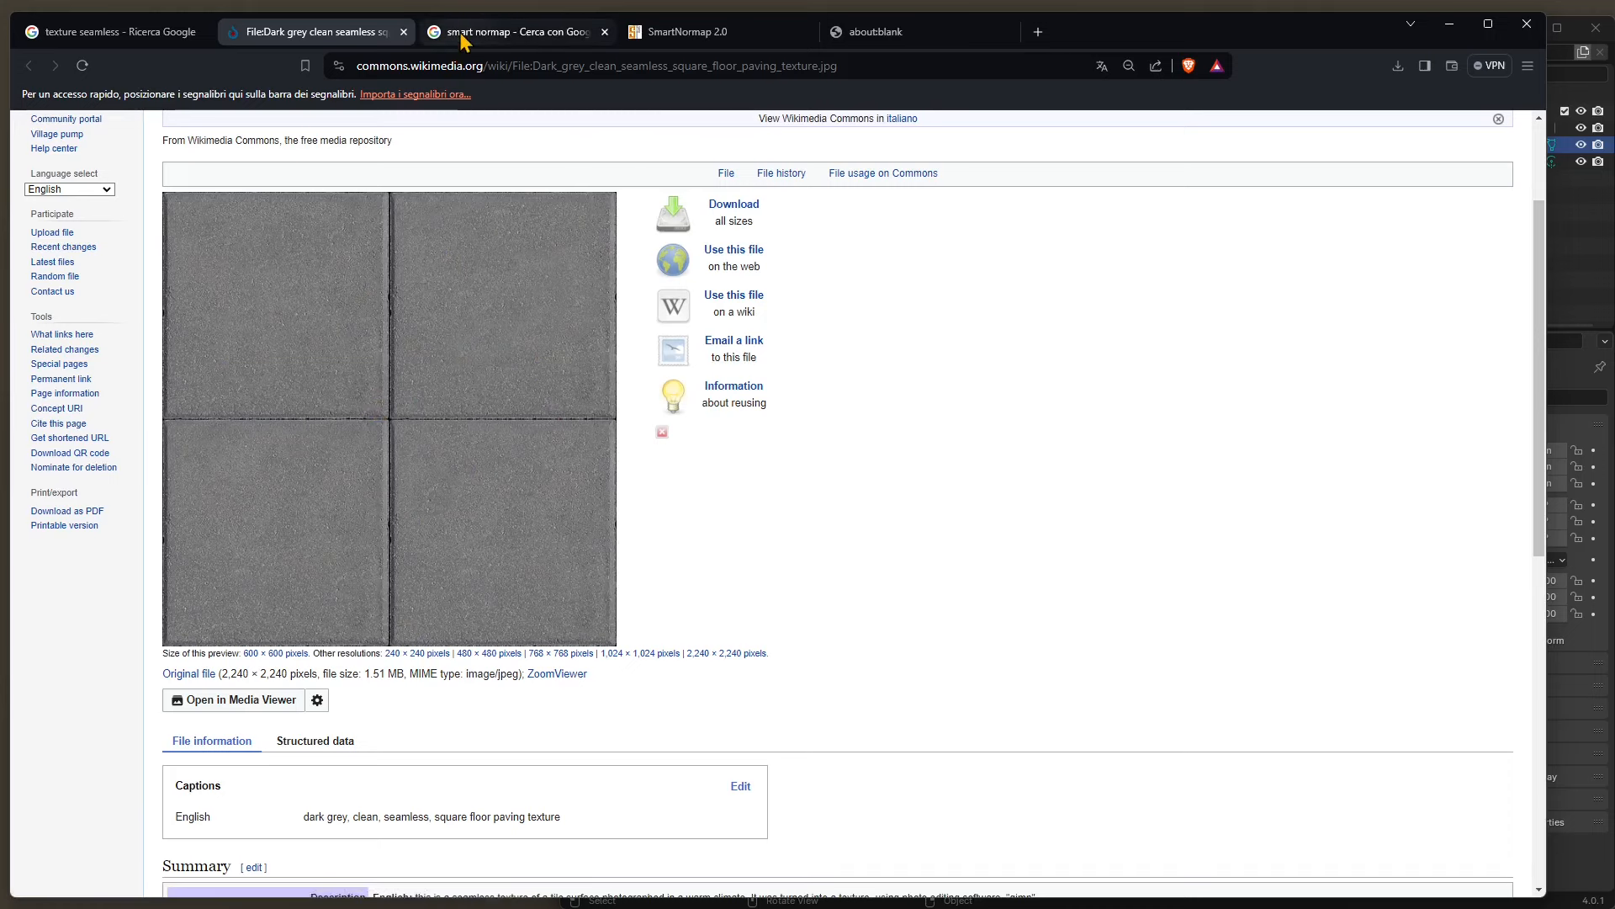
mouse_move(510, 30)
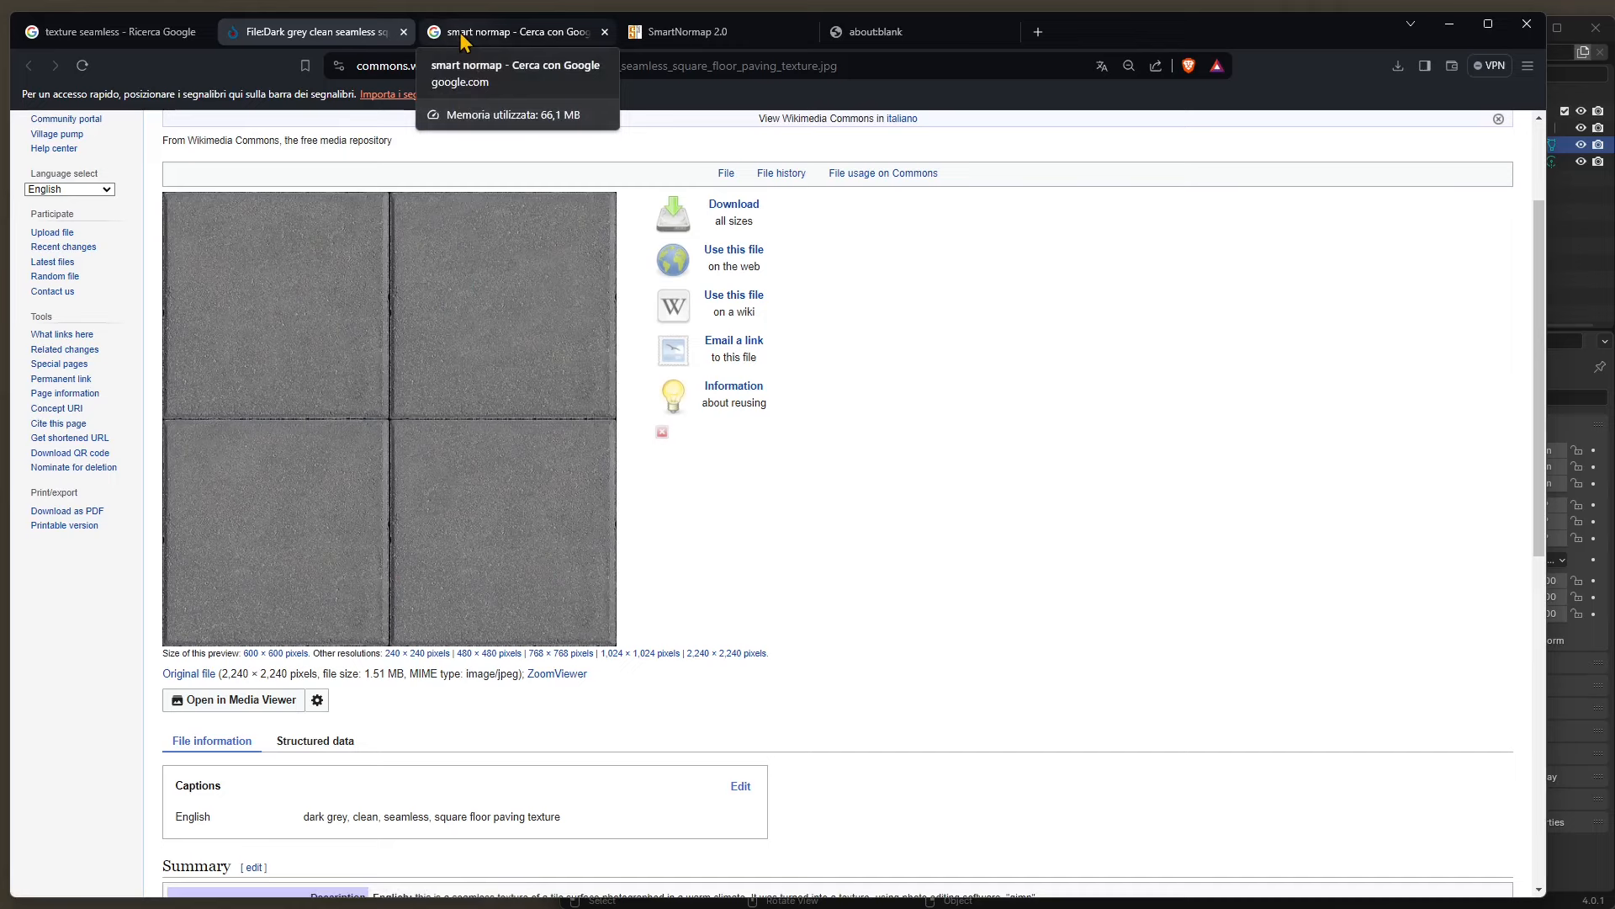
- Show the 'smart normap' Google results listing SmartNormap 2.0 first
click(509, 32)
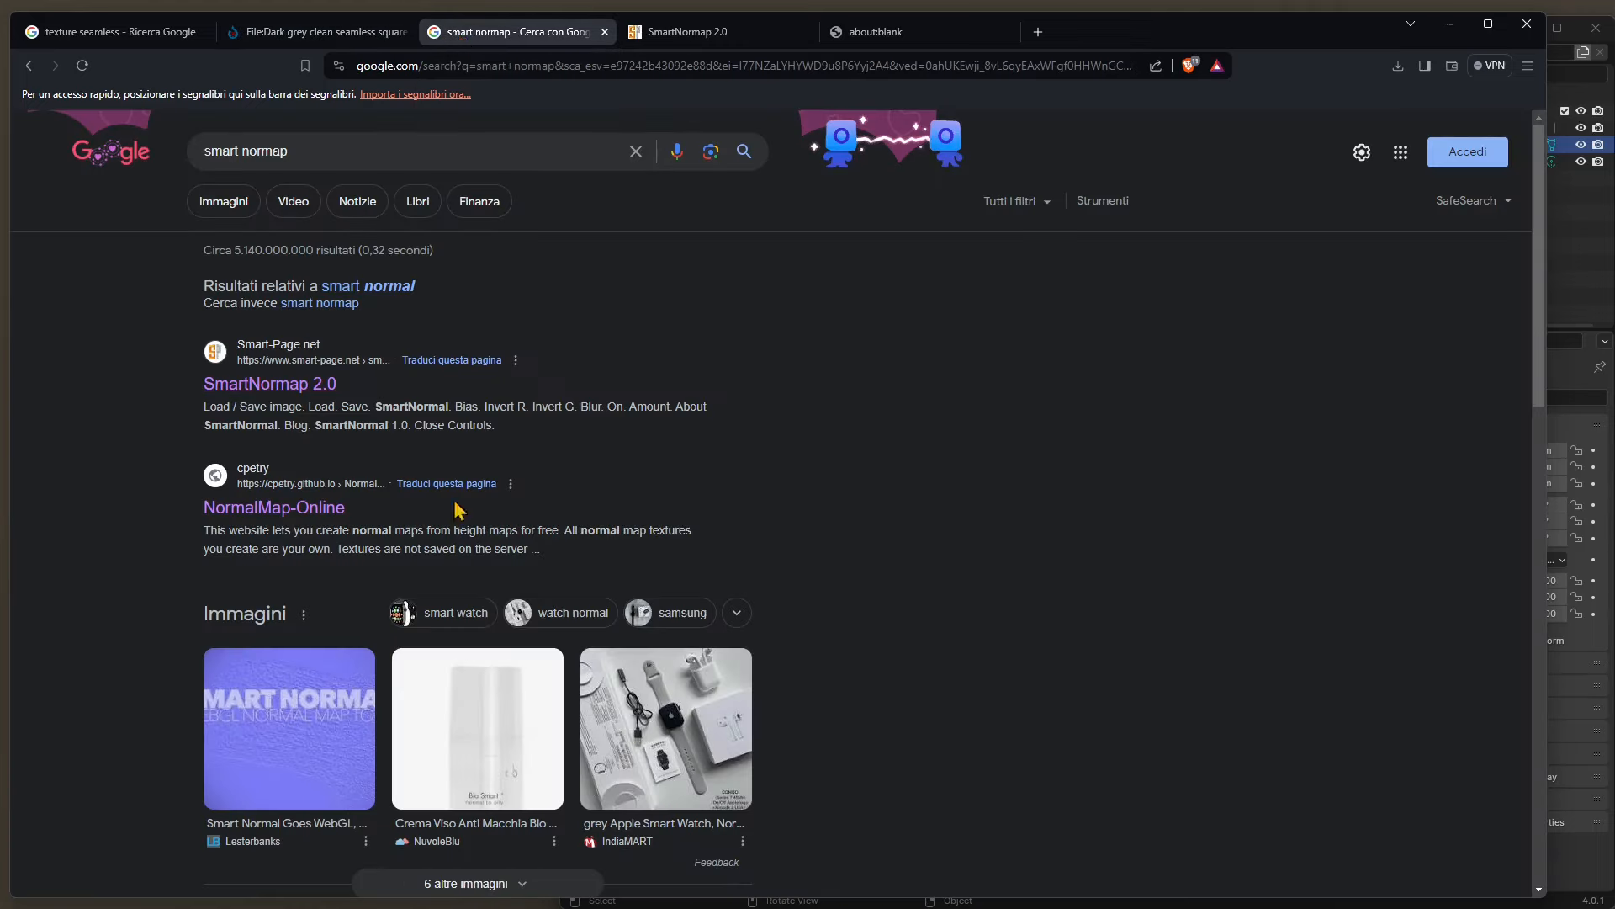
mouse_move(320, 583)
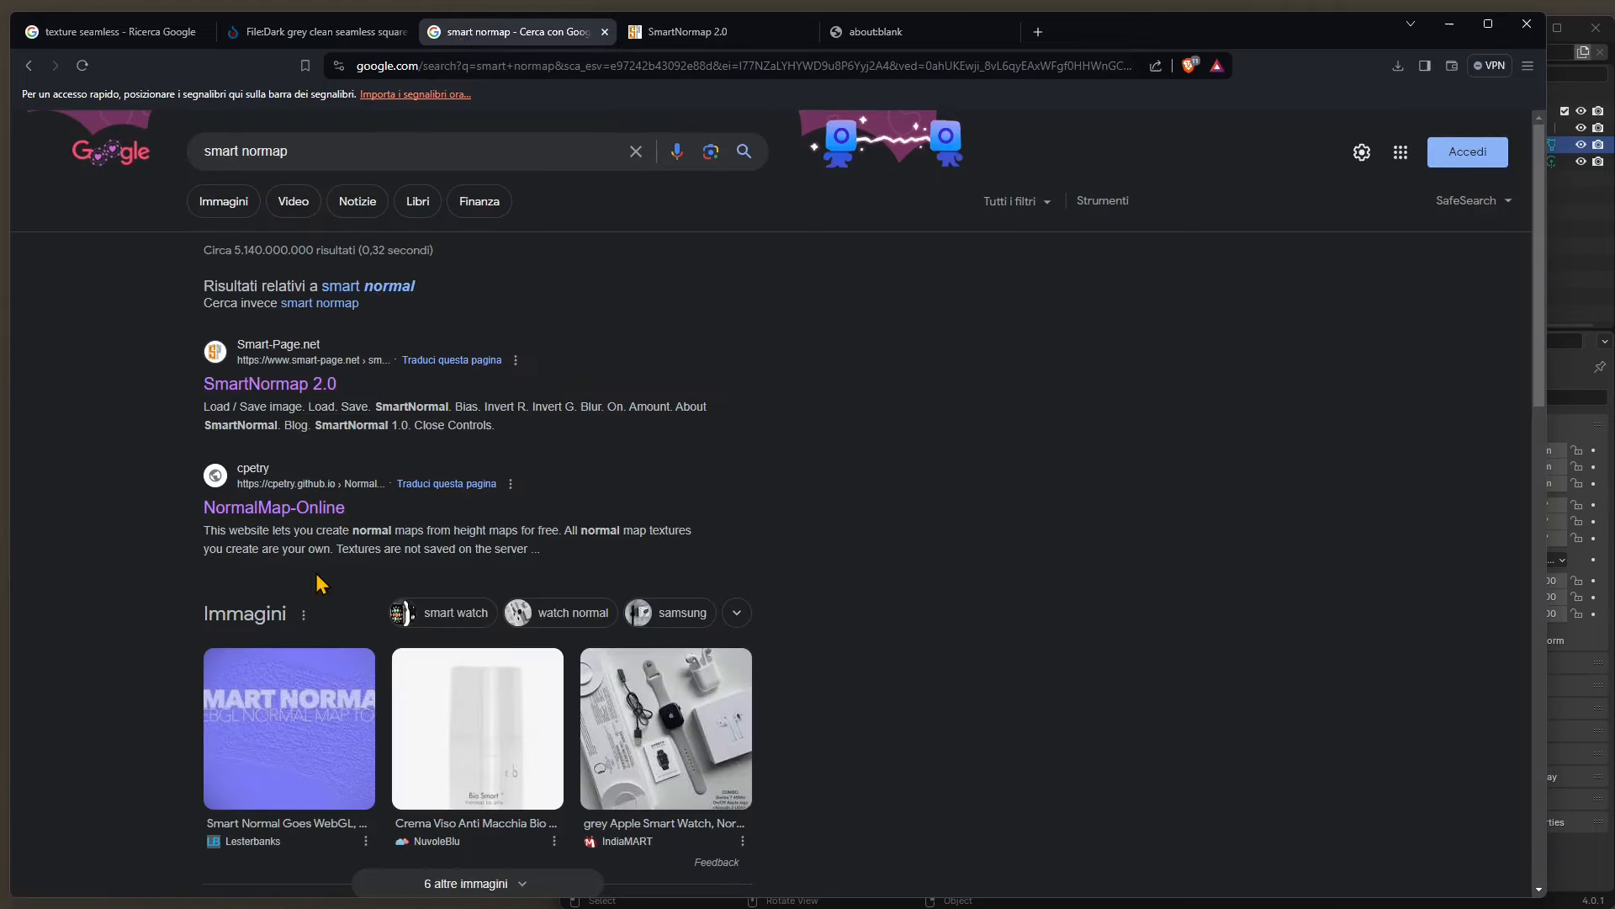
click(227, 152)
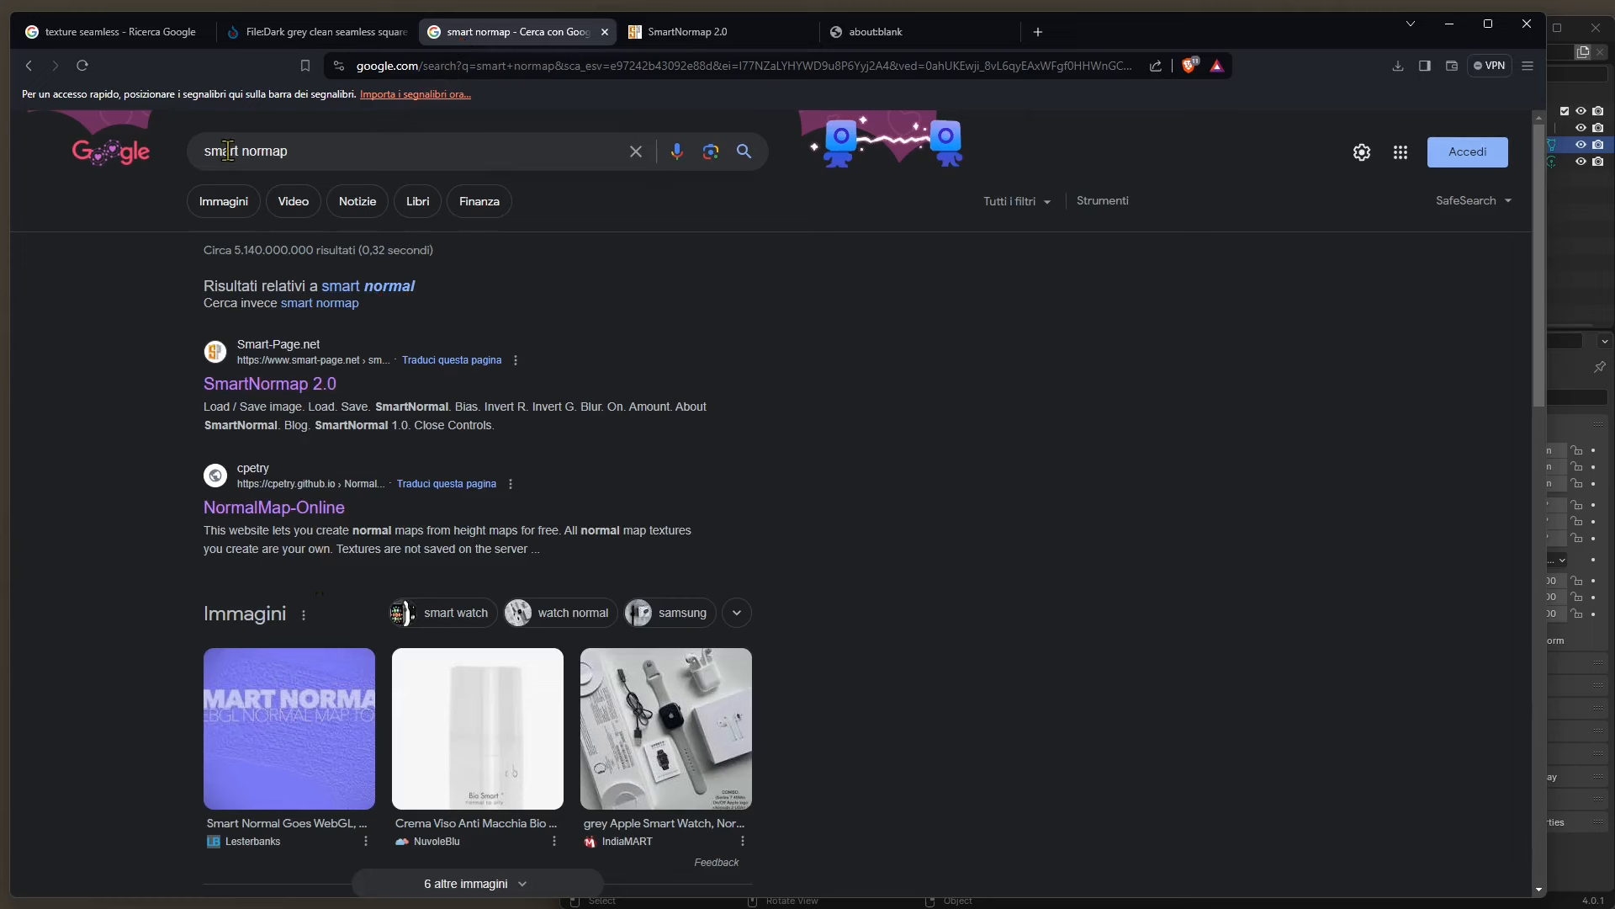
mouse_move(743, 409)
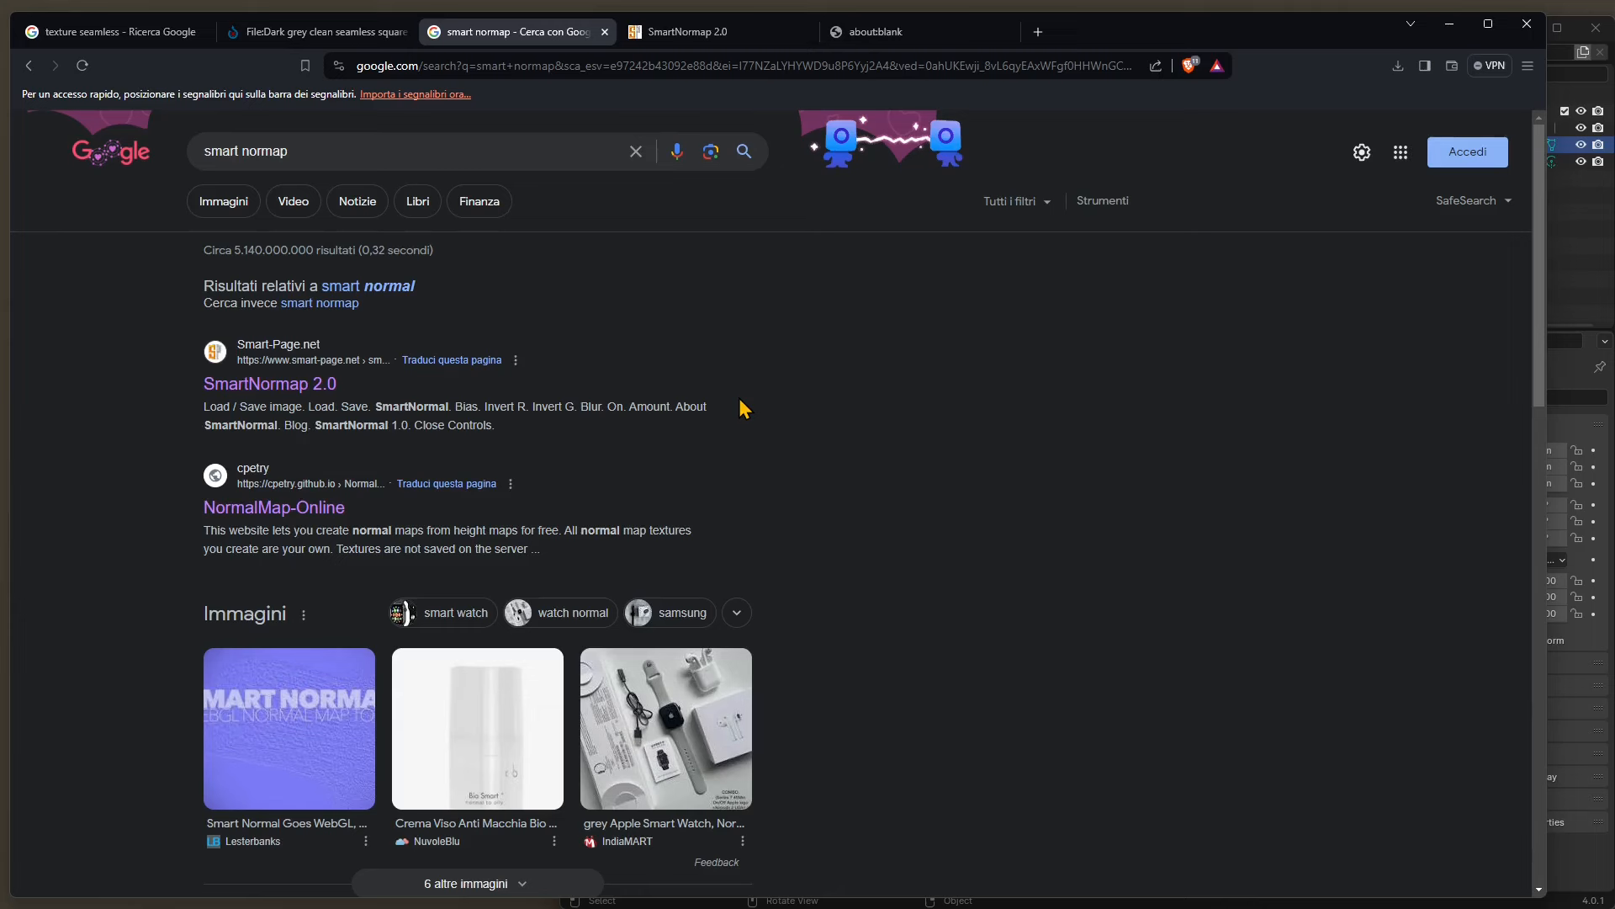
mouse_move(242, 173)
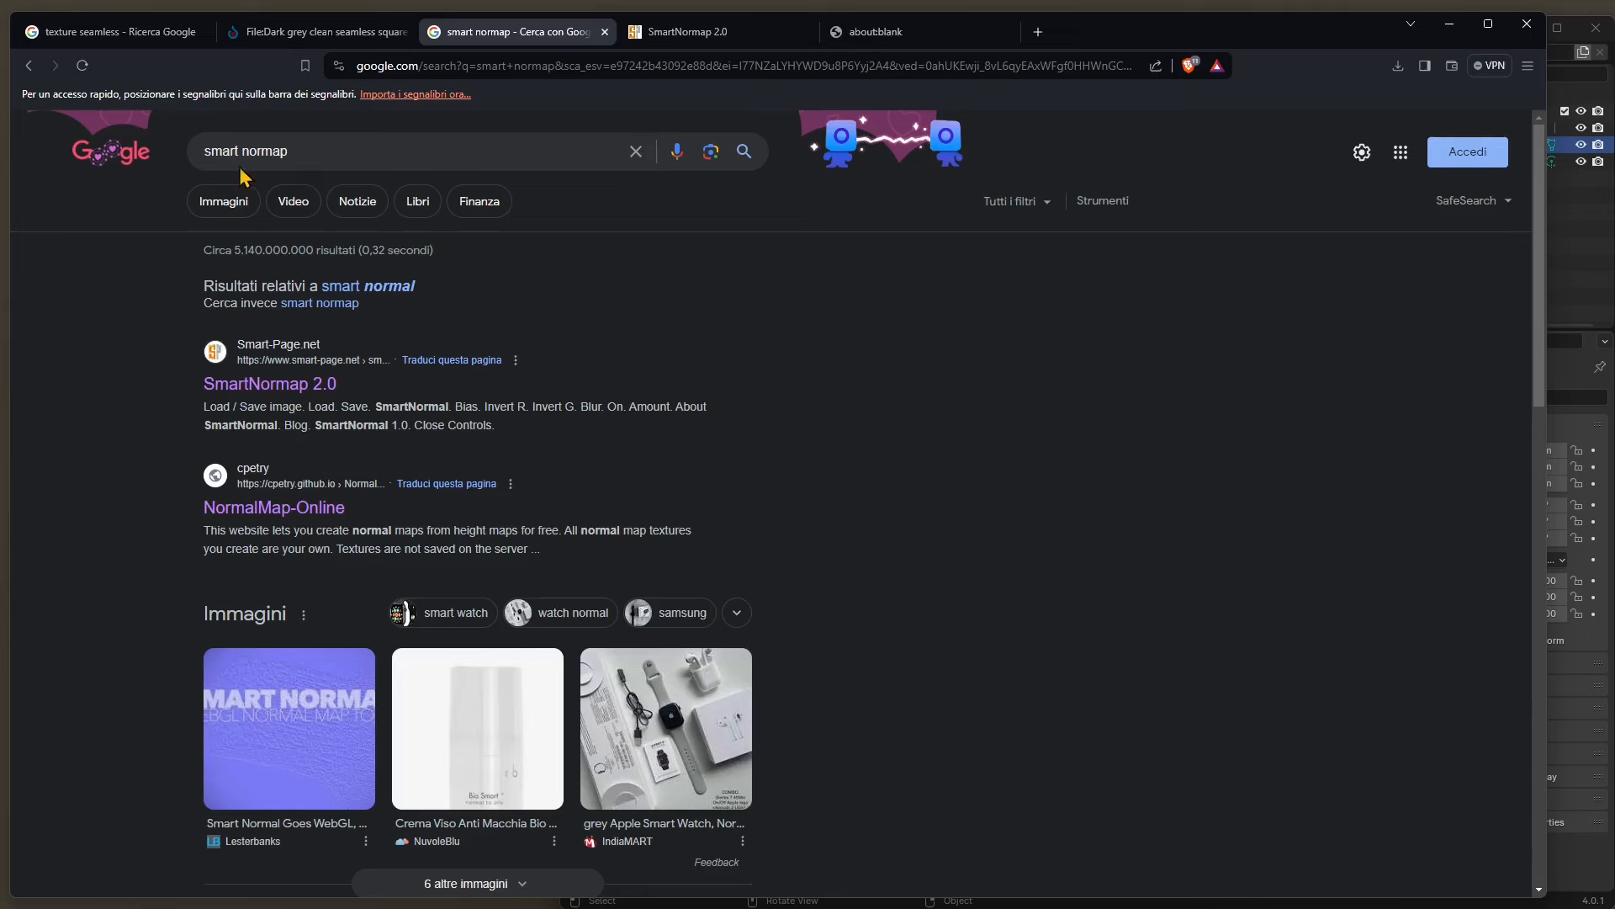
mouse_move(475, 48)
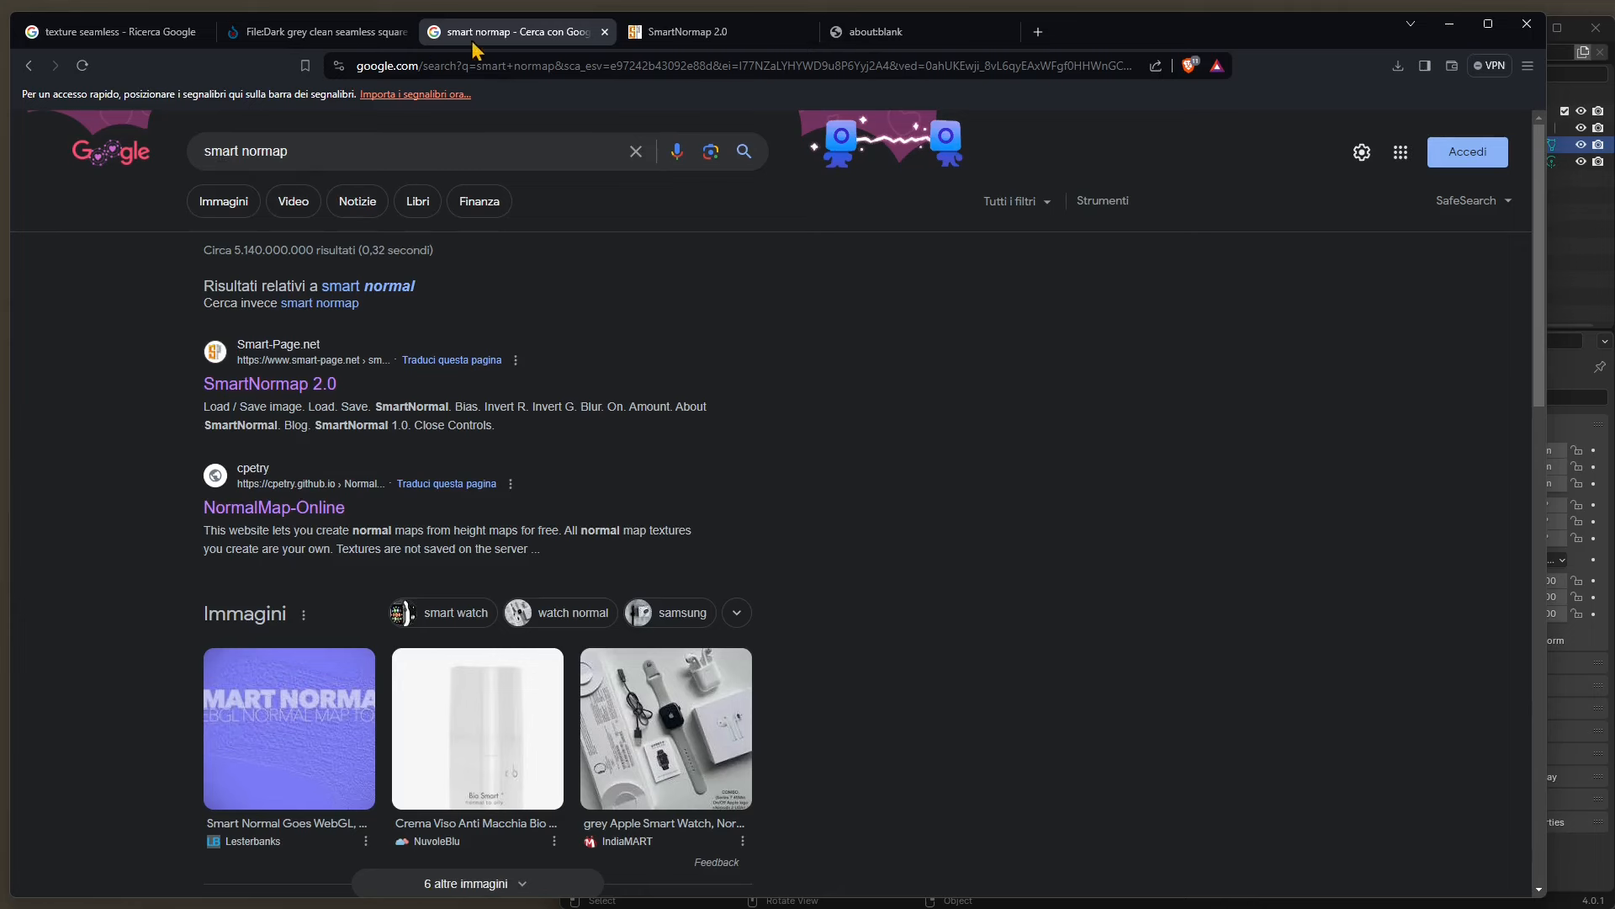
mouse_move(515, 32)
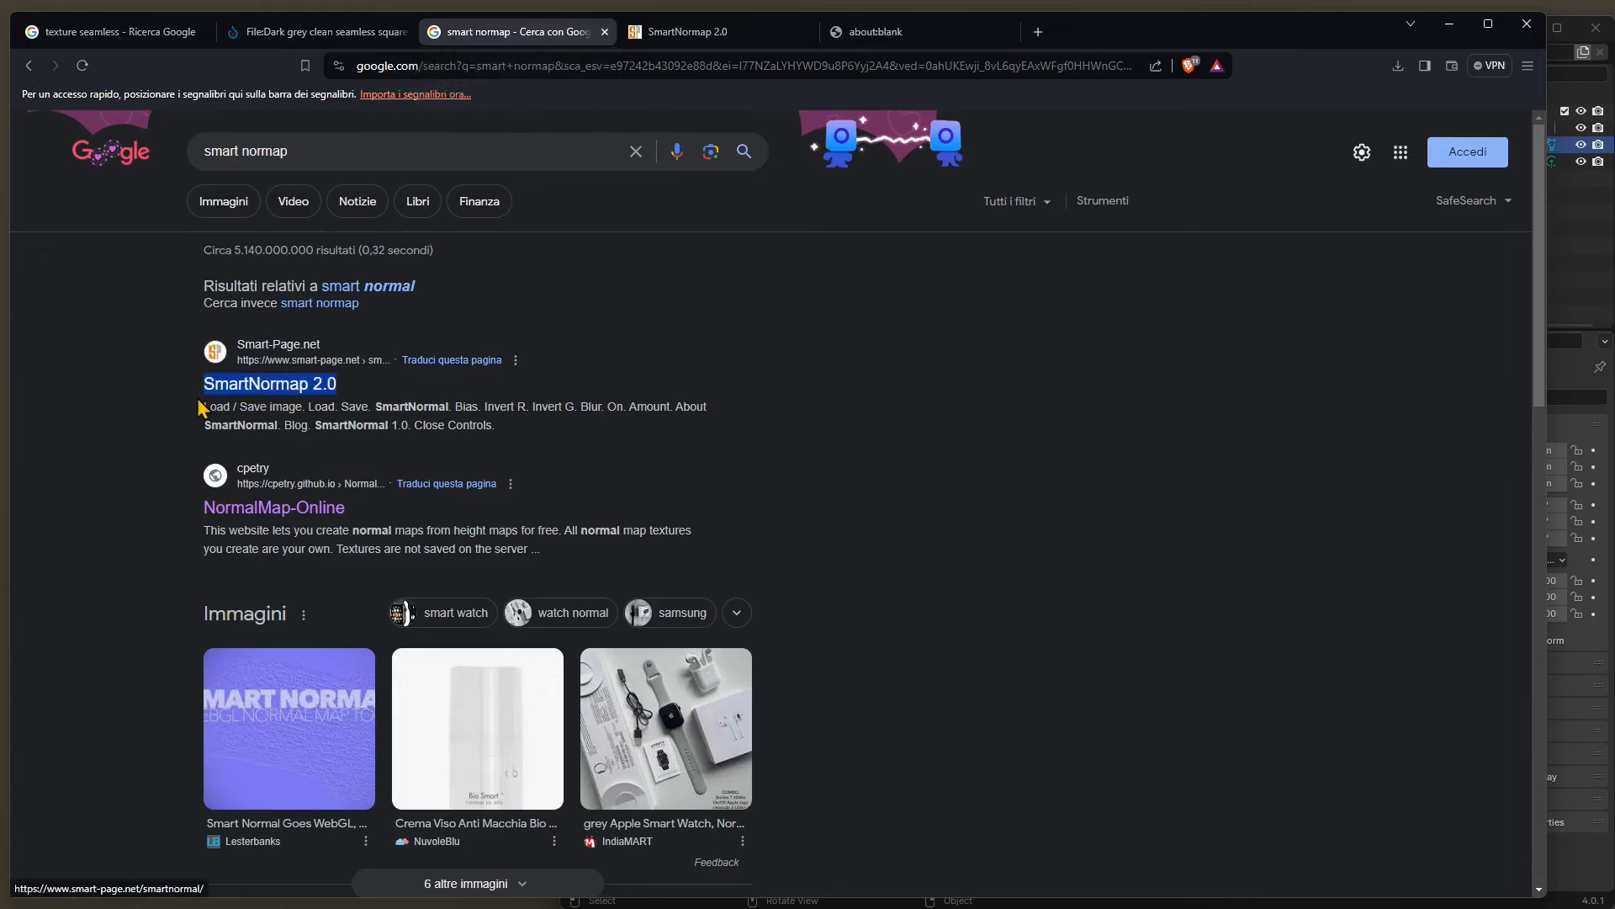
mouse_move(269, 384)
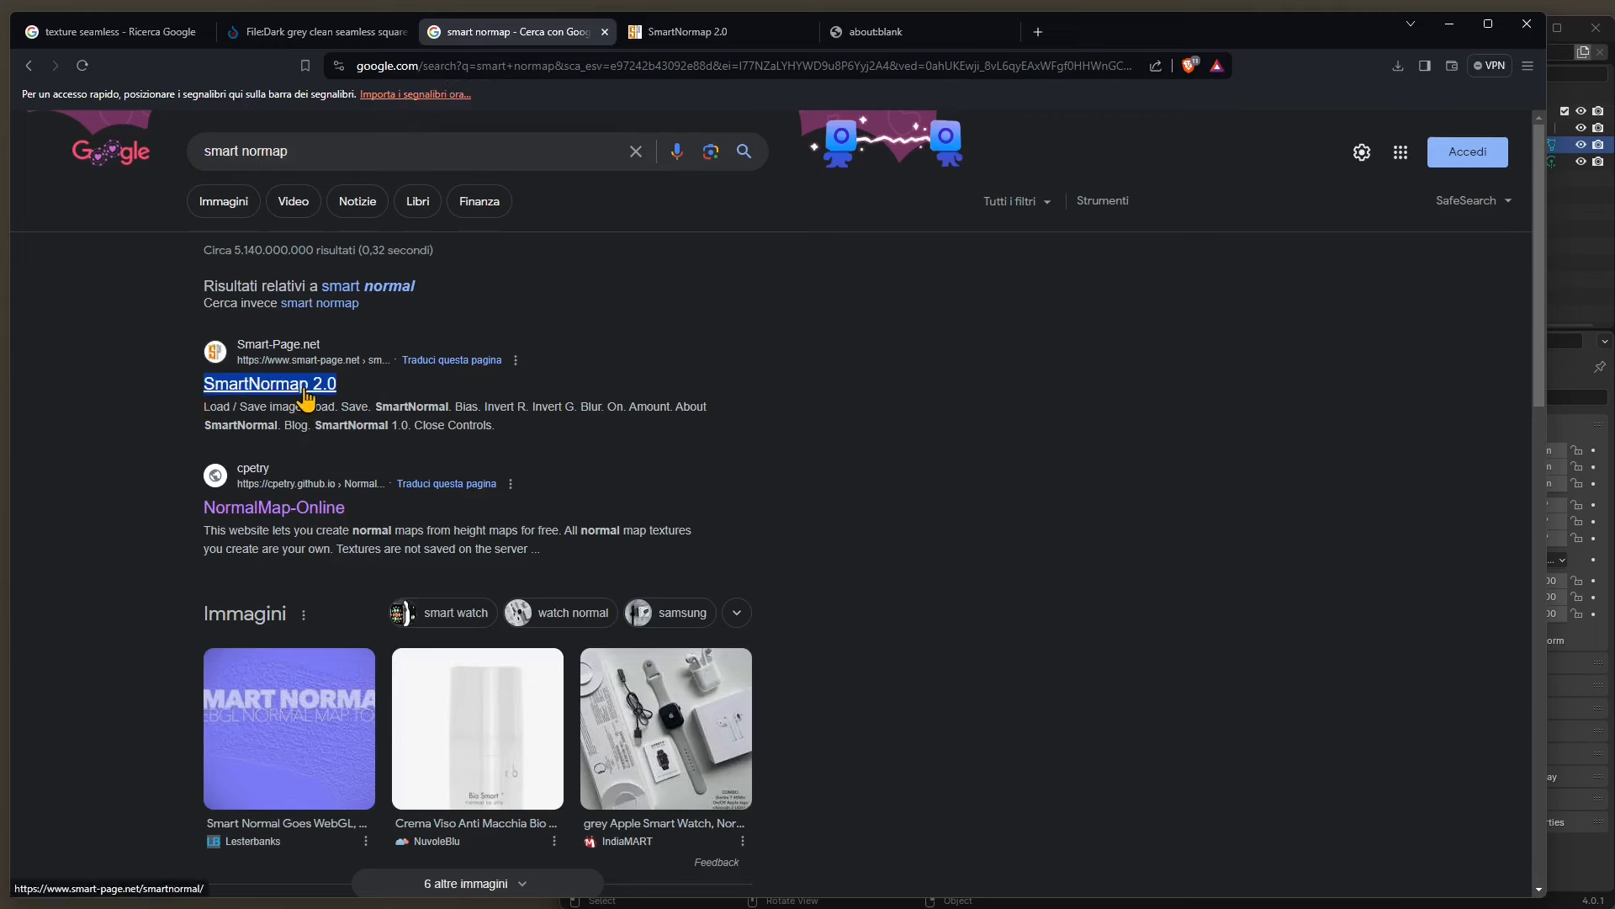
mouse_move(367, 381)
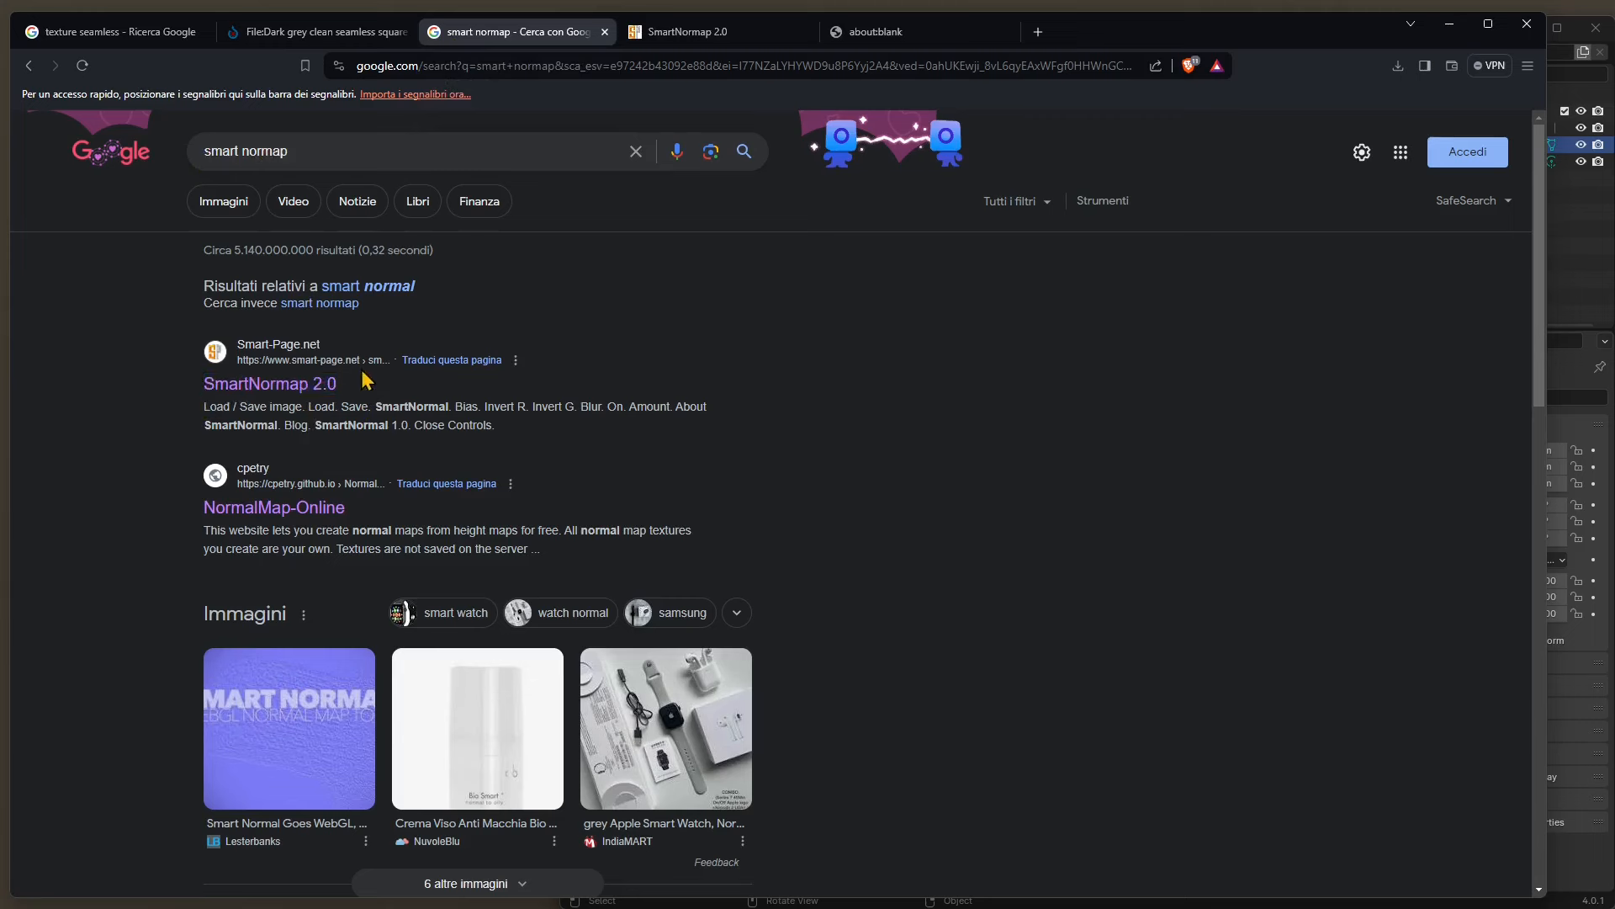
- Load the square paving tile image into SmartNormap 2.0 to generate its normal map
click(688, 31)
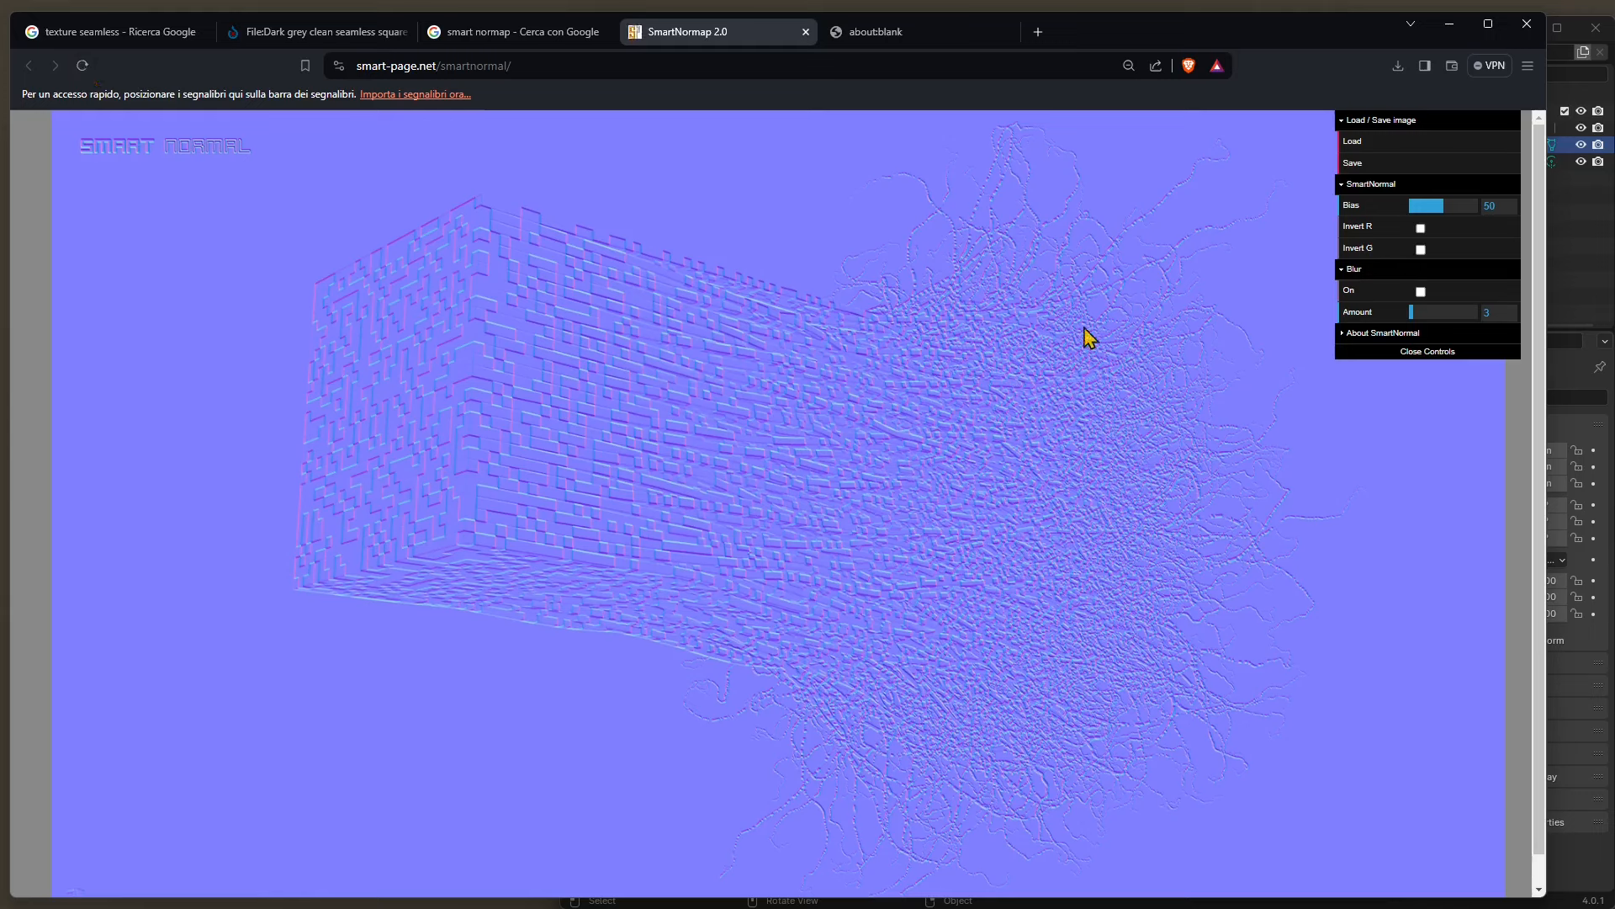
mouse_move(927, 544)
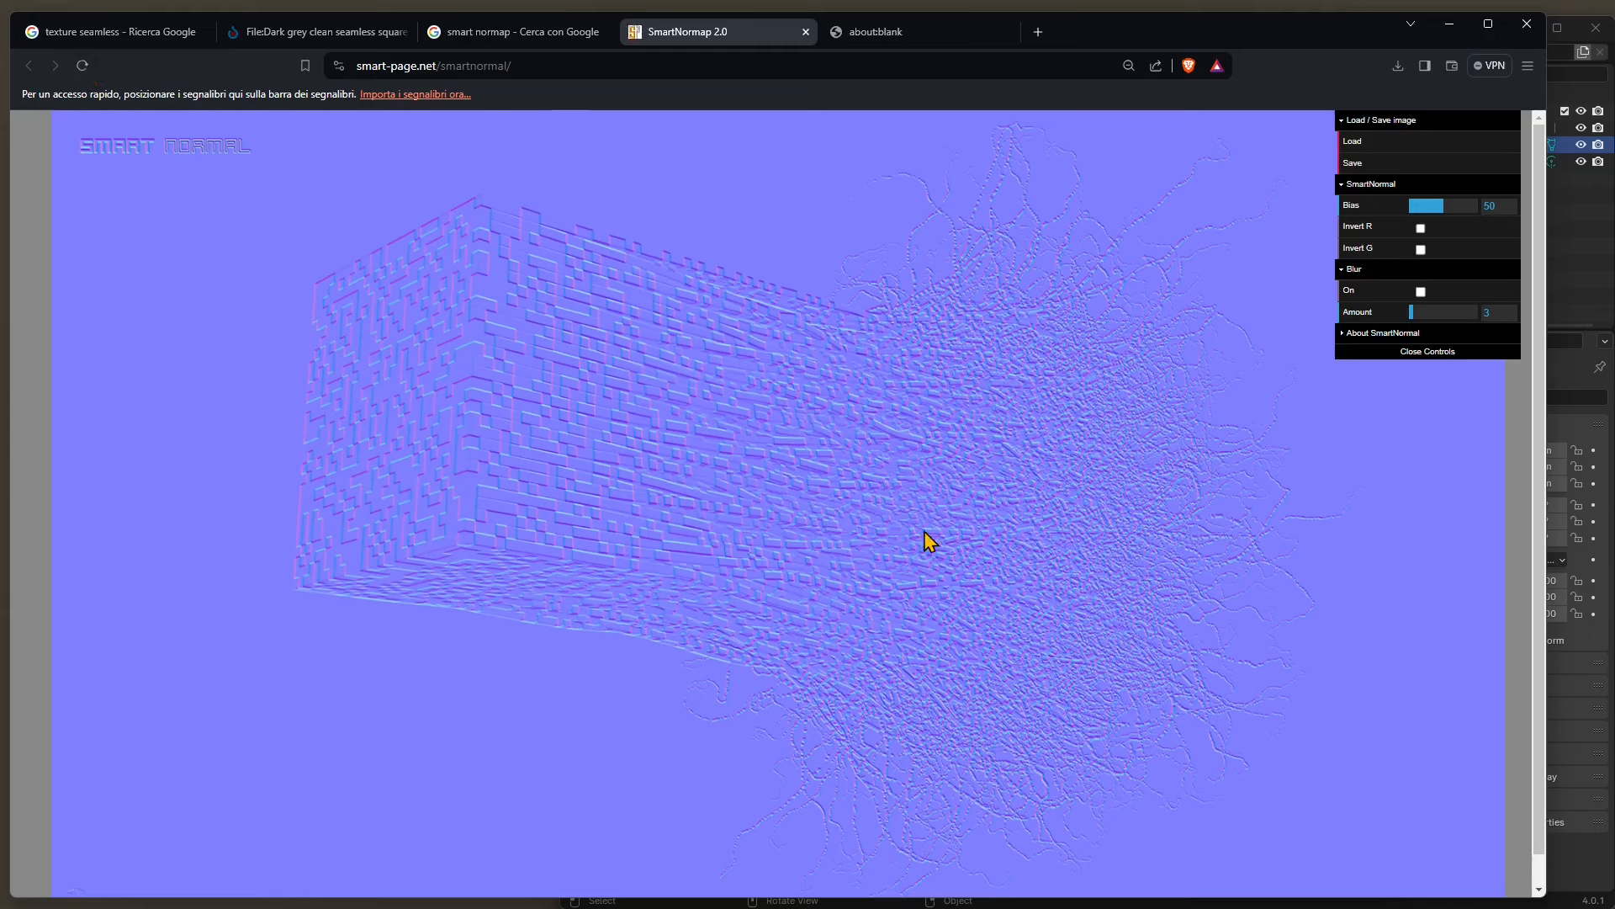
mouse_move(793, 340)
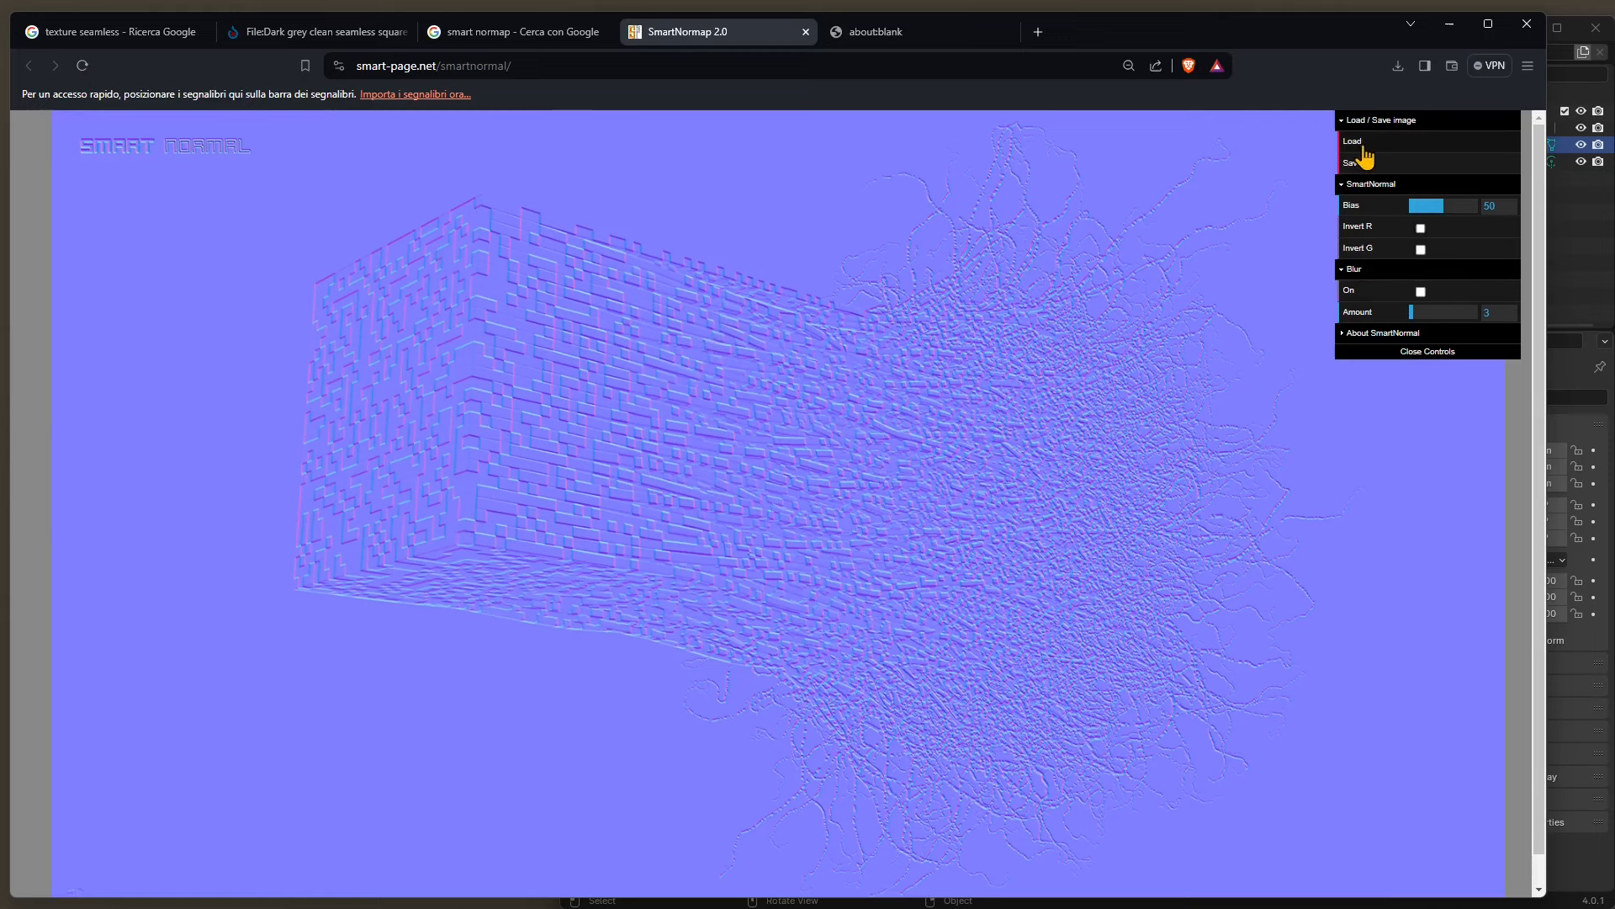
click(1353, 141)
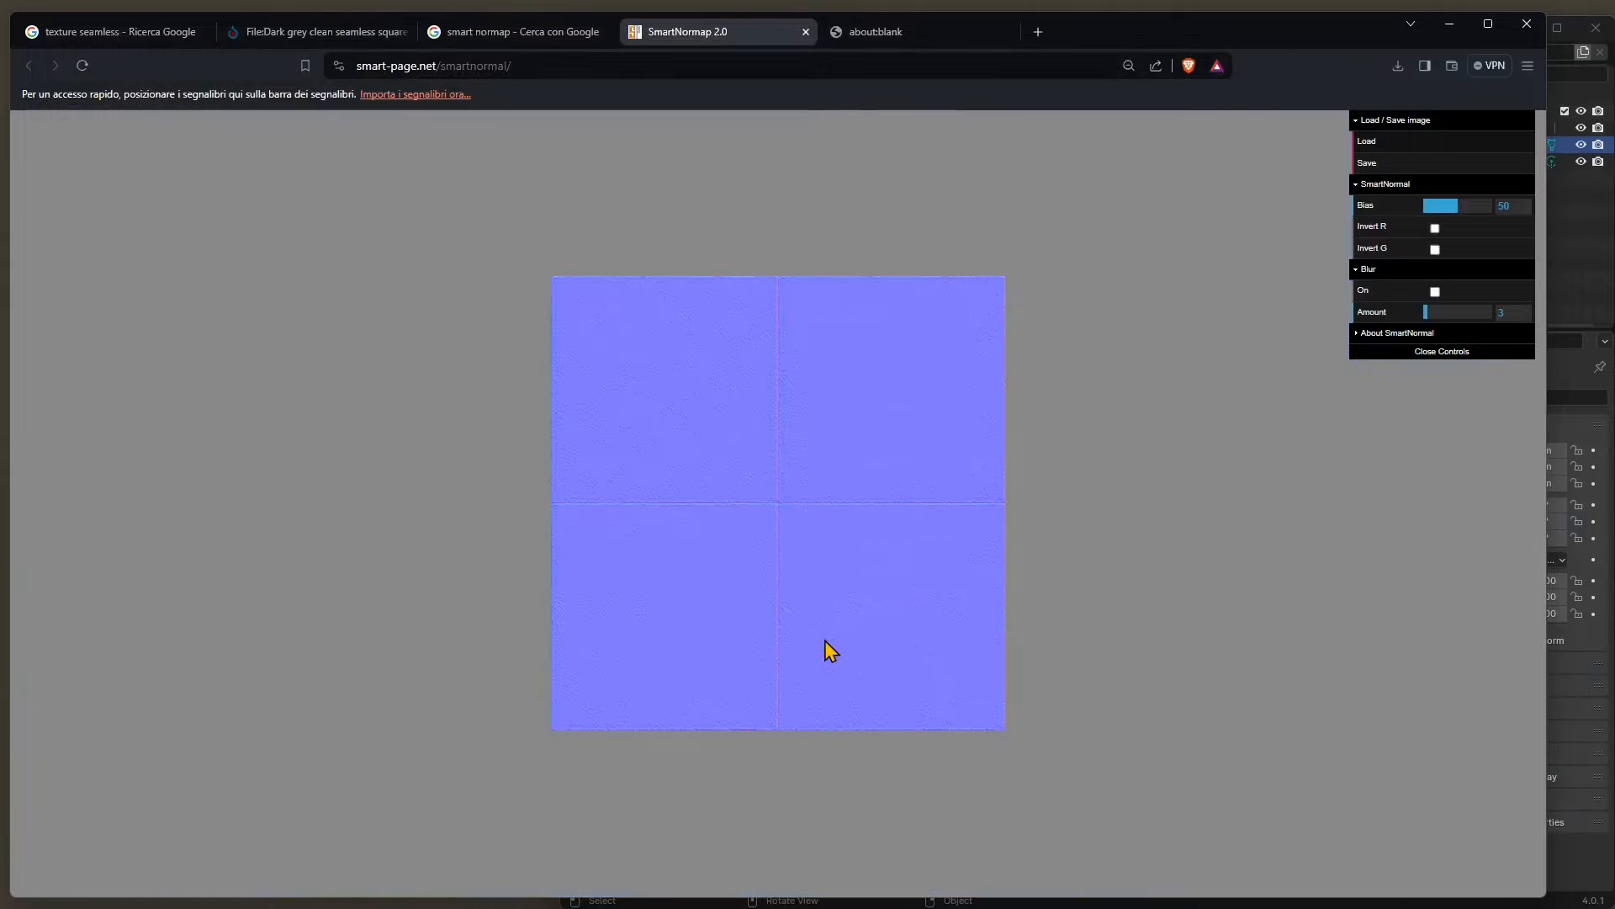
mouse_move(562, 262)
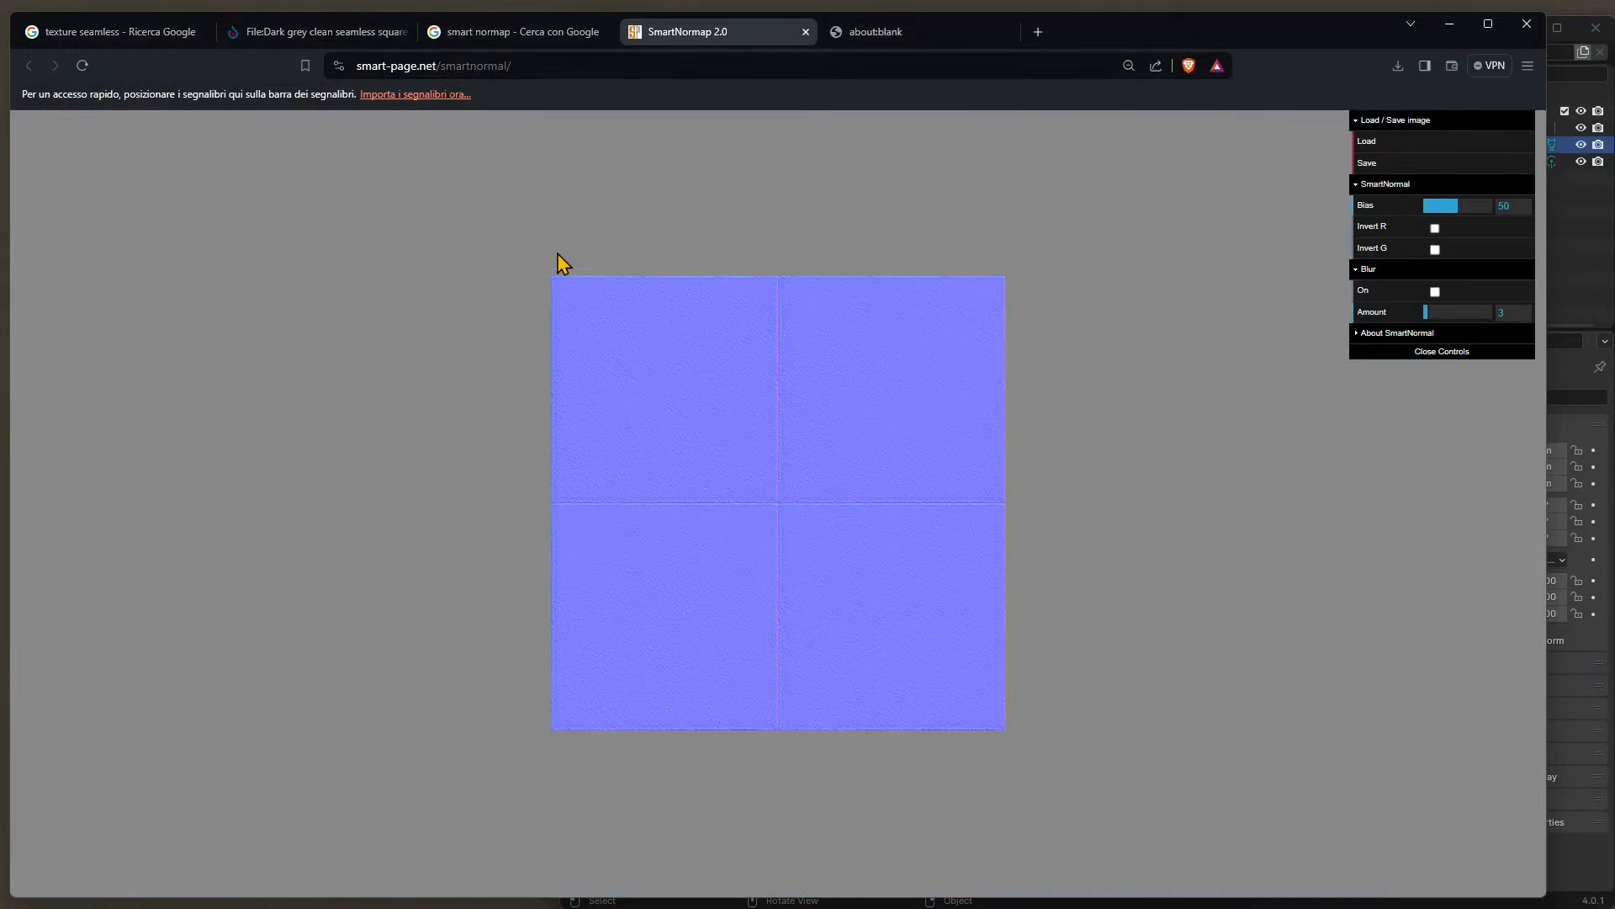
mouse_move(646, 661)
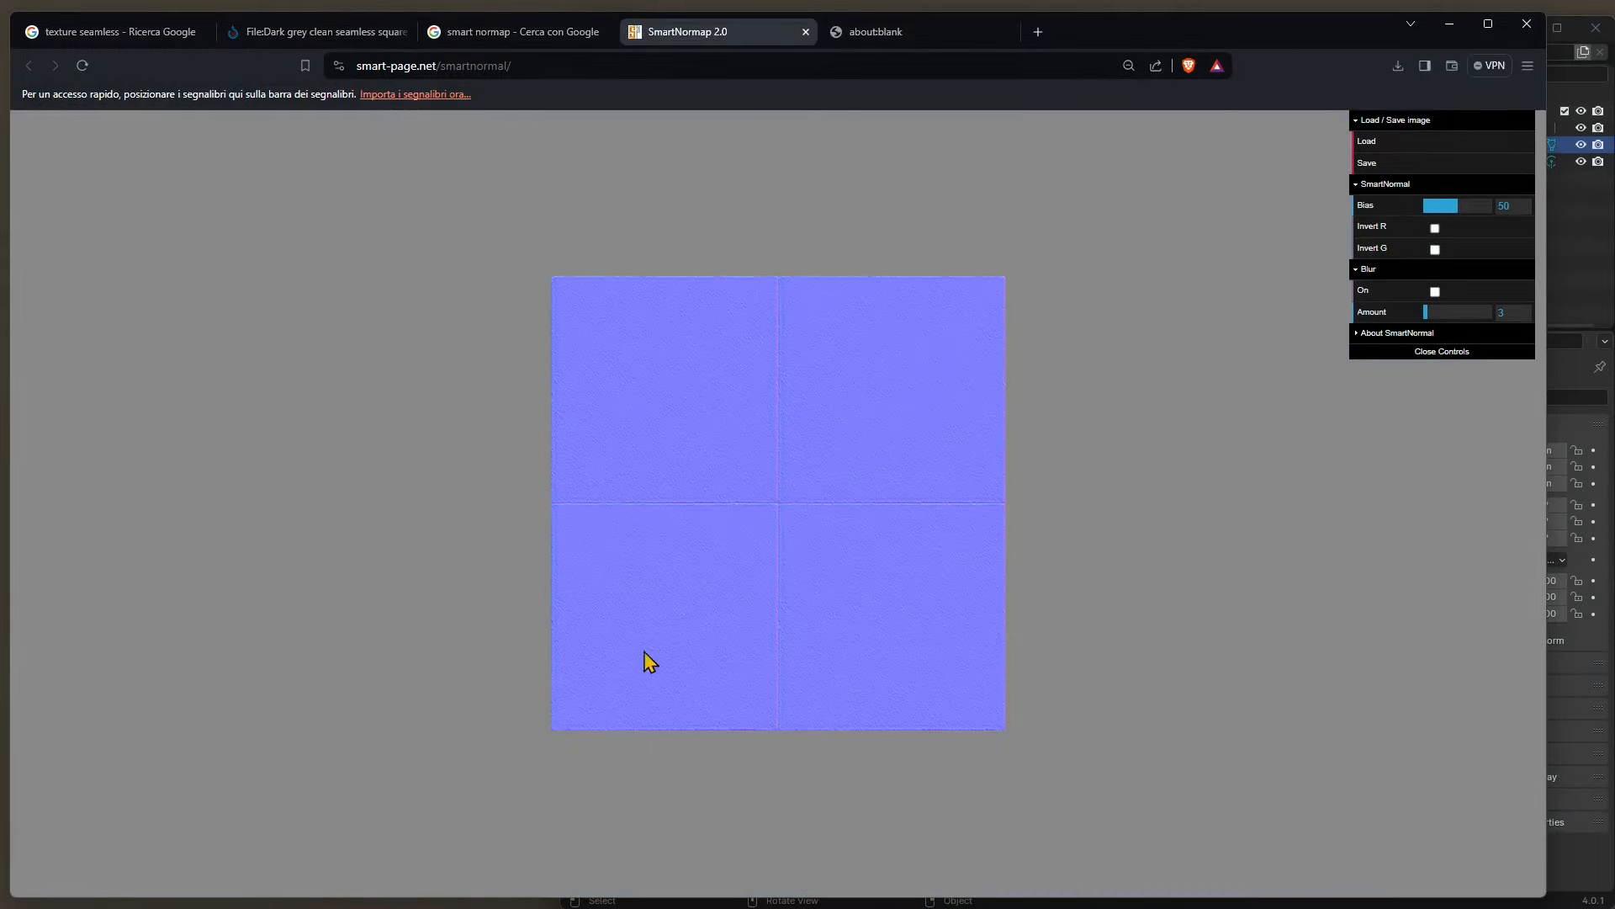
mouse_move(1200, 370)
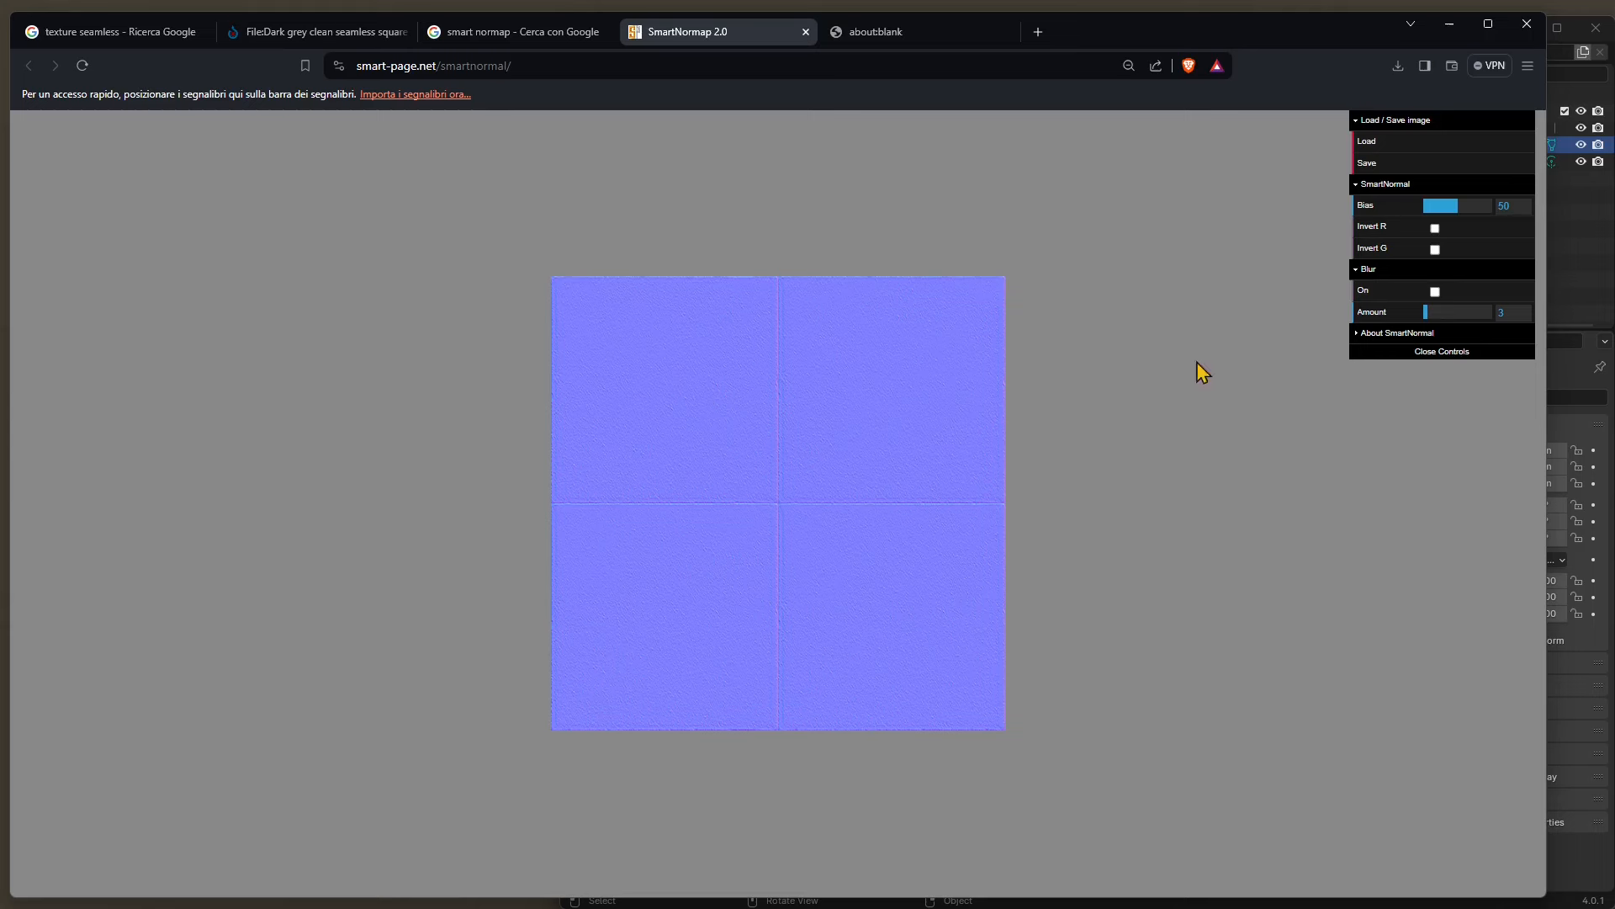
mouse_move(1380, 198)
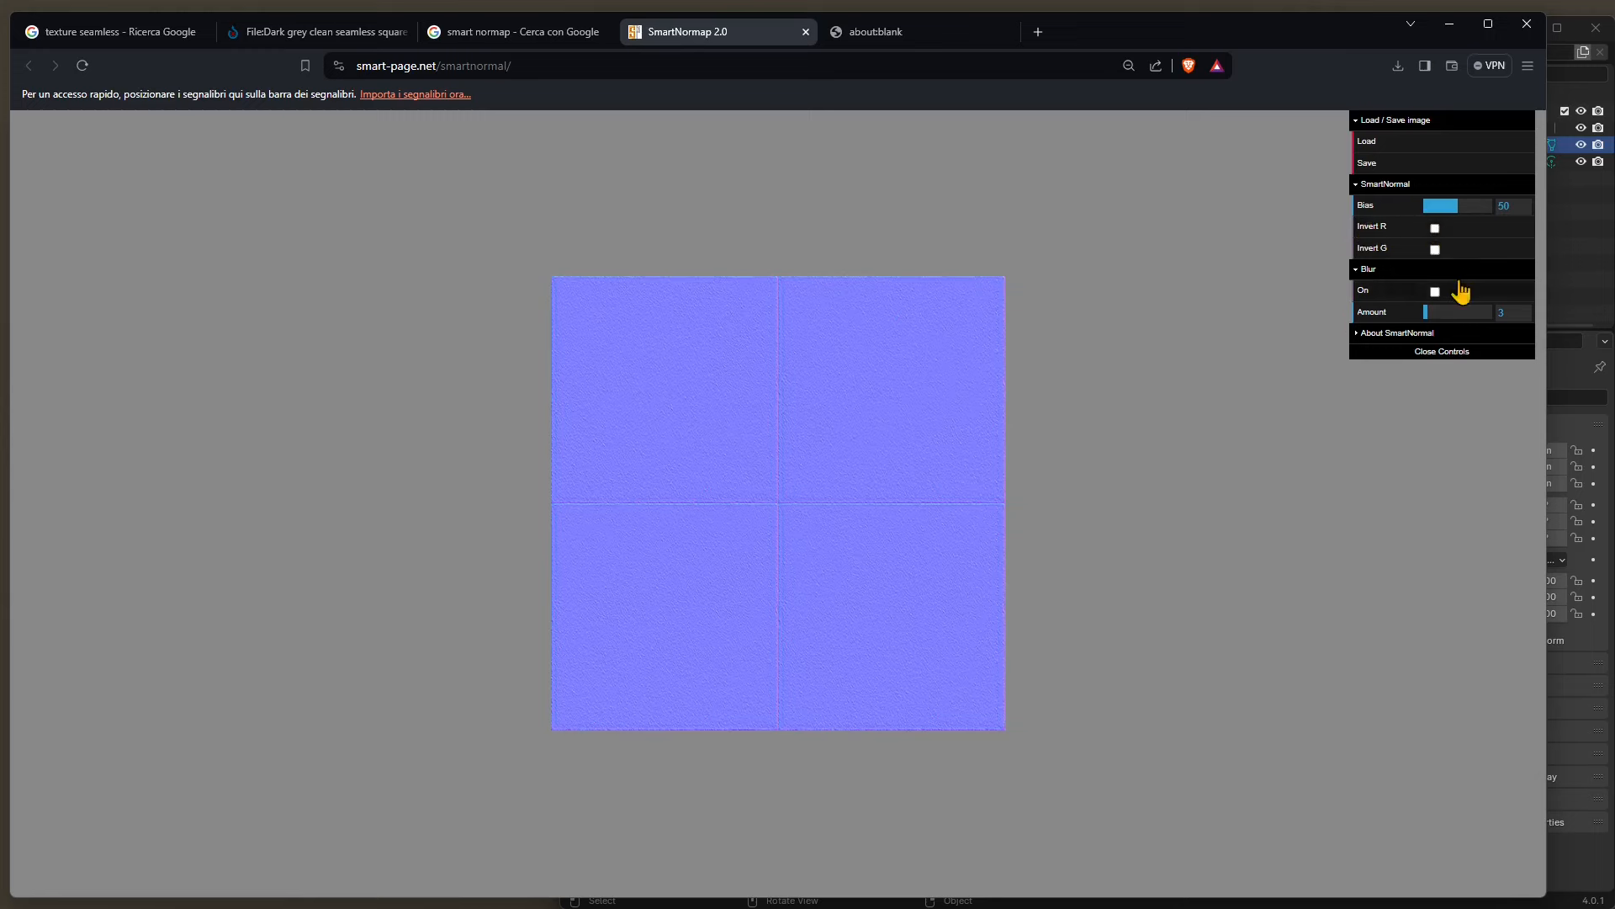
mouse_move(1463, 230)
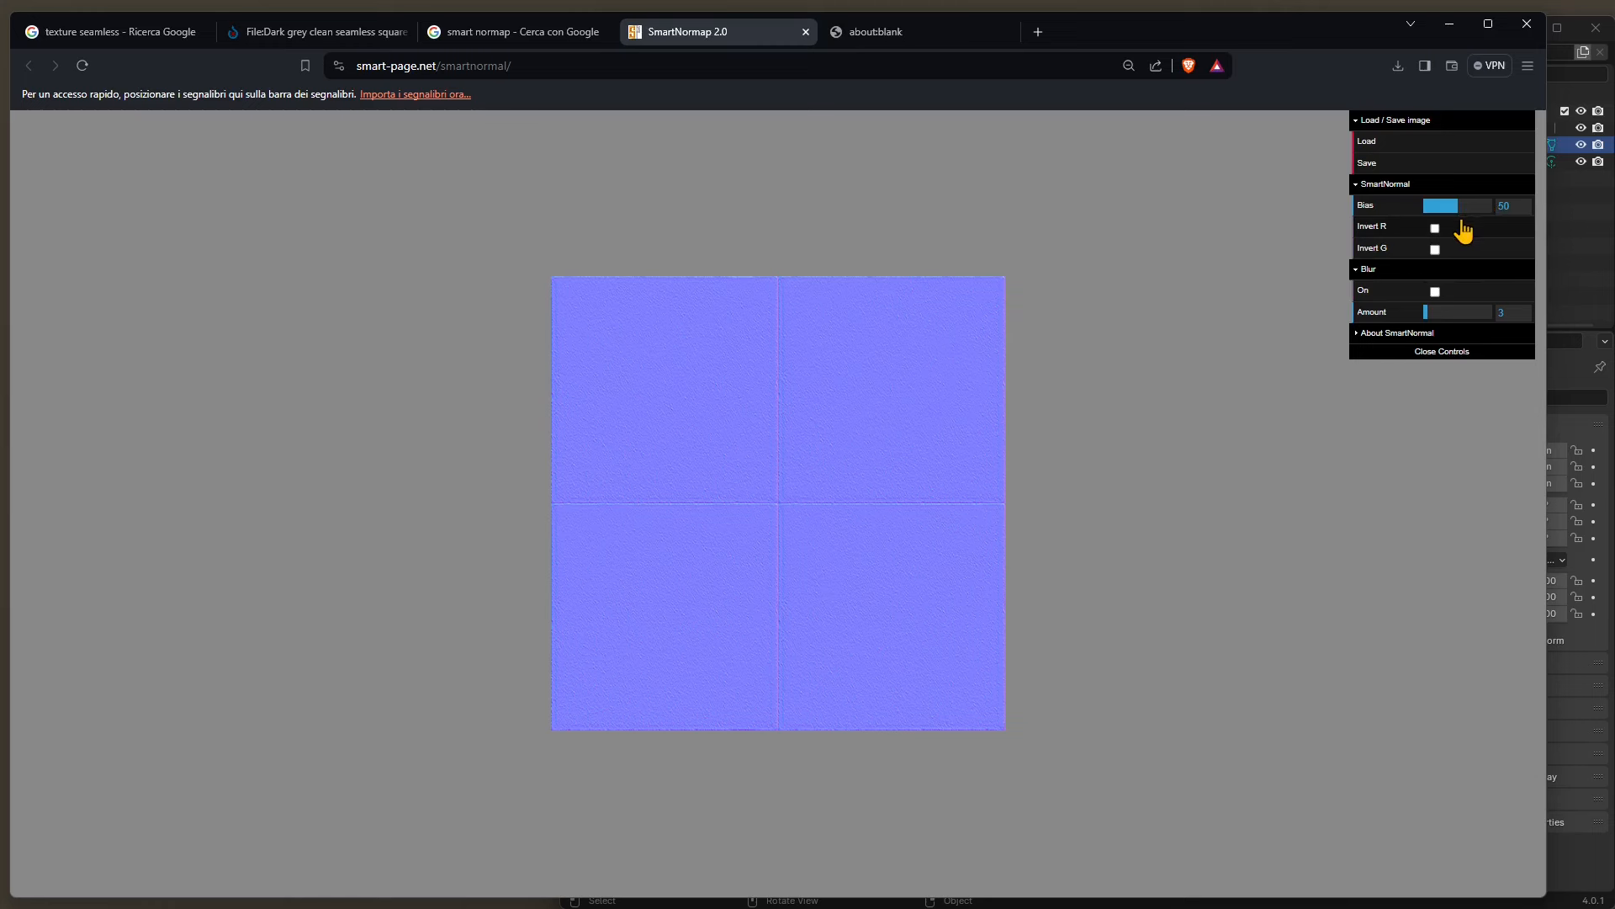
- Try Invert R and Invert G then leave them off, and enable blur with amount 2.2
click(1433, 227)
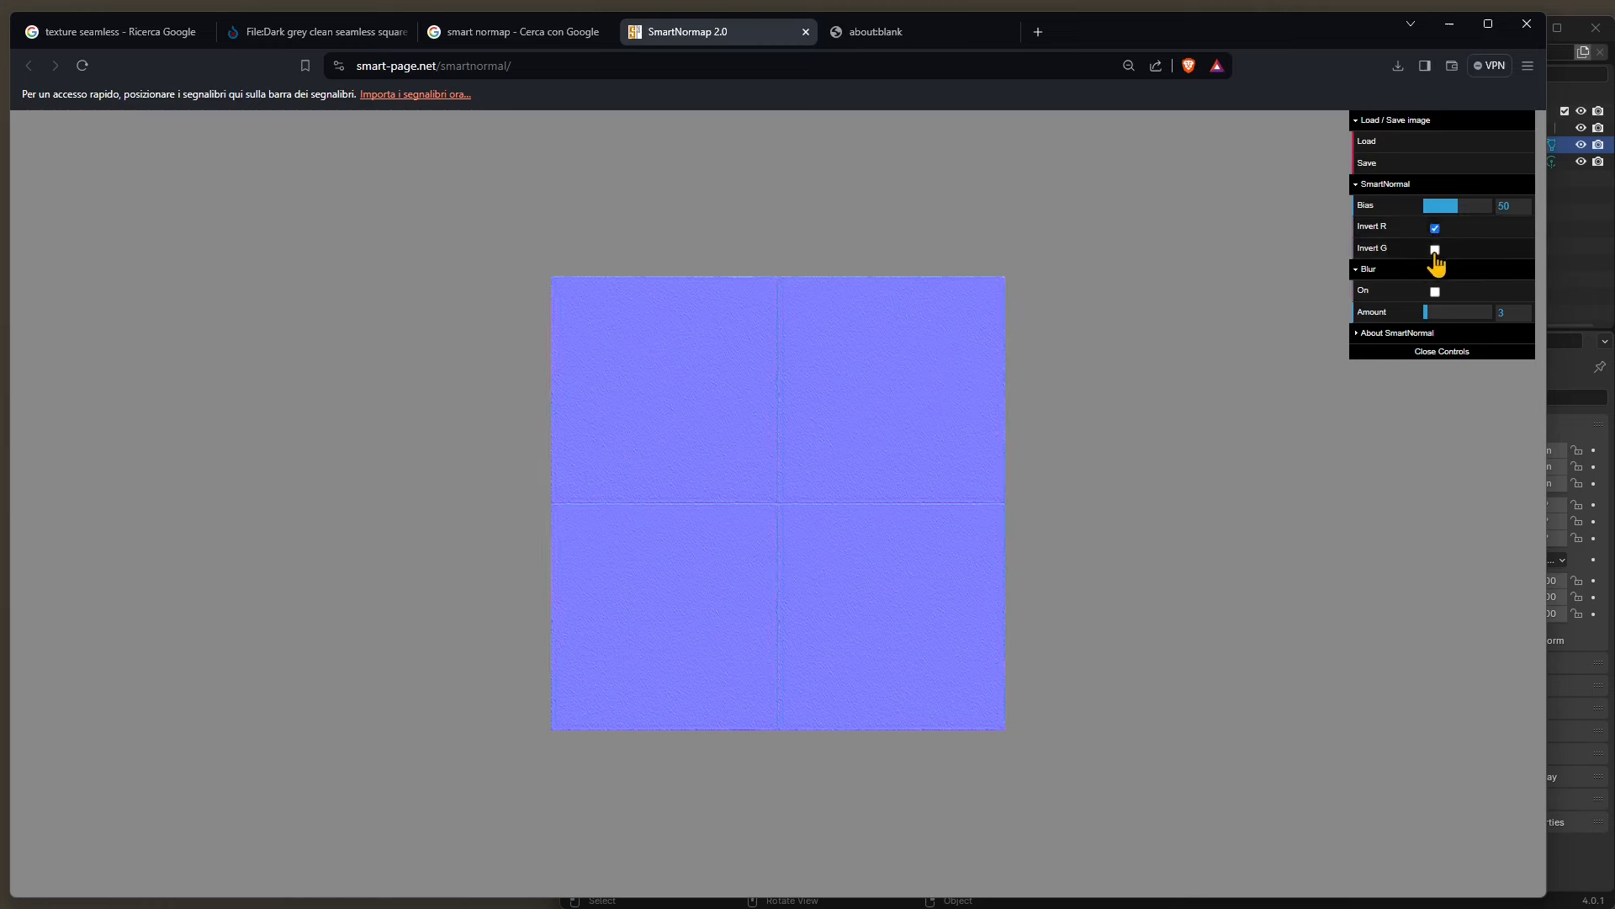
click(1434, 249)
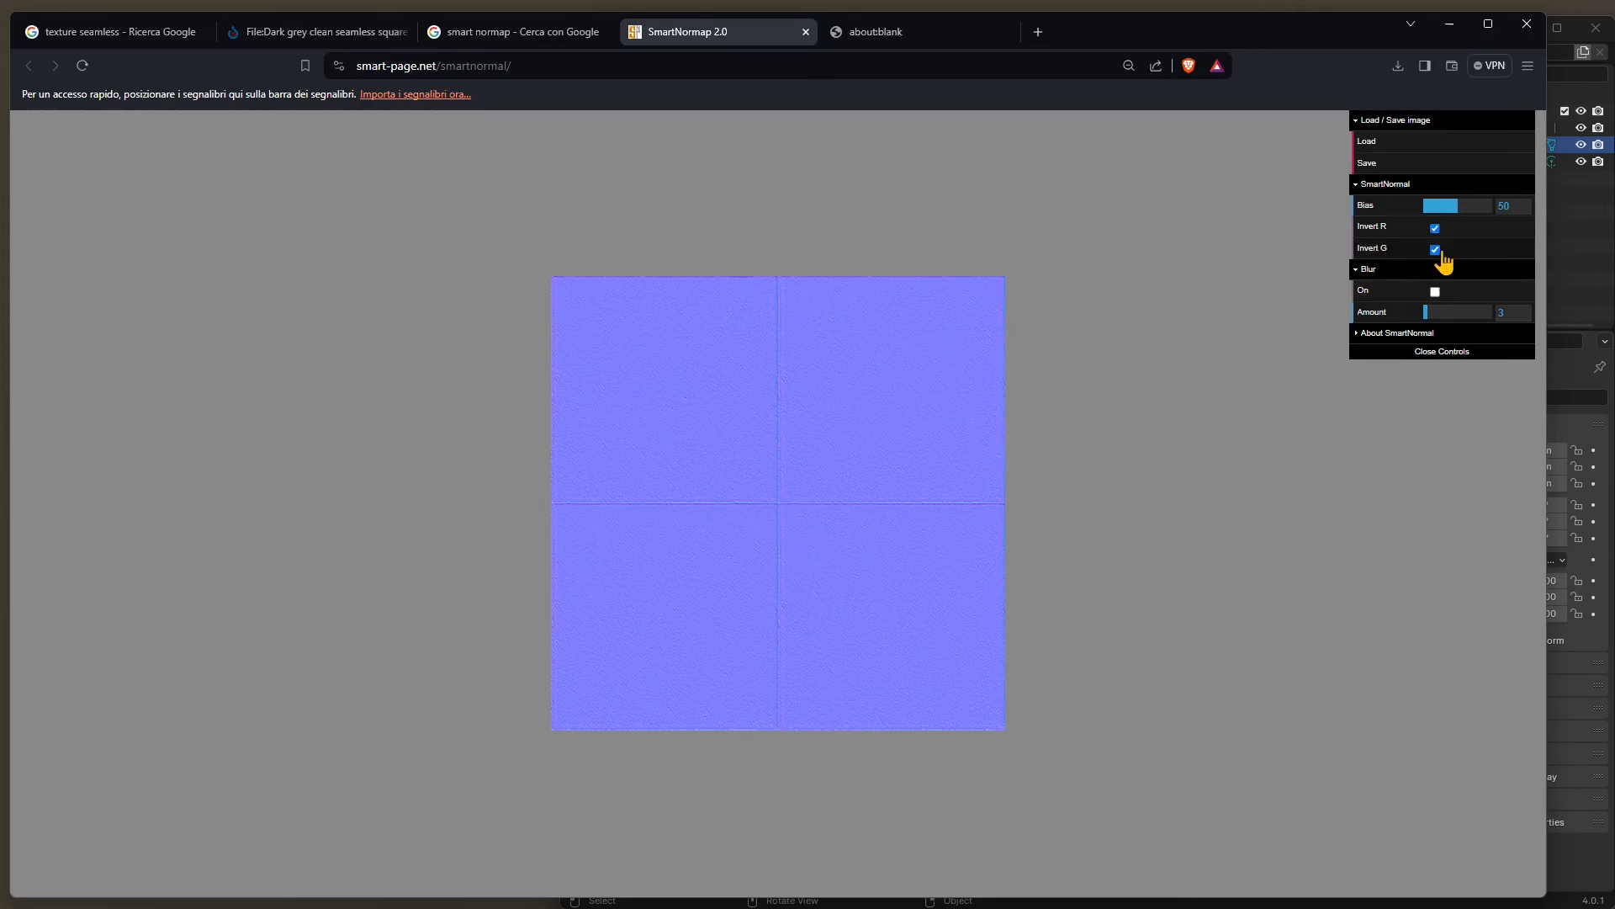
click(1434, 249)
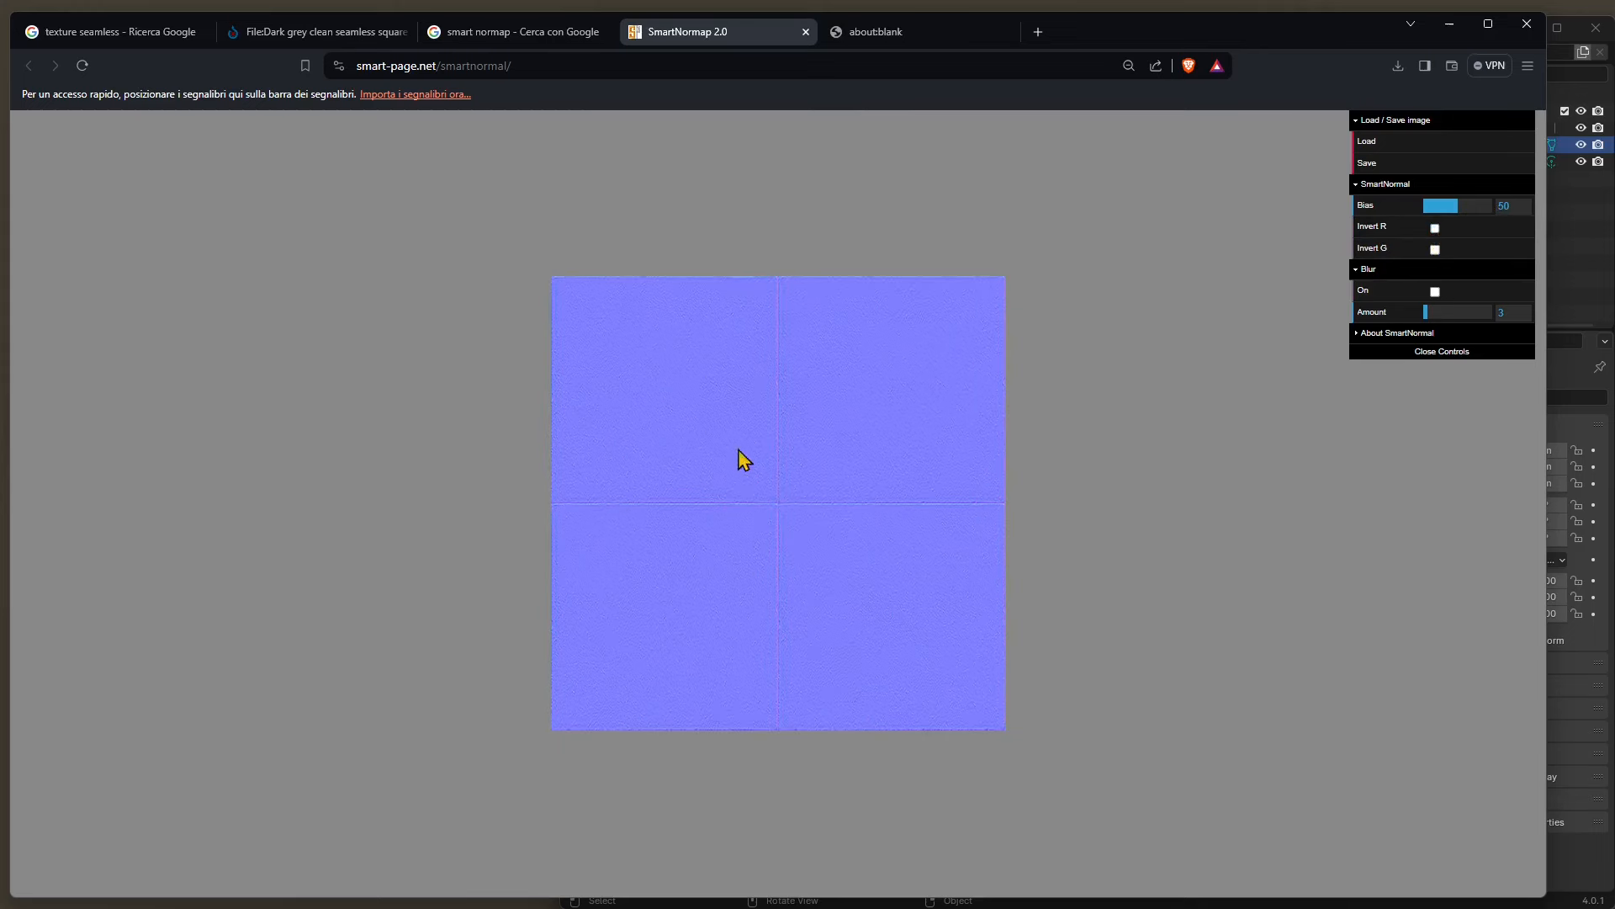
mouse_move(783, 640)
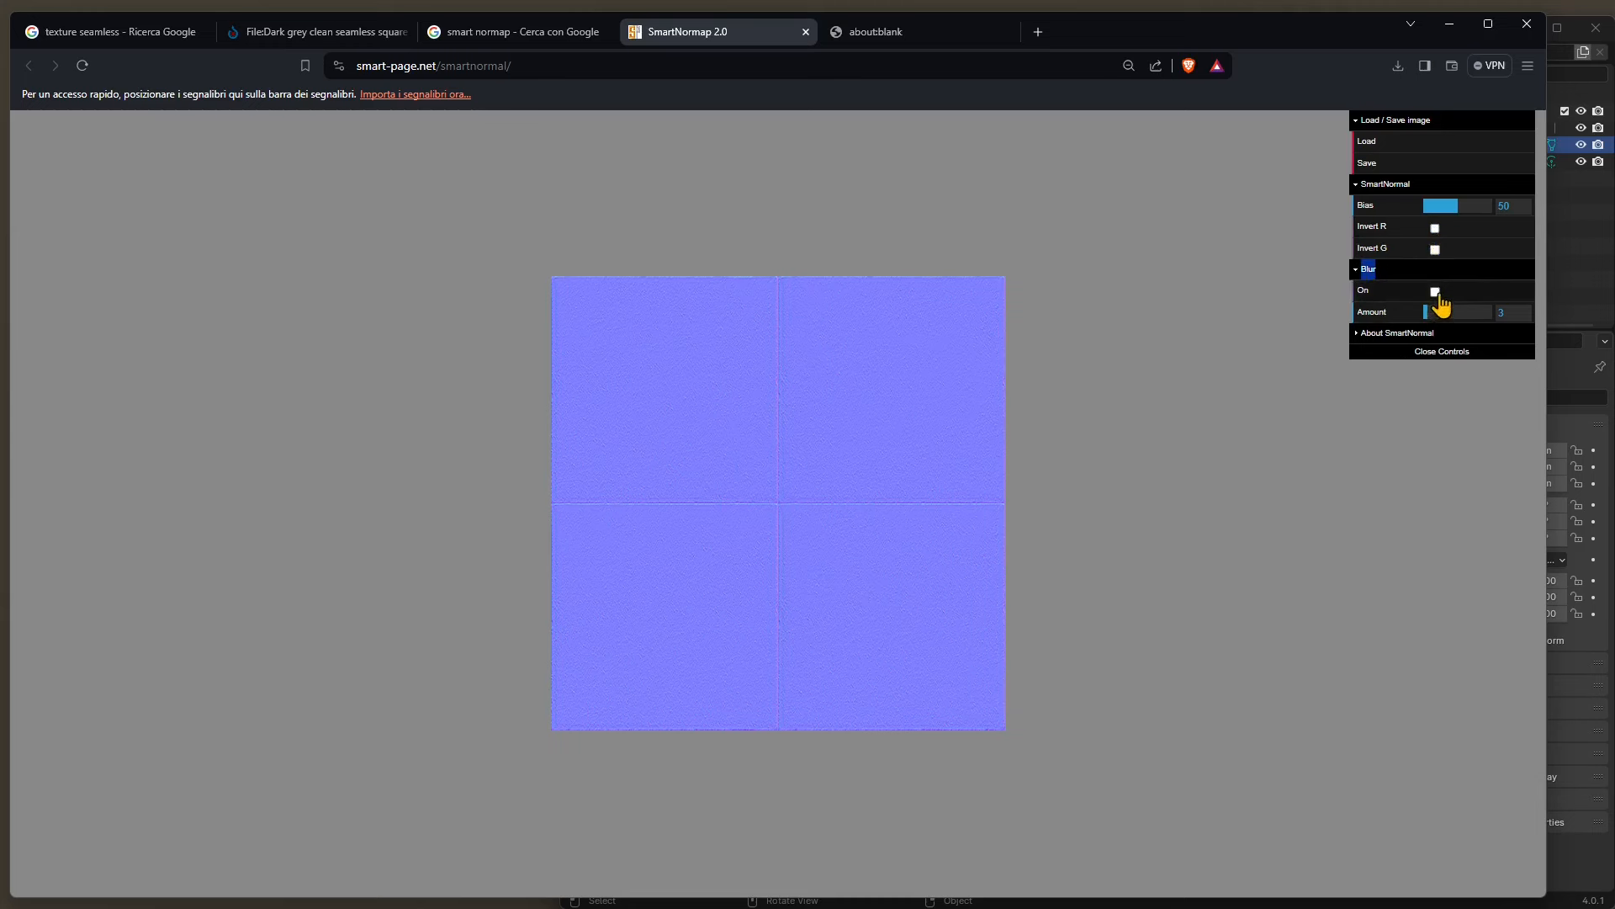
click(1433, 291)
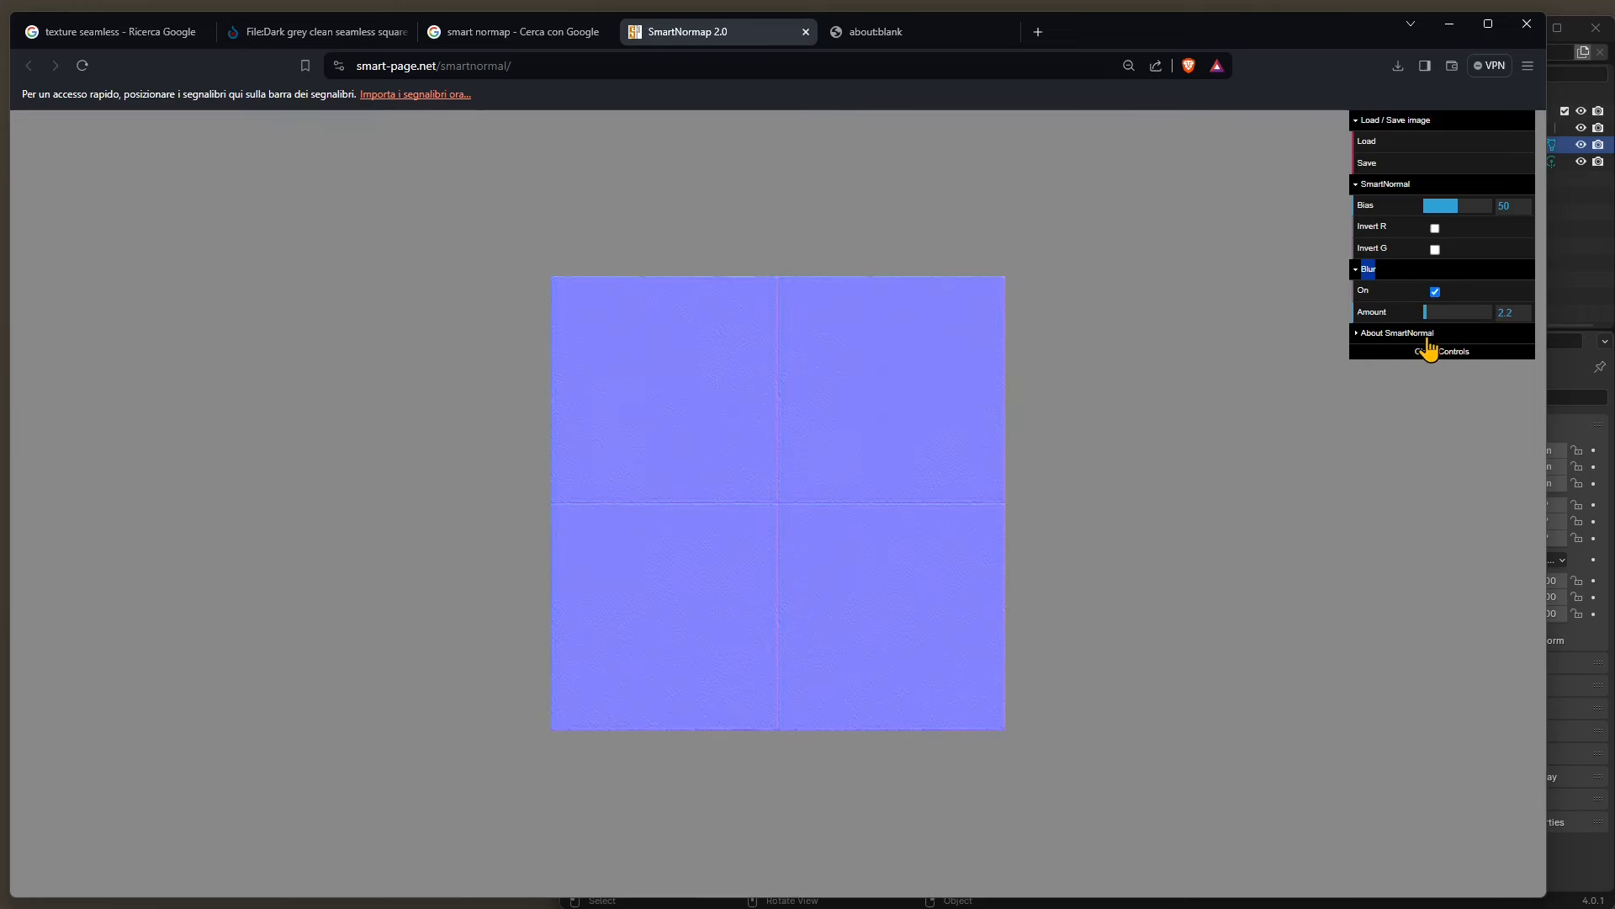
click(1433, 291)
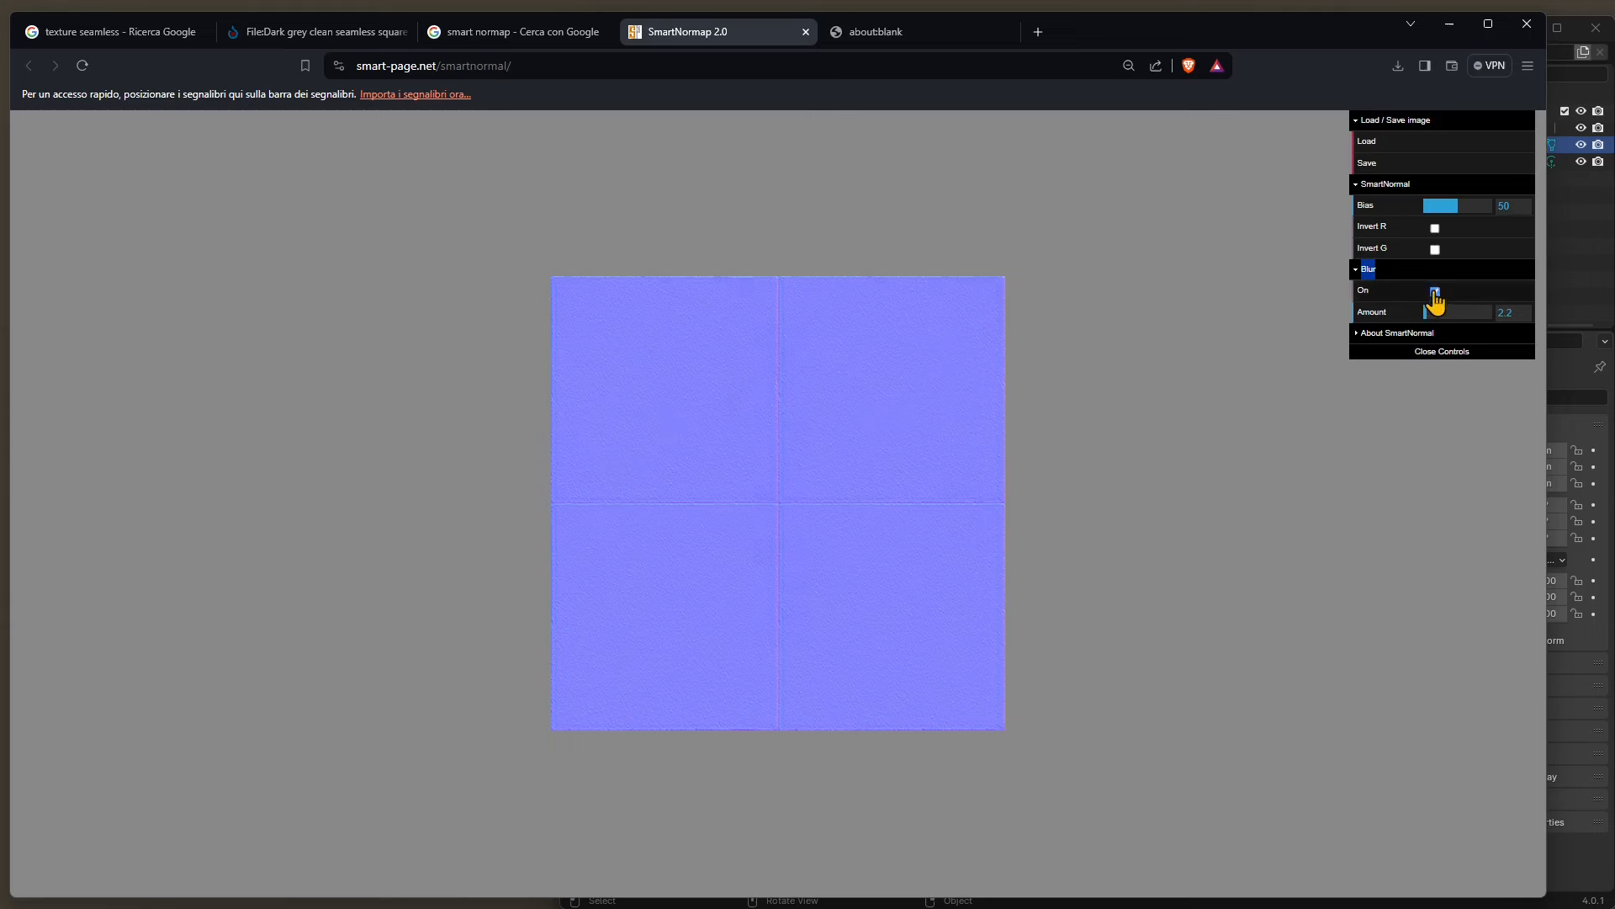
click(1434, 291)
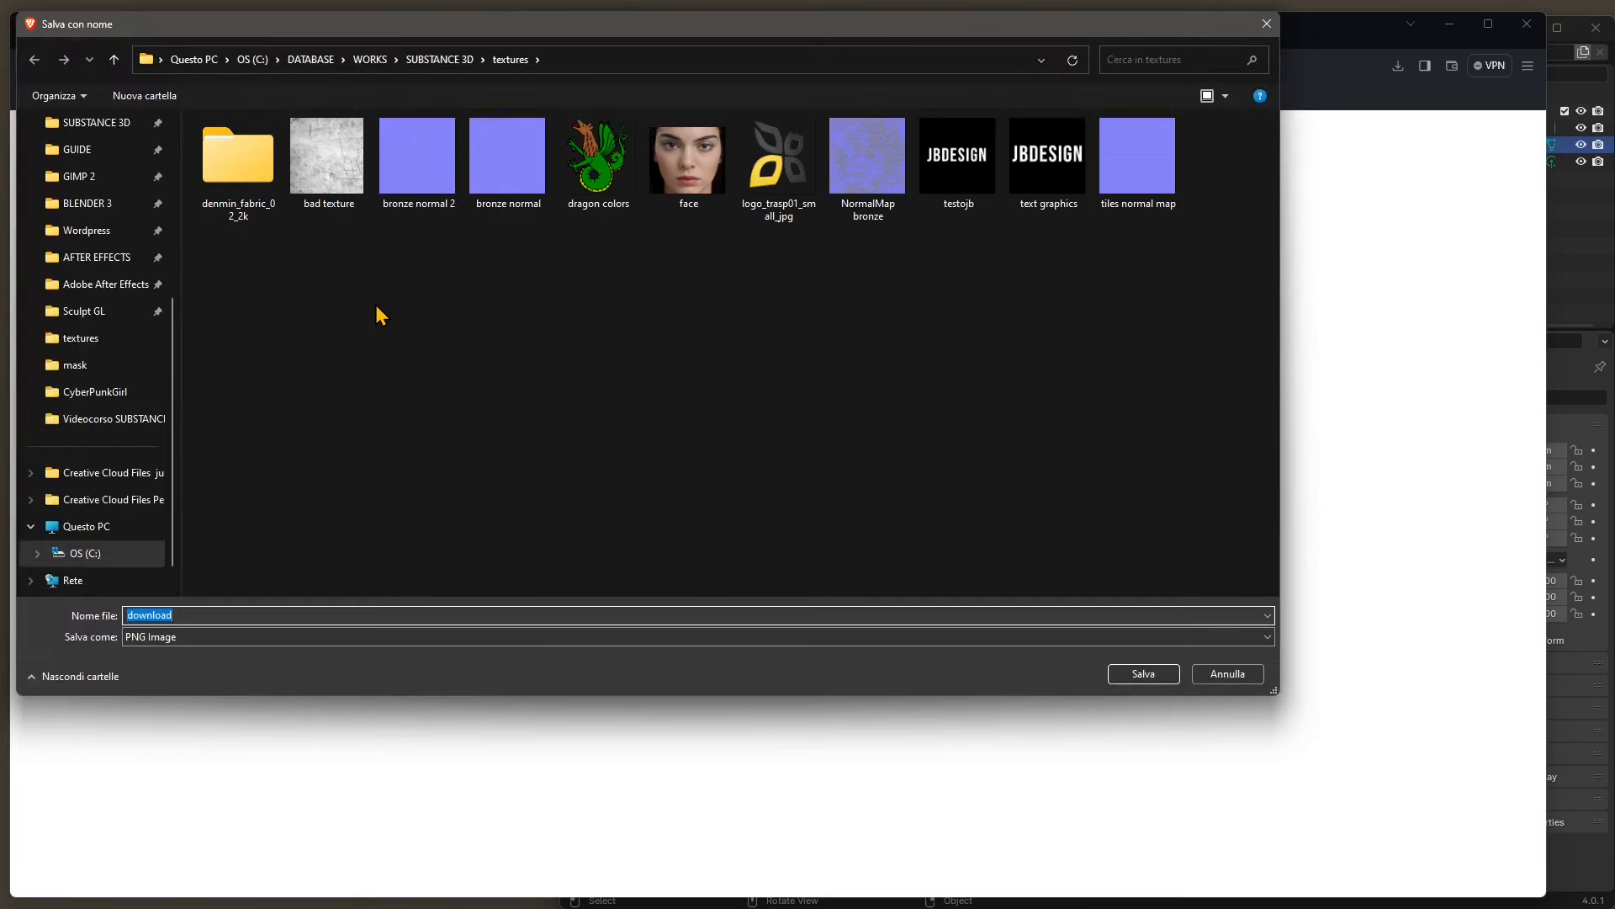
- Save the normal map as 'tiles normal map.png' in the textures folder, overwriting the old file
click(1138, 156)
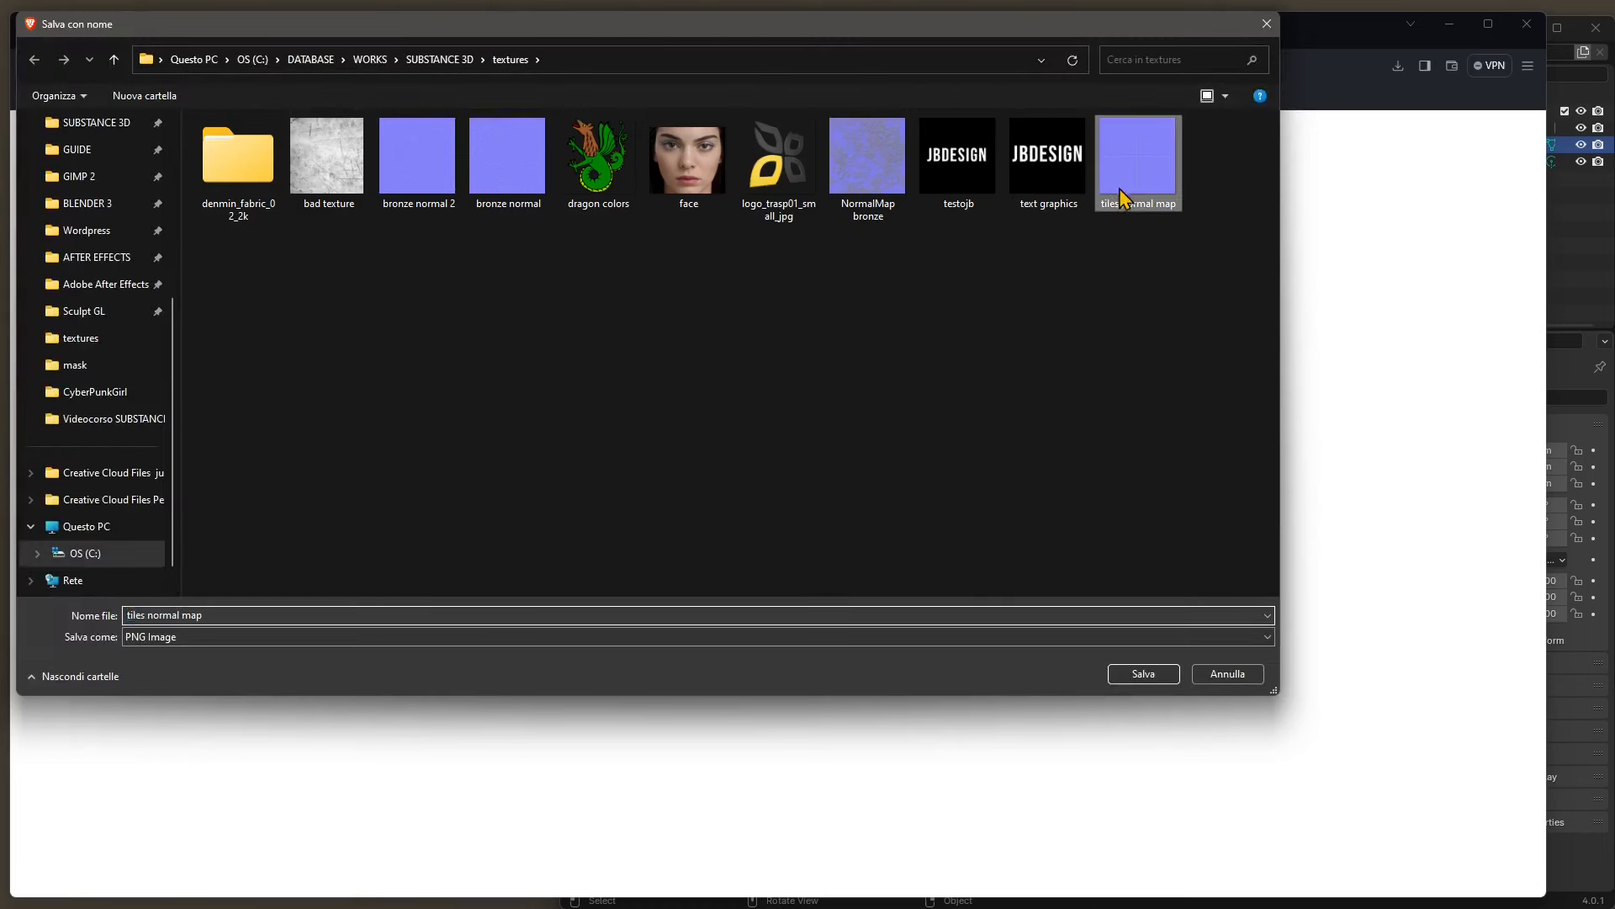
mouse_move(557, 432)
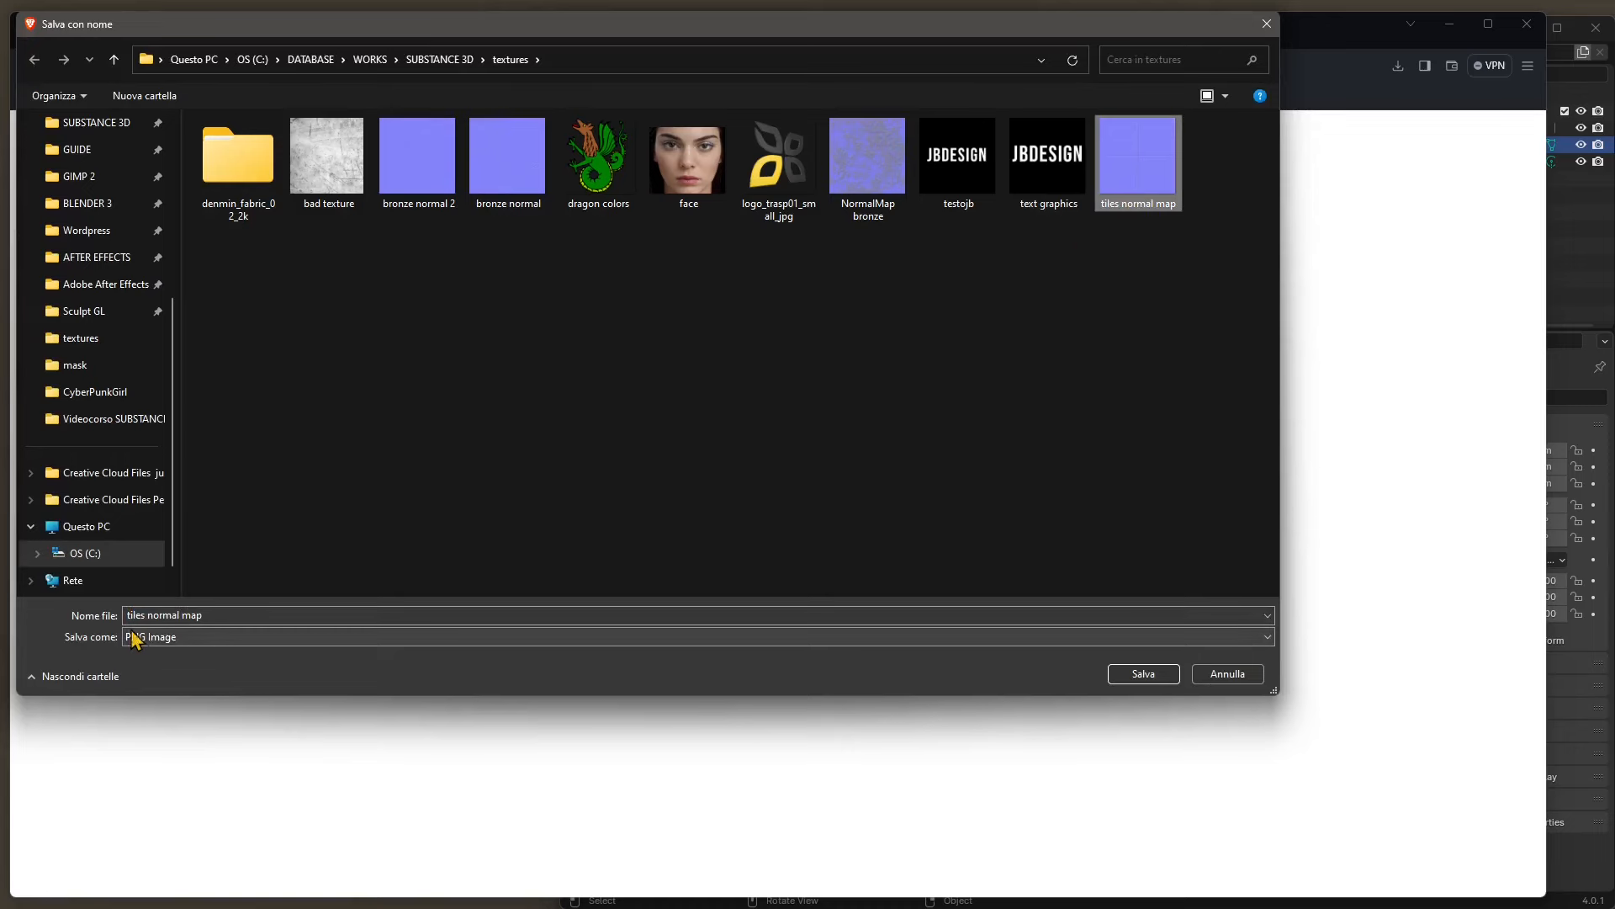
click(1141, 673)
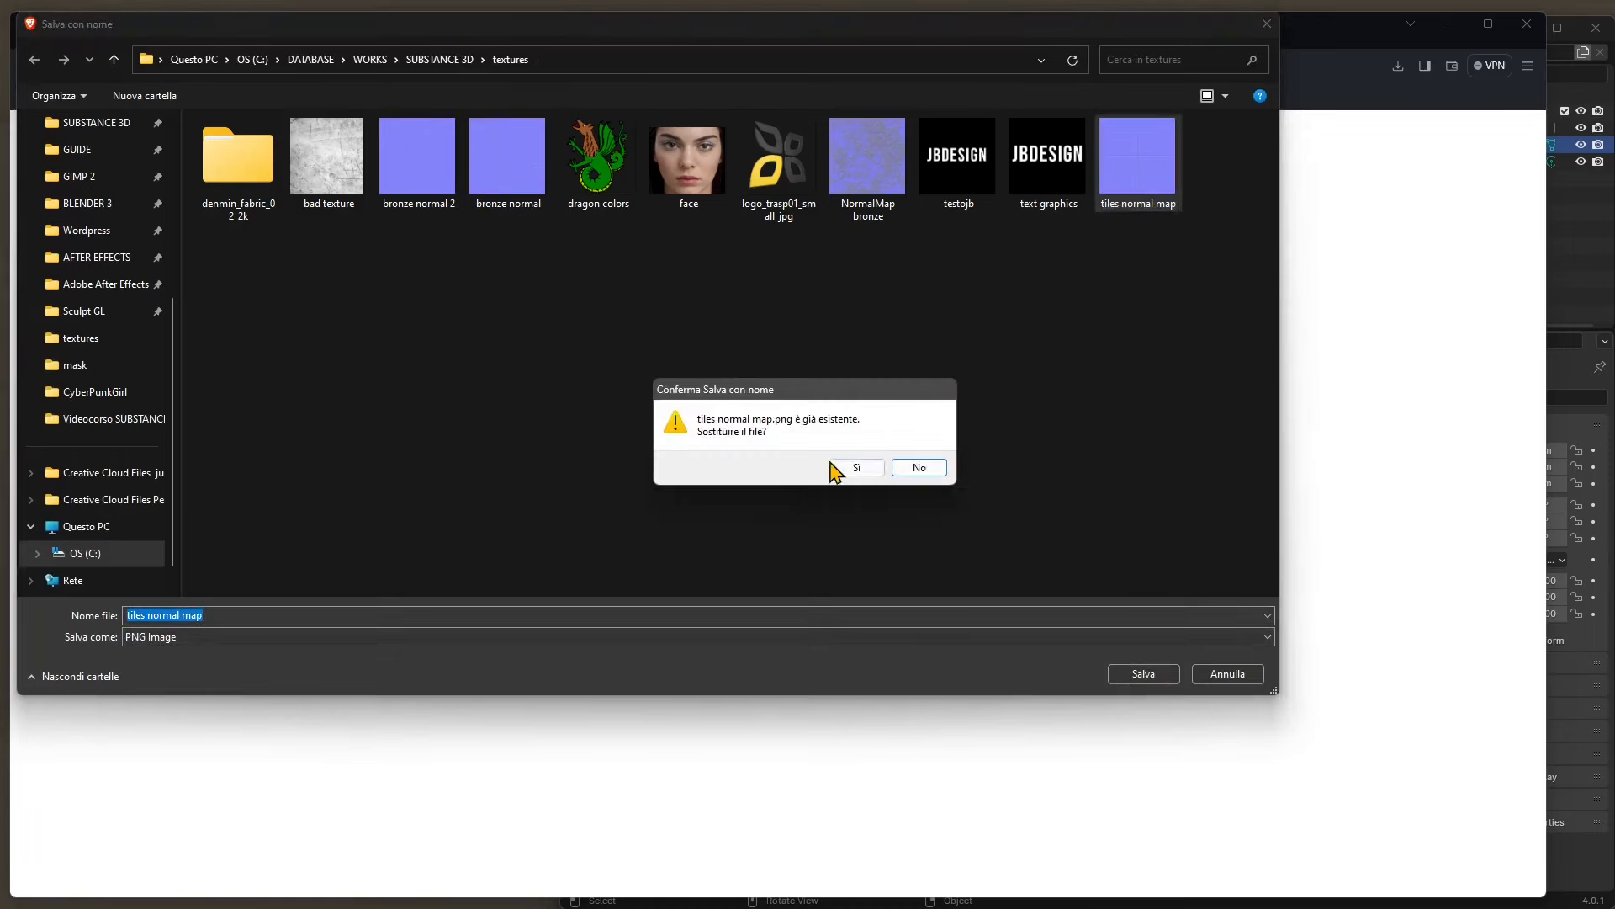
click(857, 466)
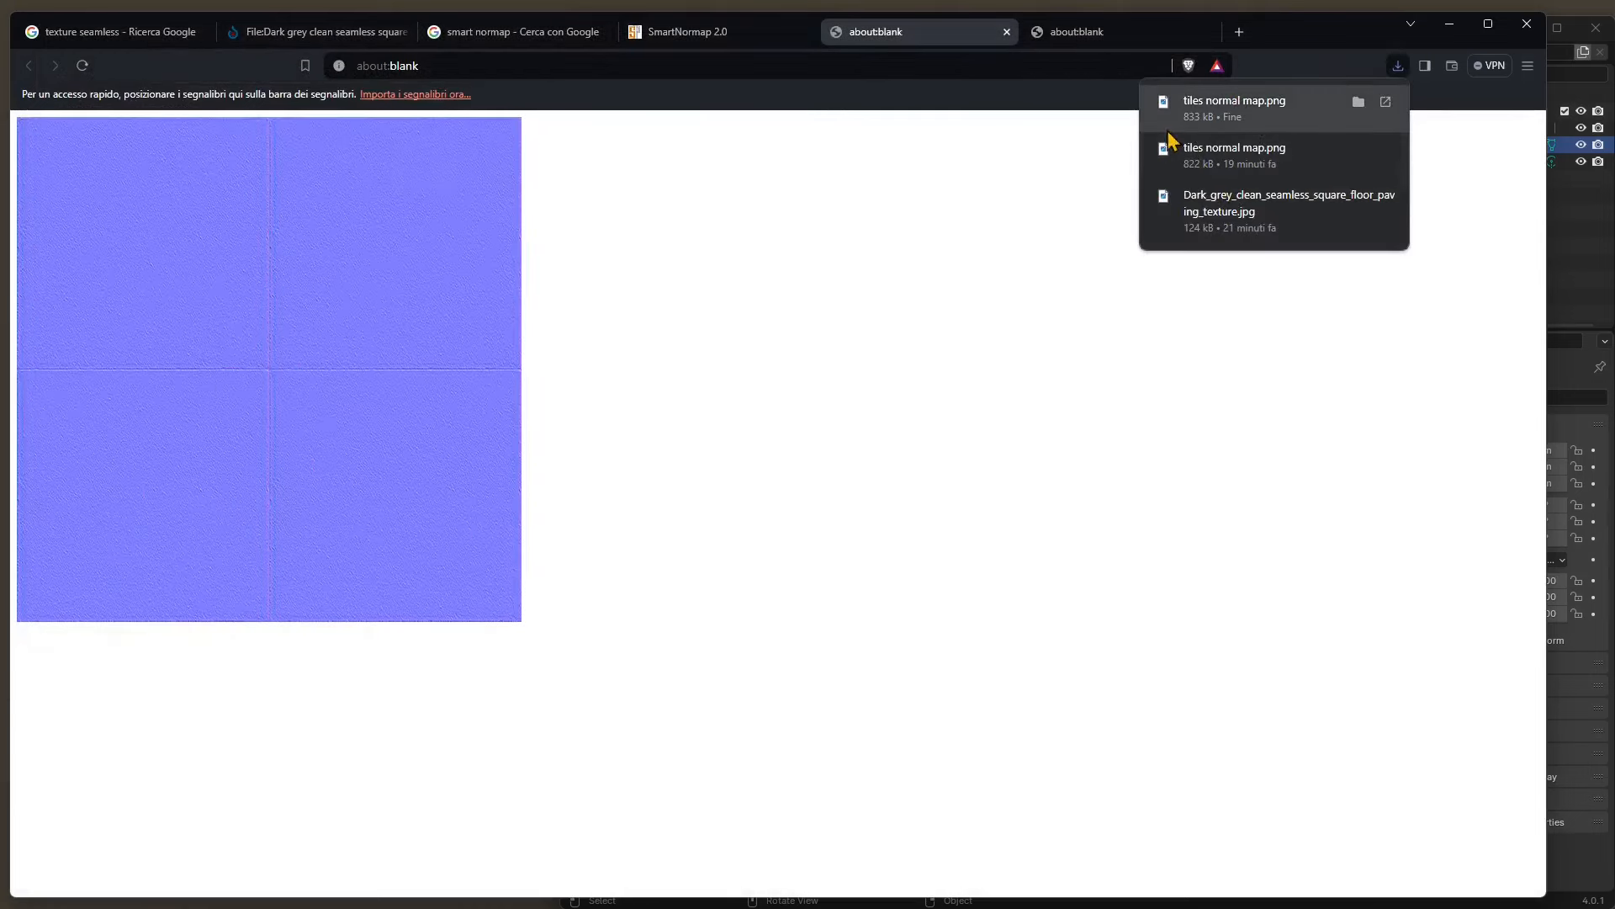
mouse_move(1277, 132)
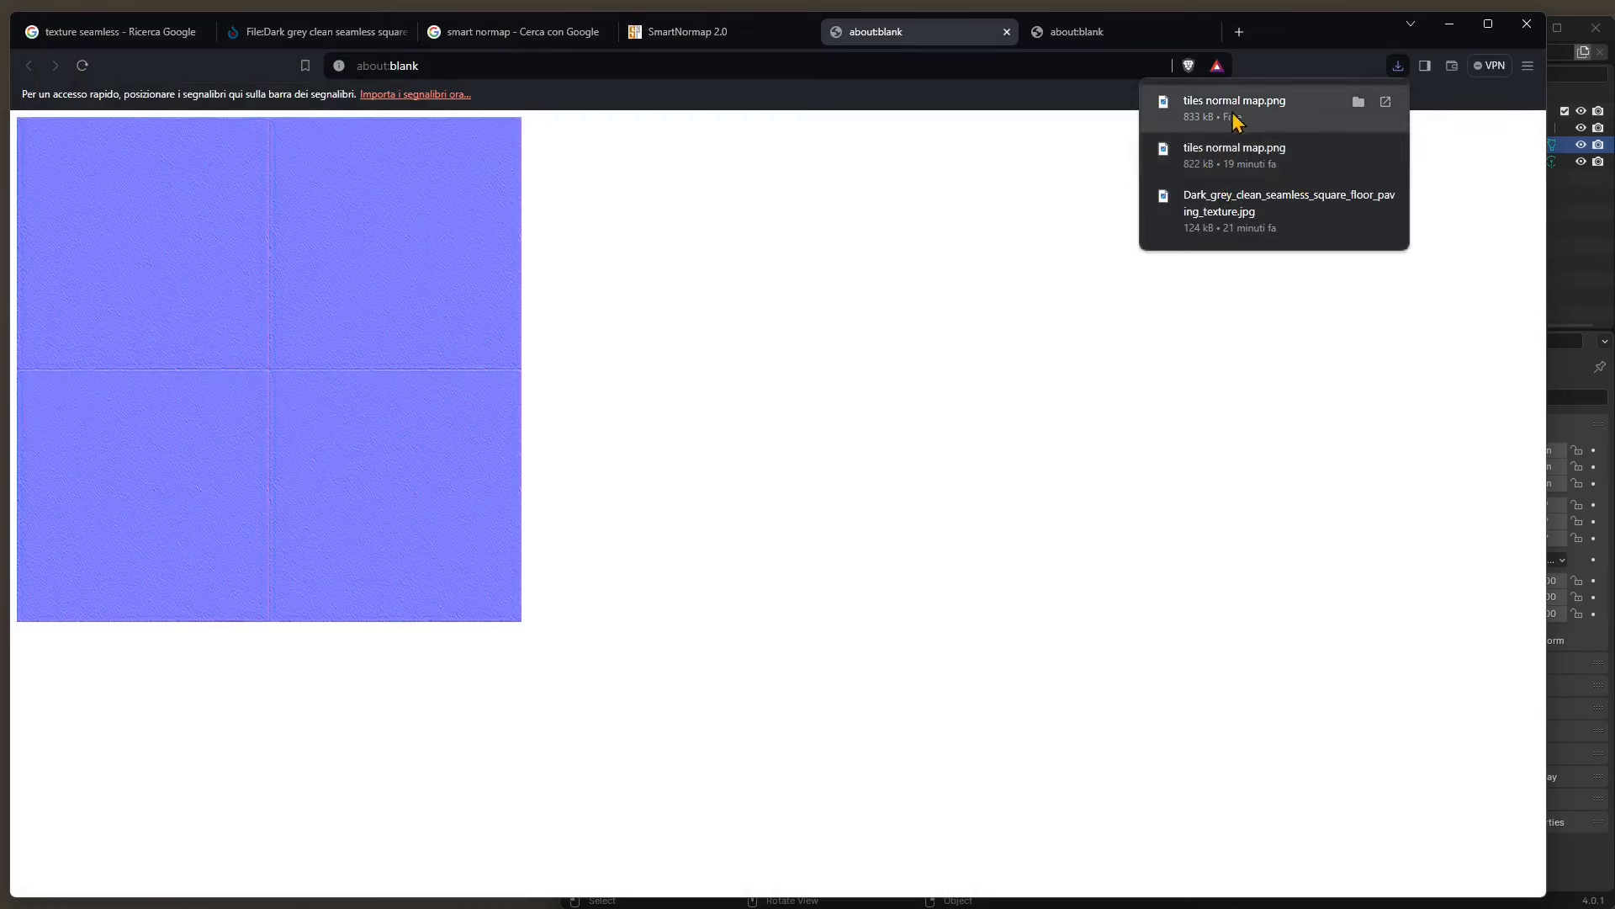
mouse_move(1329, 239)
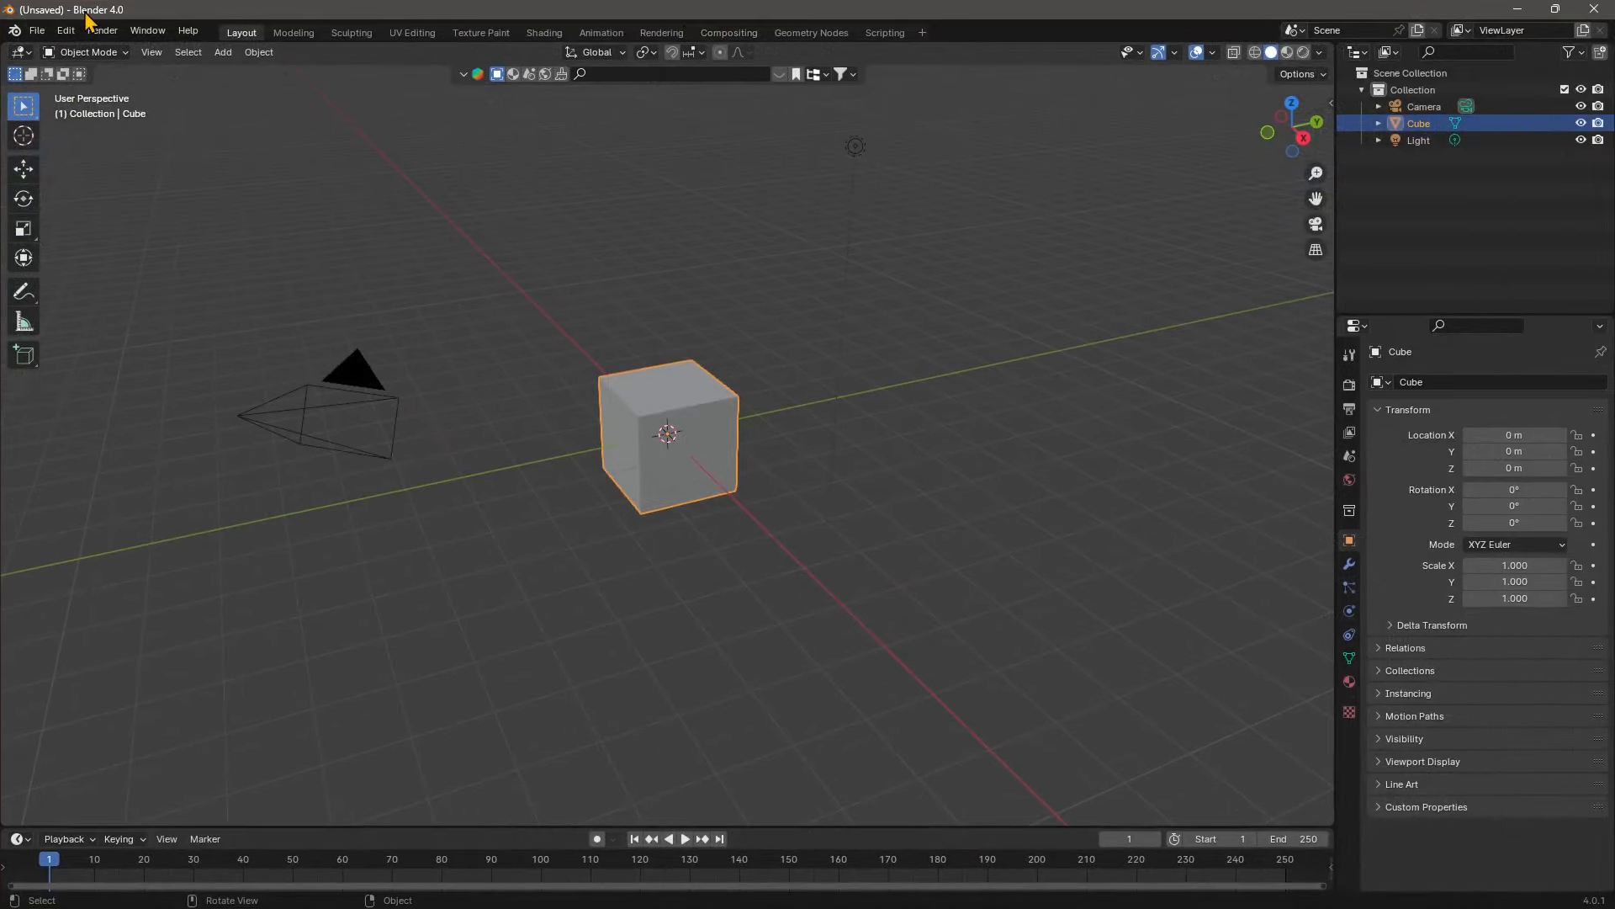
mouse_move(616, 564)
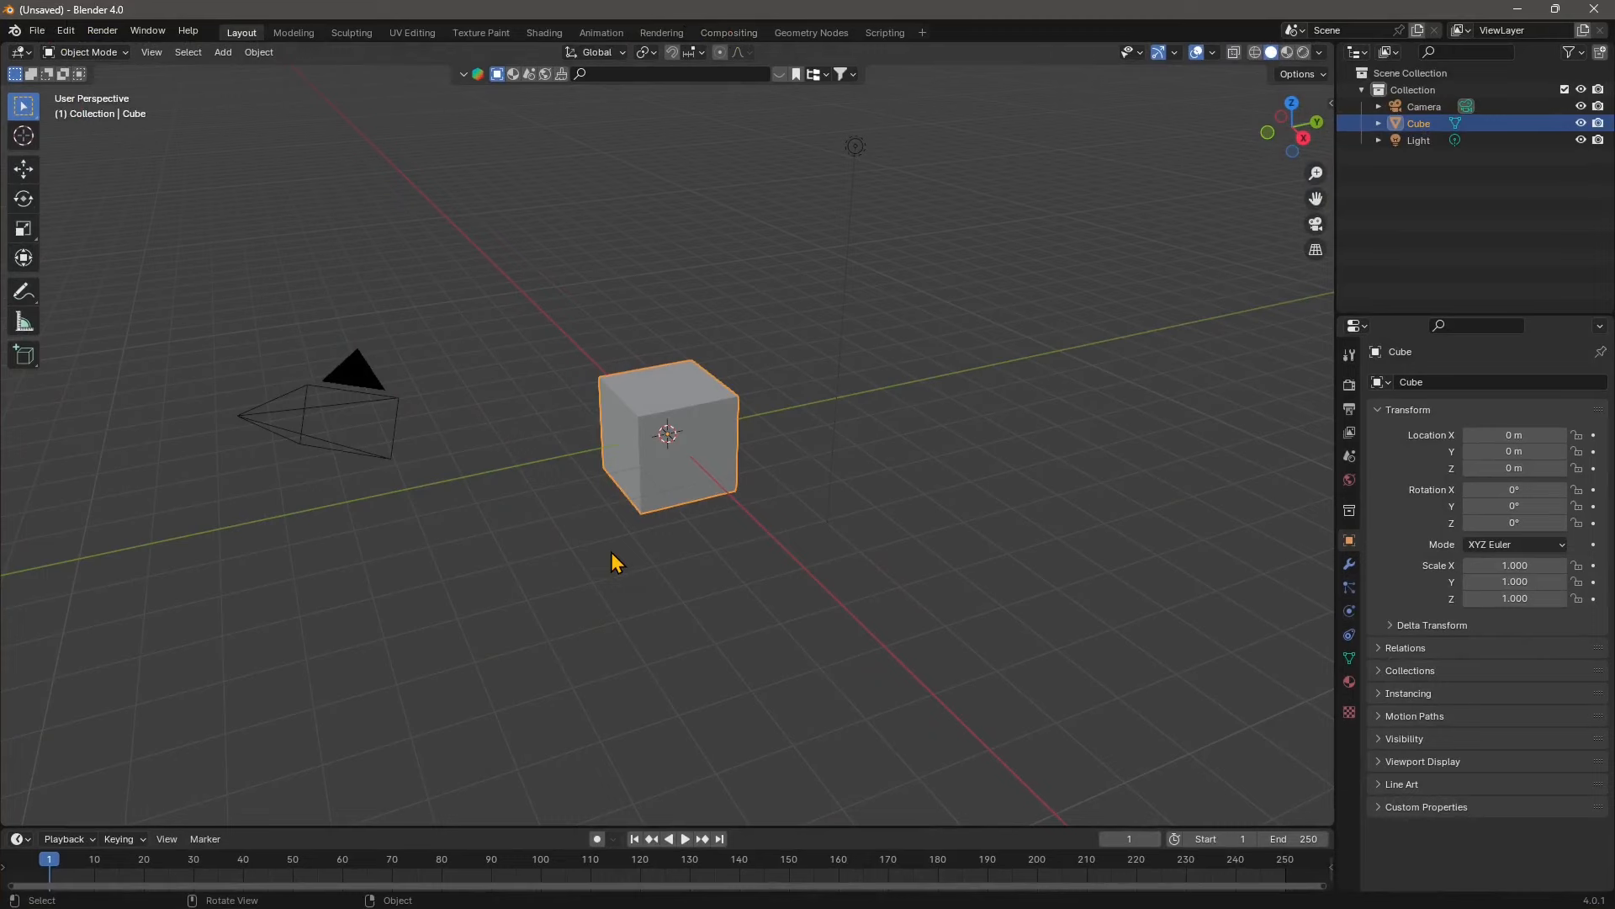
mouse_move(570, 565)
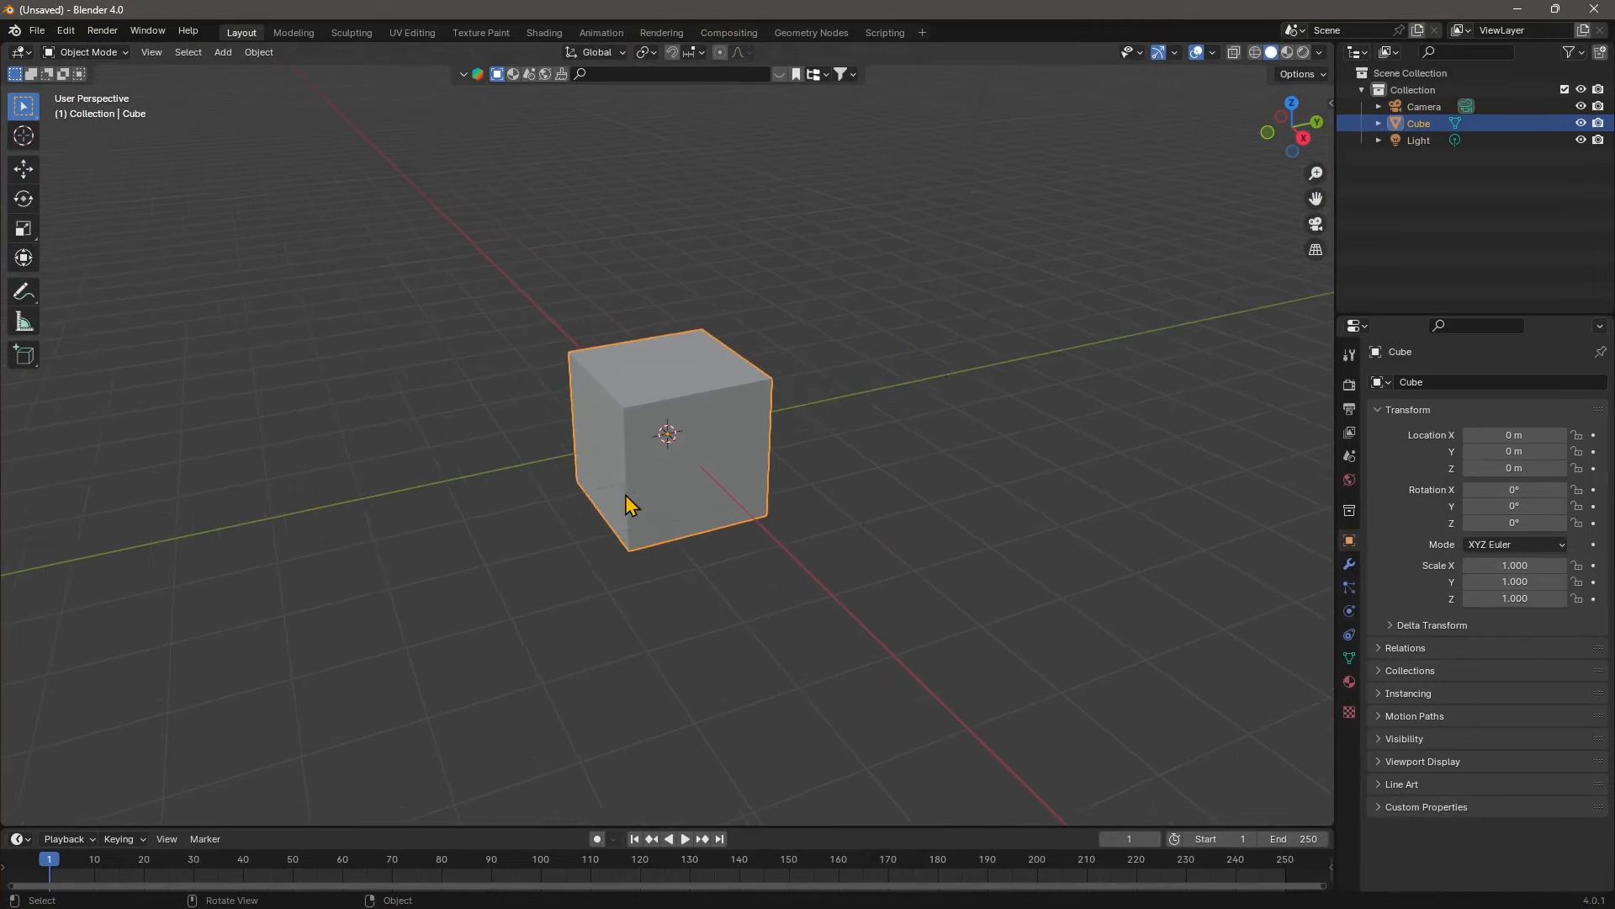
mouse_move(62, 12)
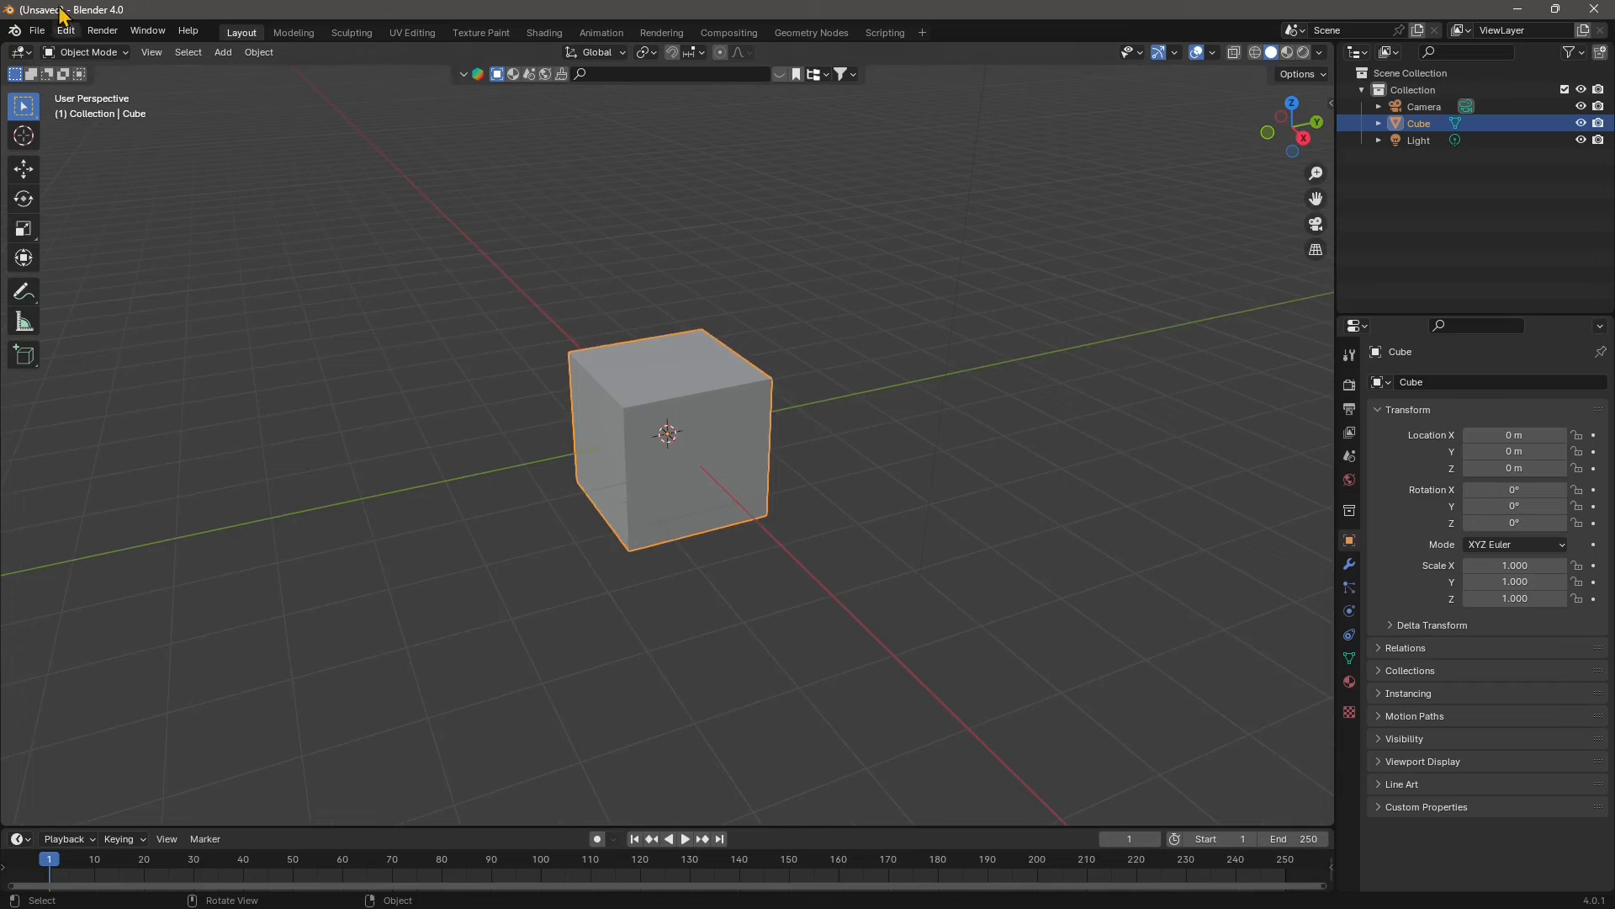
mouse_move(106, 22)
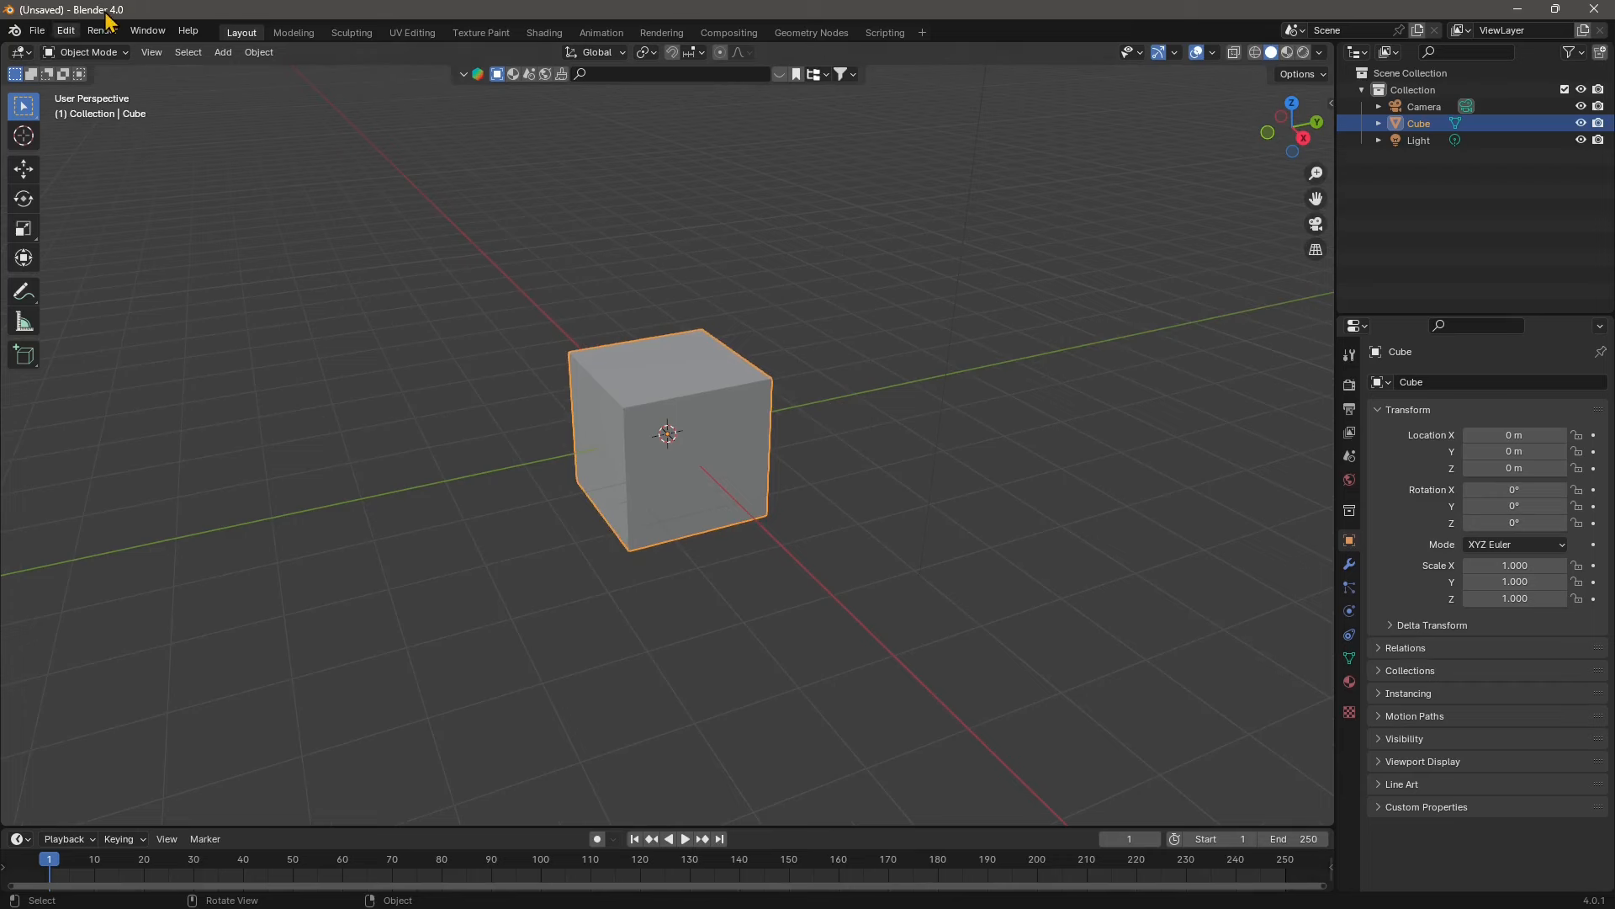
mouse_move(722, 365)
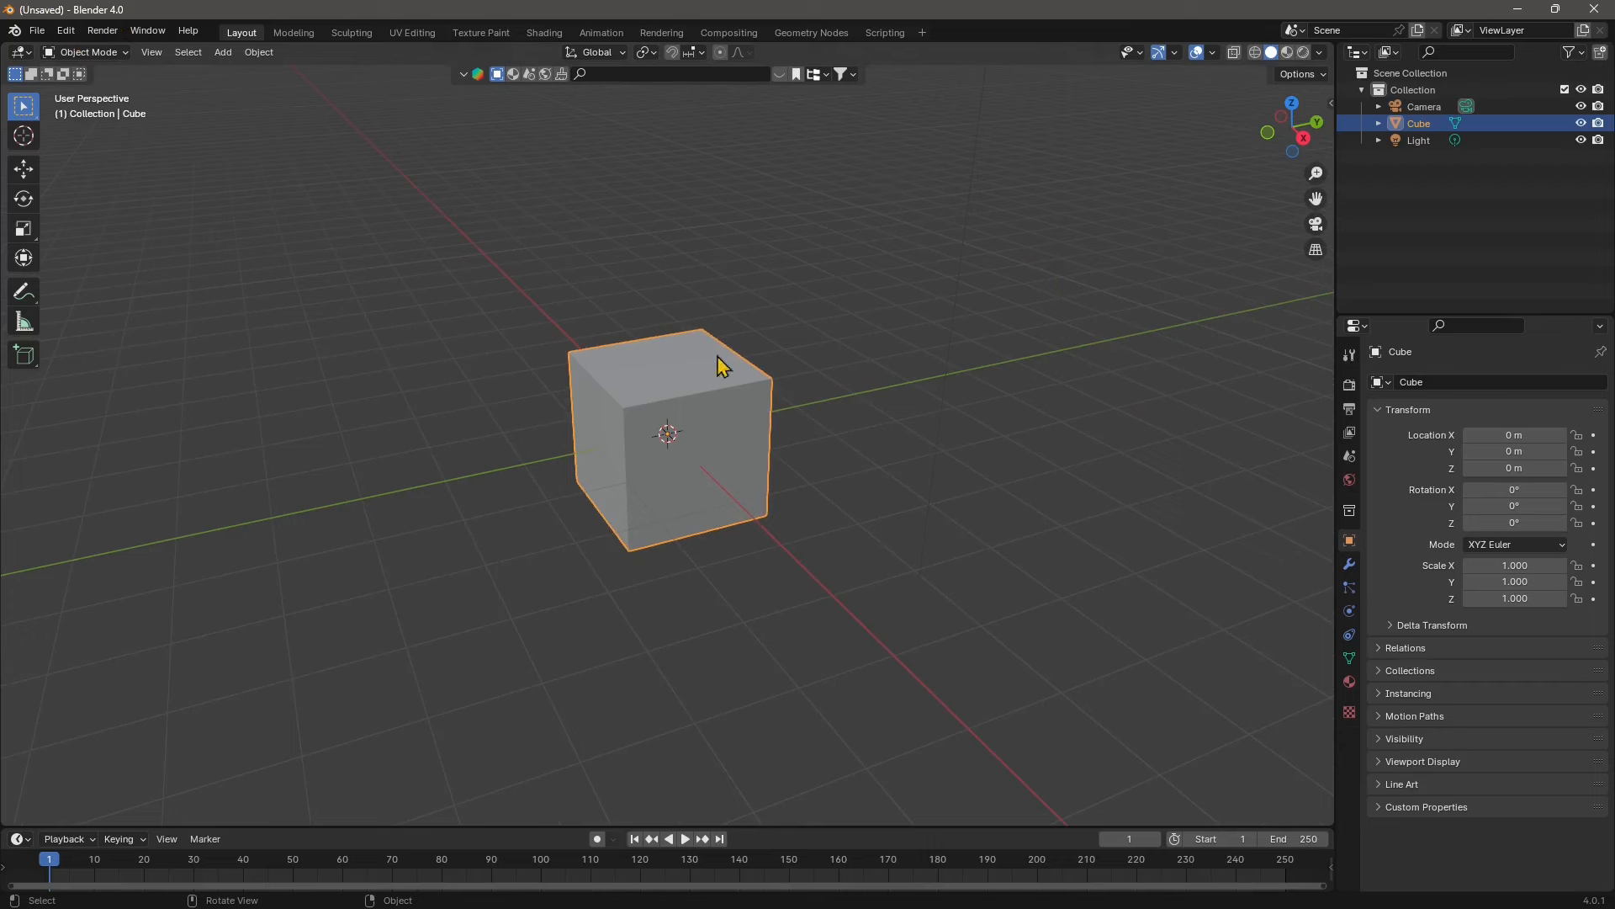
mouse_move(426, 305)
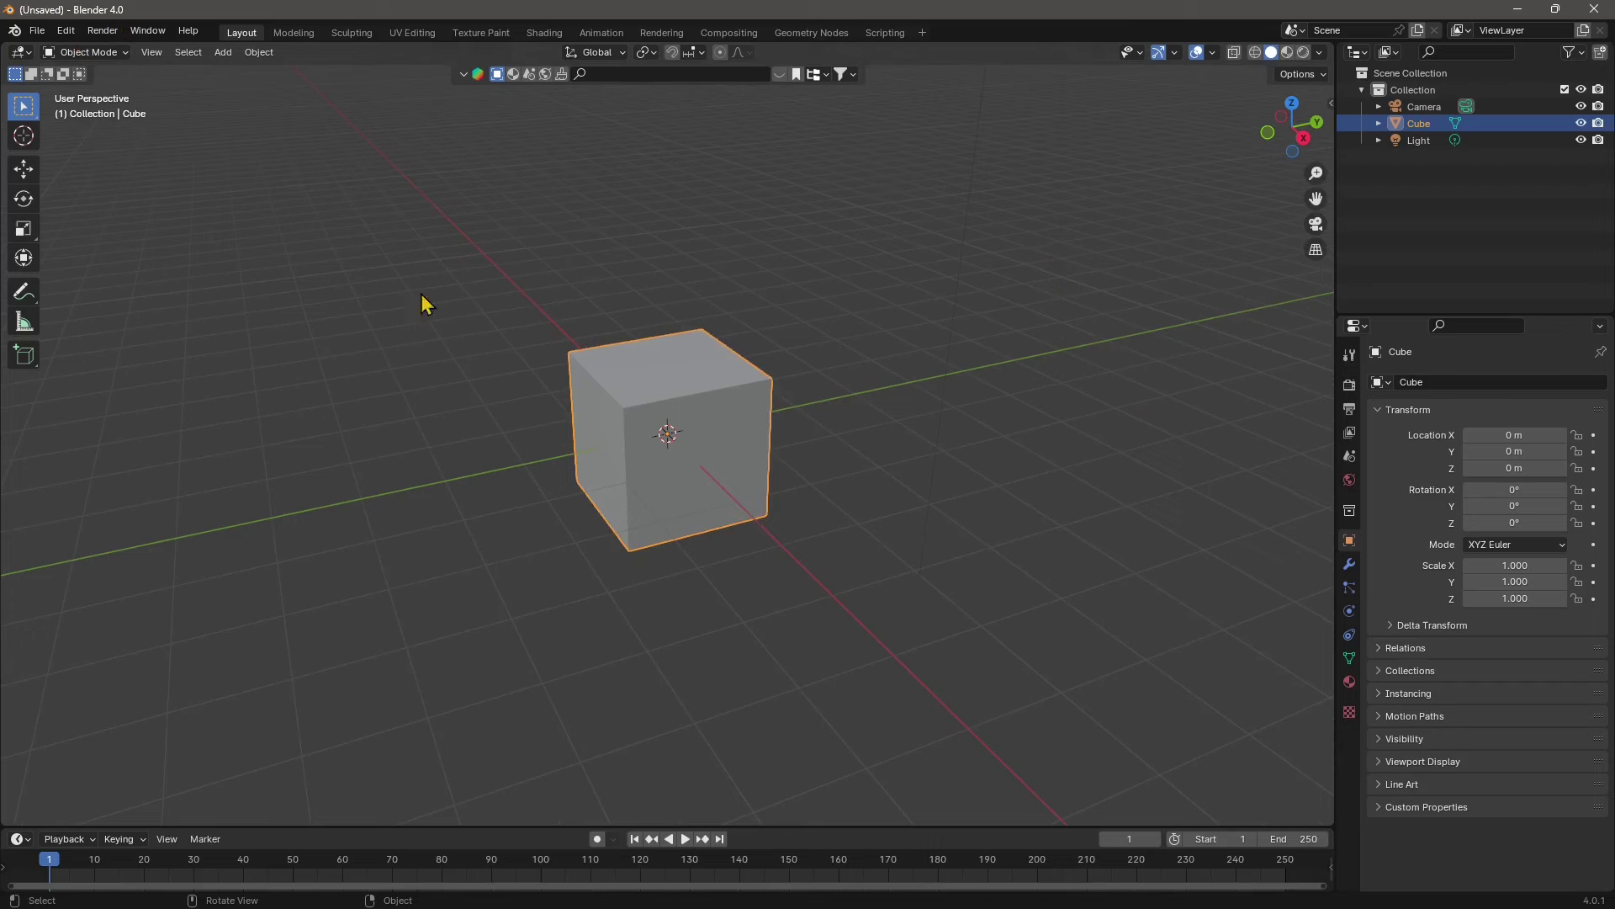
mouse_move(562, 38)
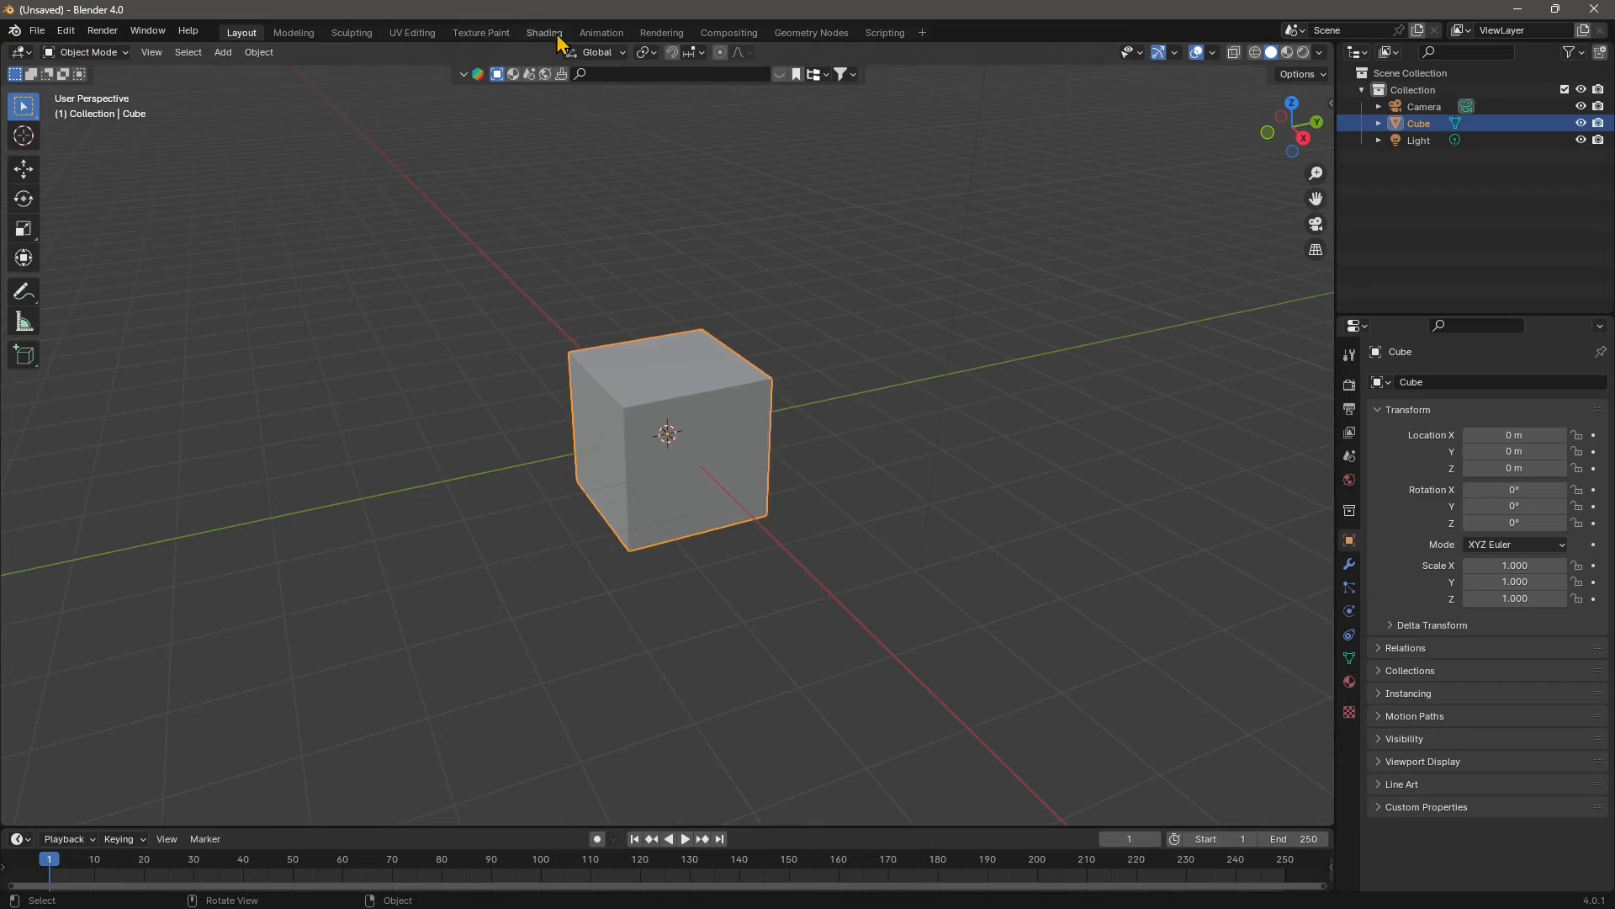
- Switch to the Shading workspace showing the cube's Principled BSDF material
click(543, 32)
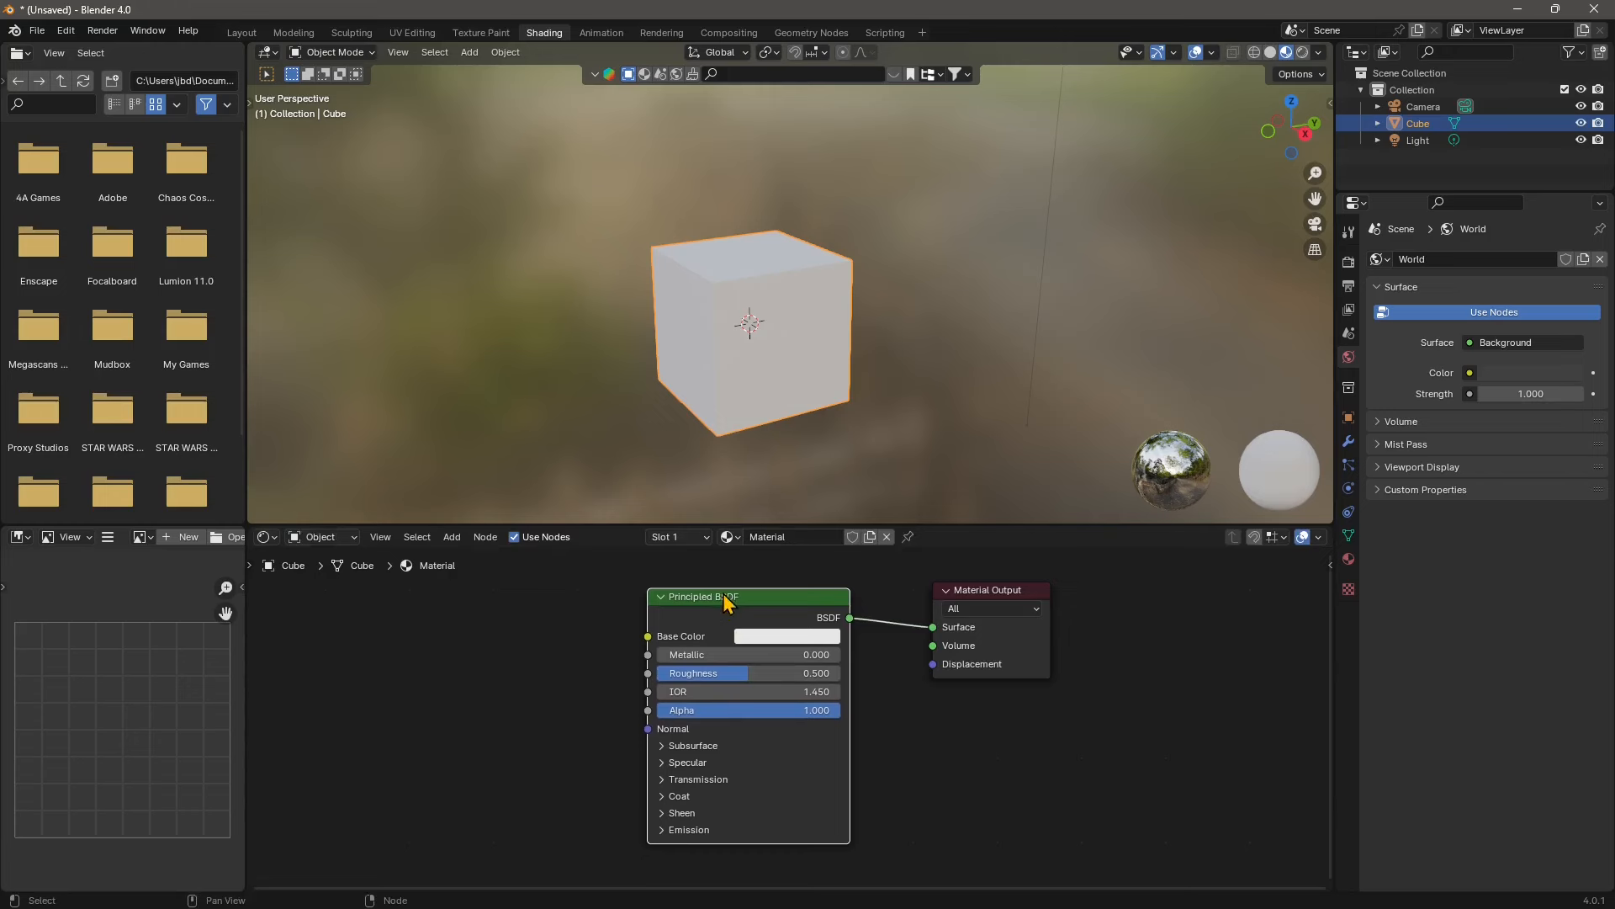
mouse_move(426, 687)
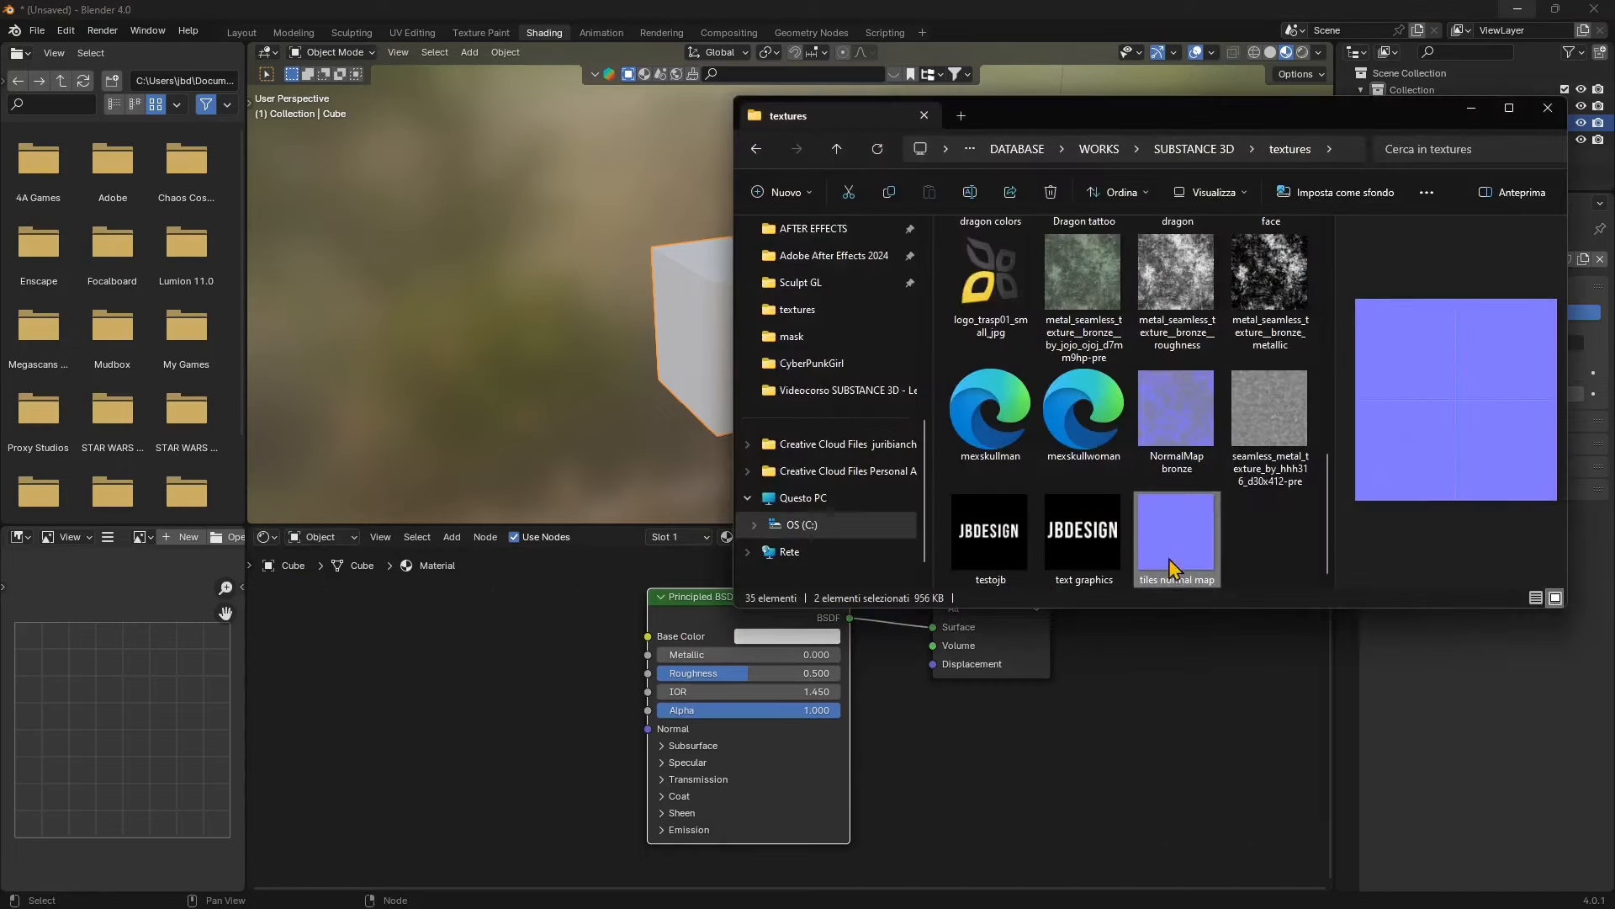
mouse_move(1177, 567)
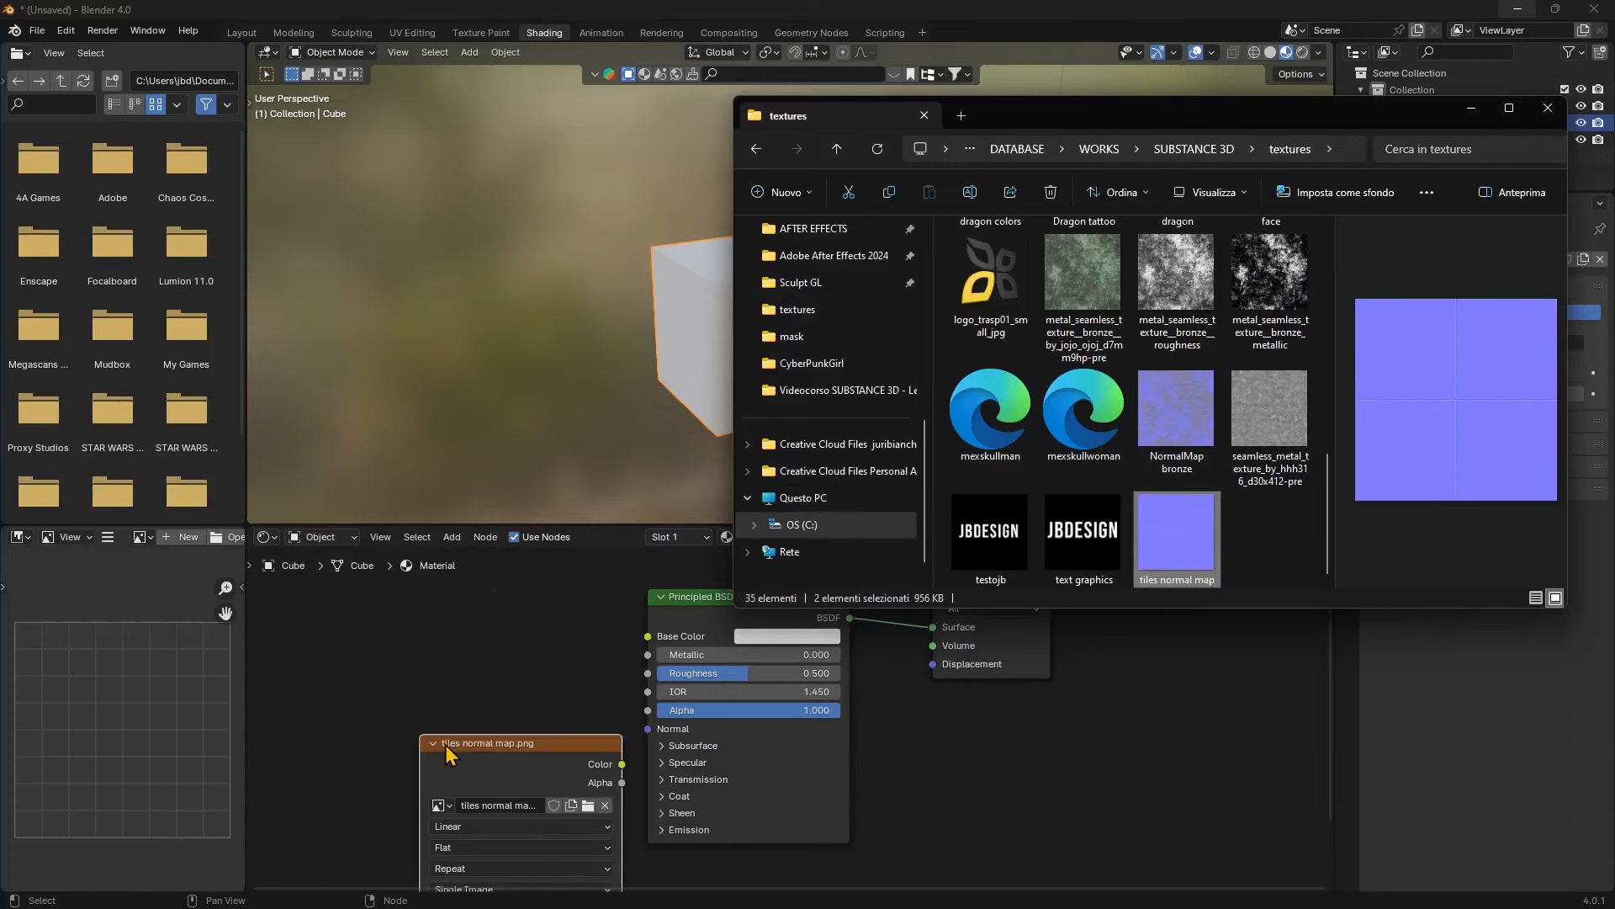
- Add tiles normal map.png to the cube material as an unconnected Image Texture node
click(920, 114)
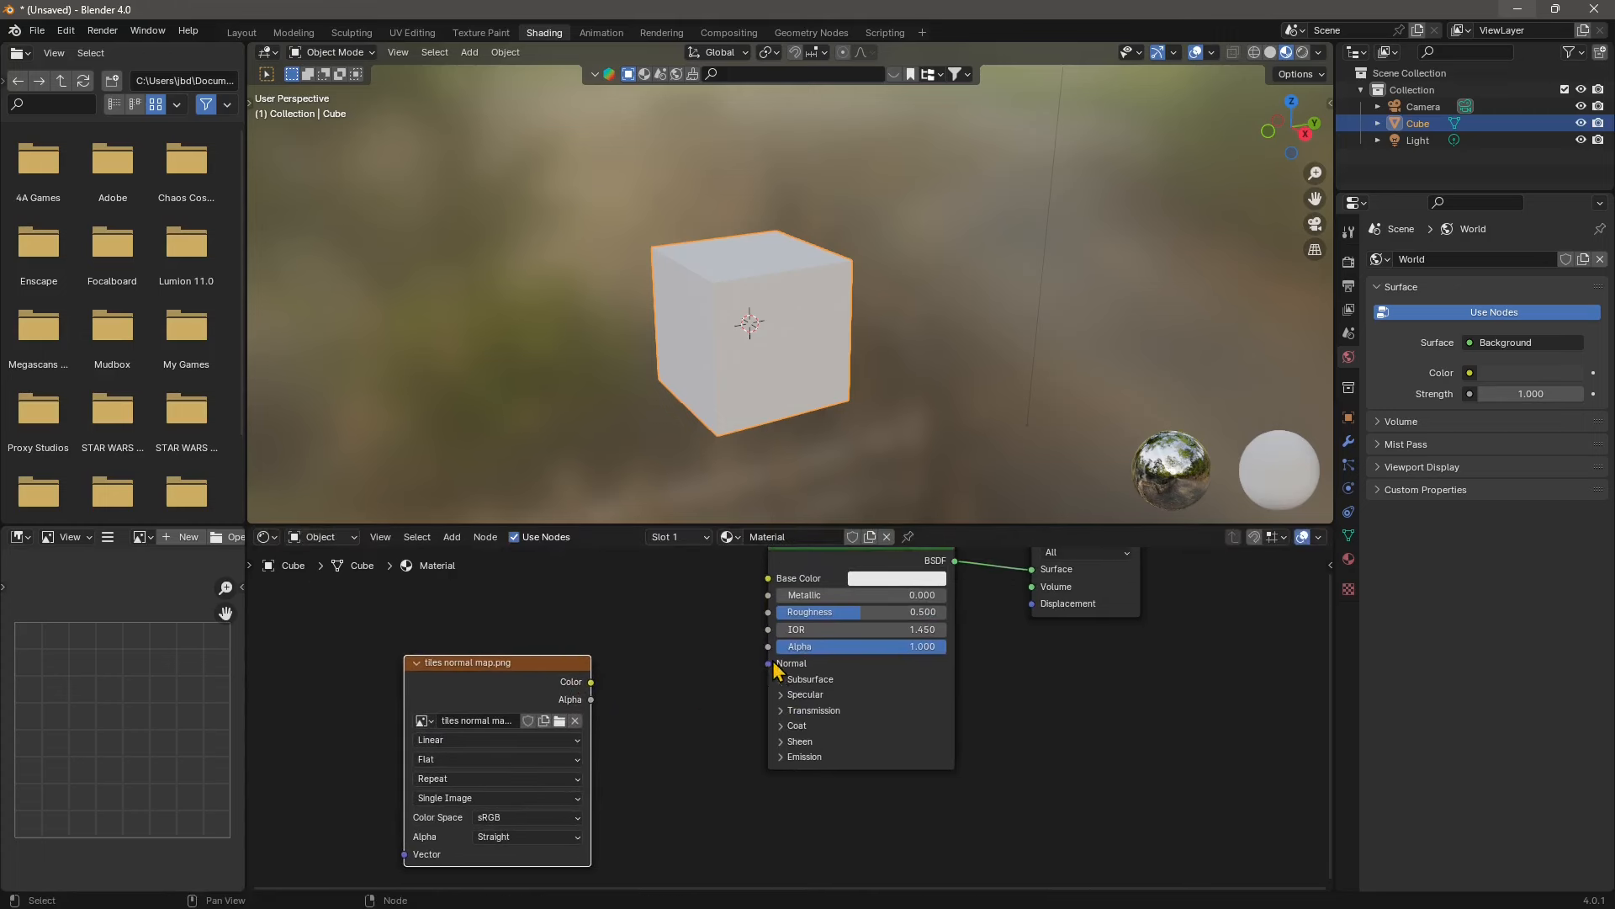
mouse_move(594, 695)
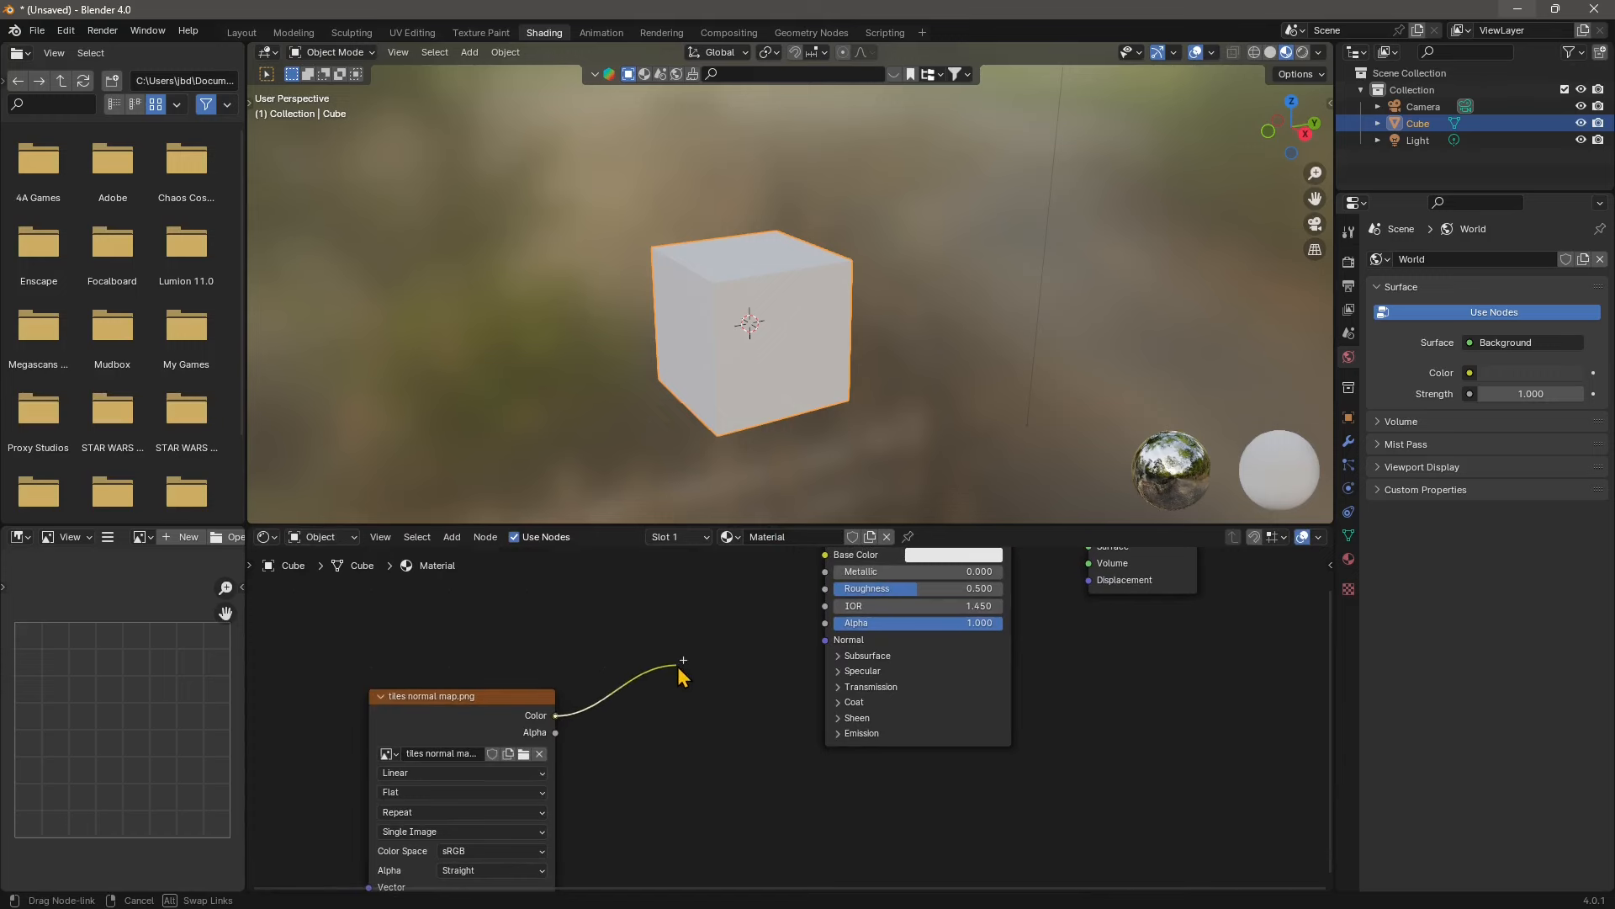
- Insert a Normal Map node between the tiles image Color and the BSDF Normal input
click(683, 659)
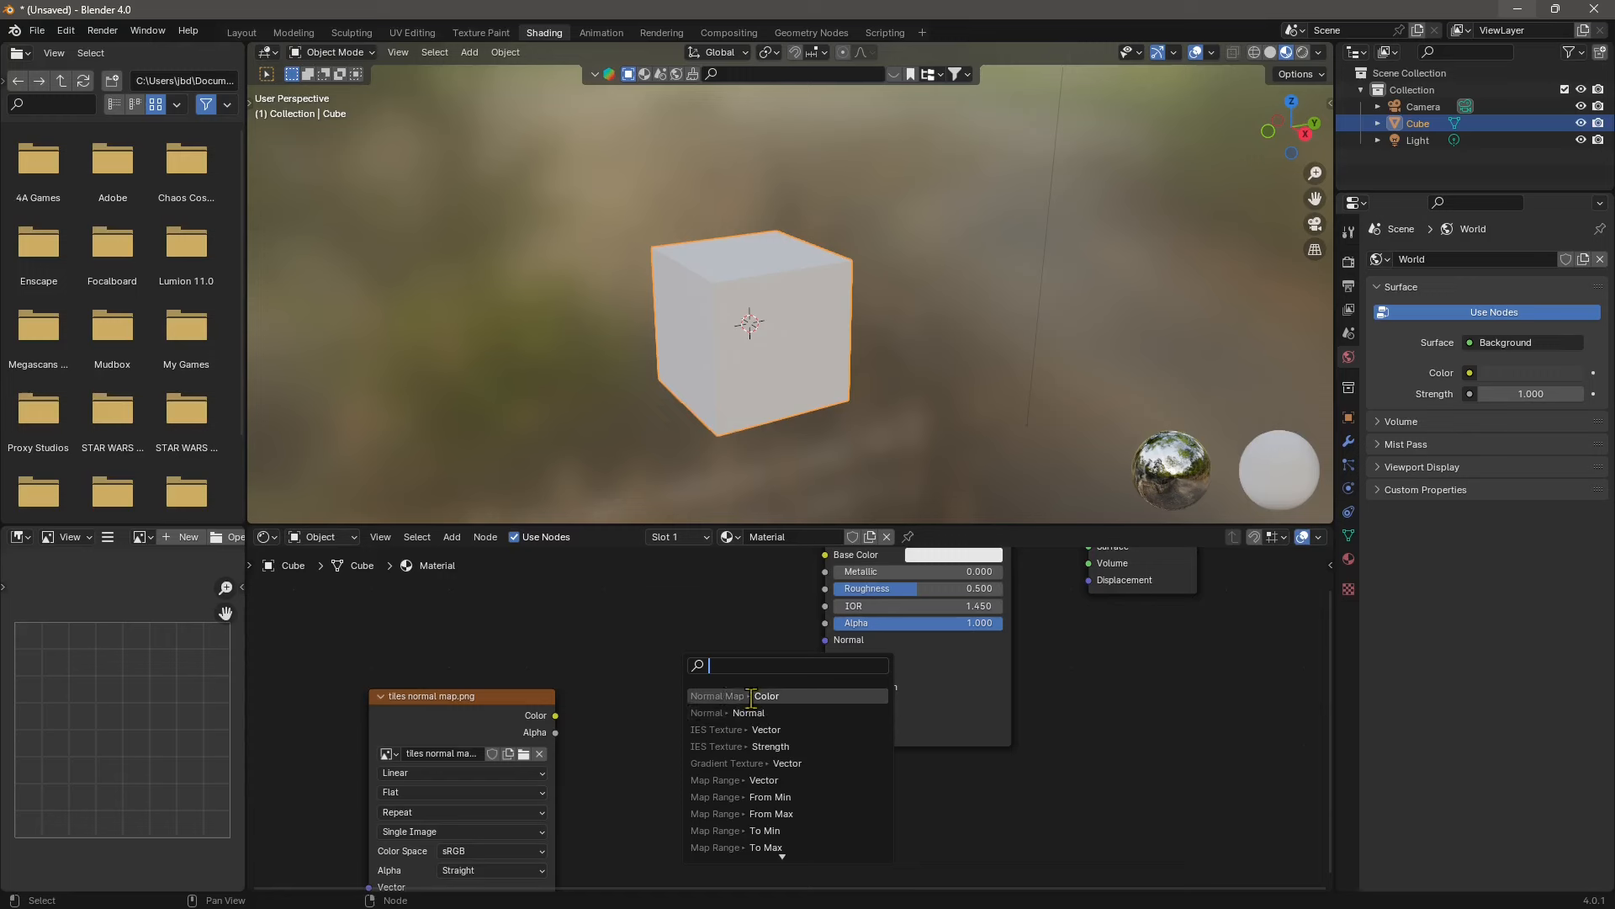
text(normal map)
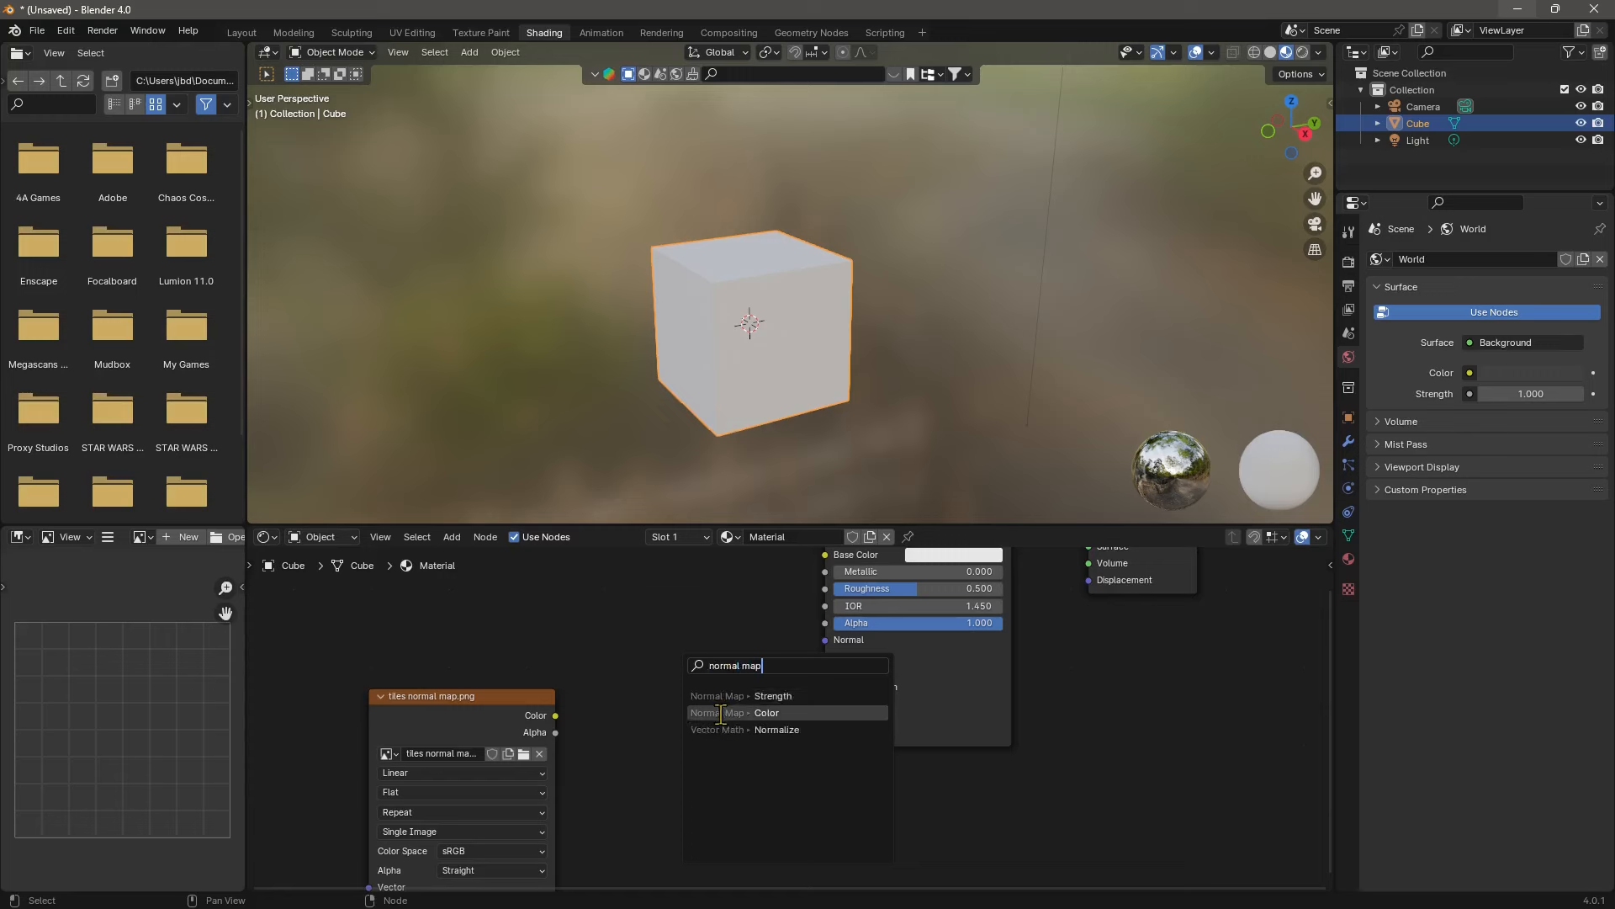
click(736, 712)
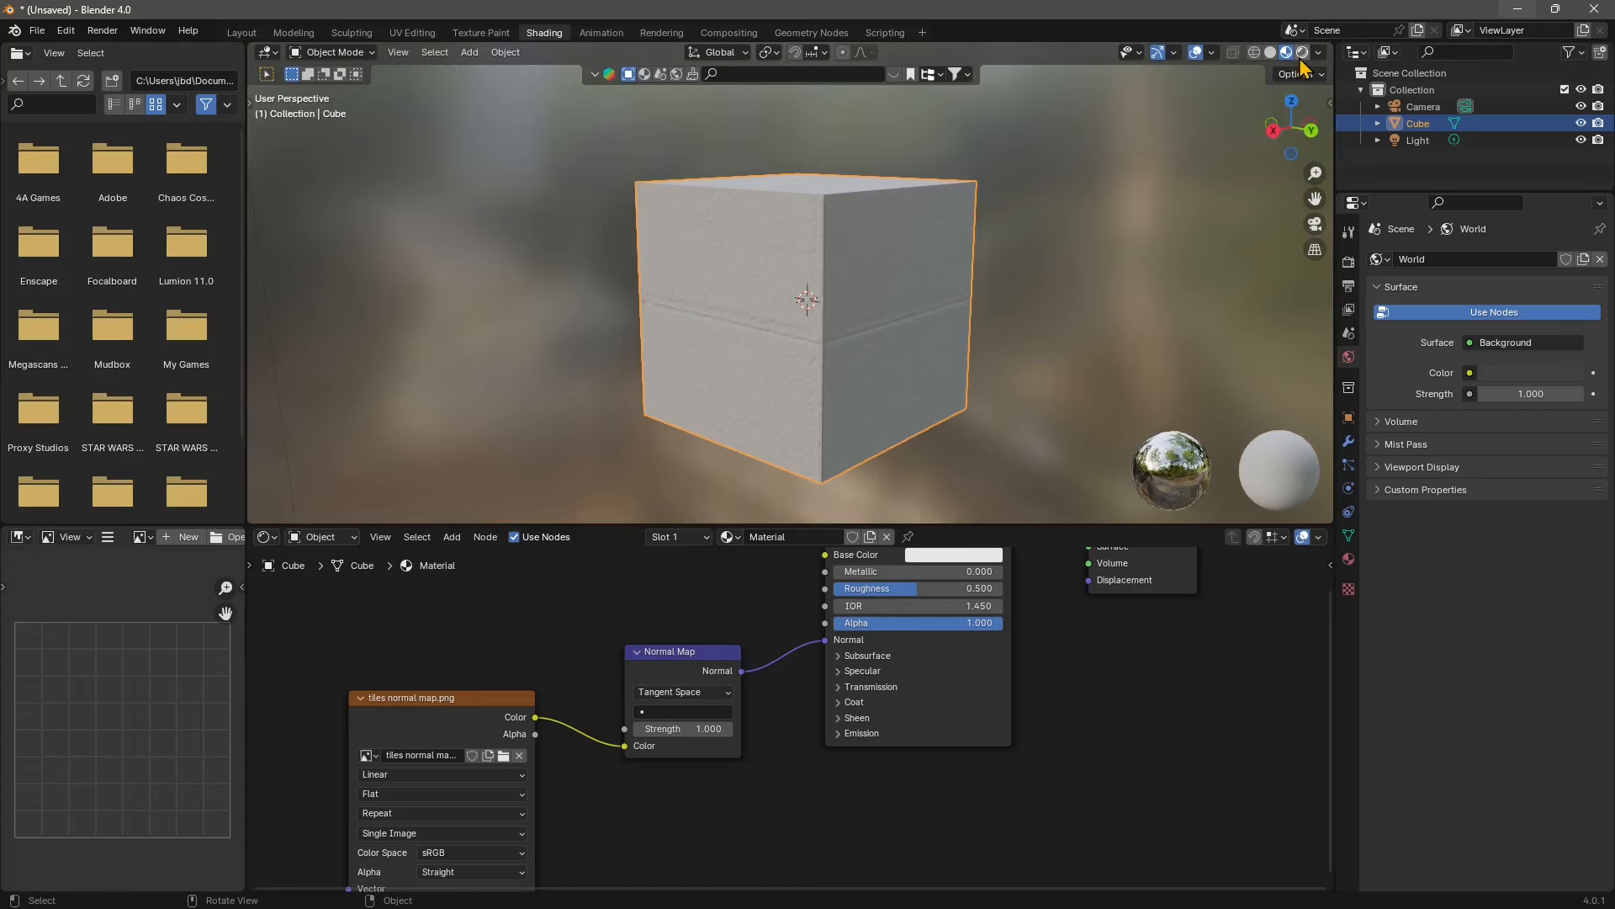
- Show the viewport in Rendered shading and switch the render engine to Cycles
click(1301, 52)
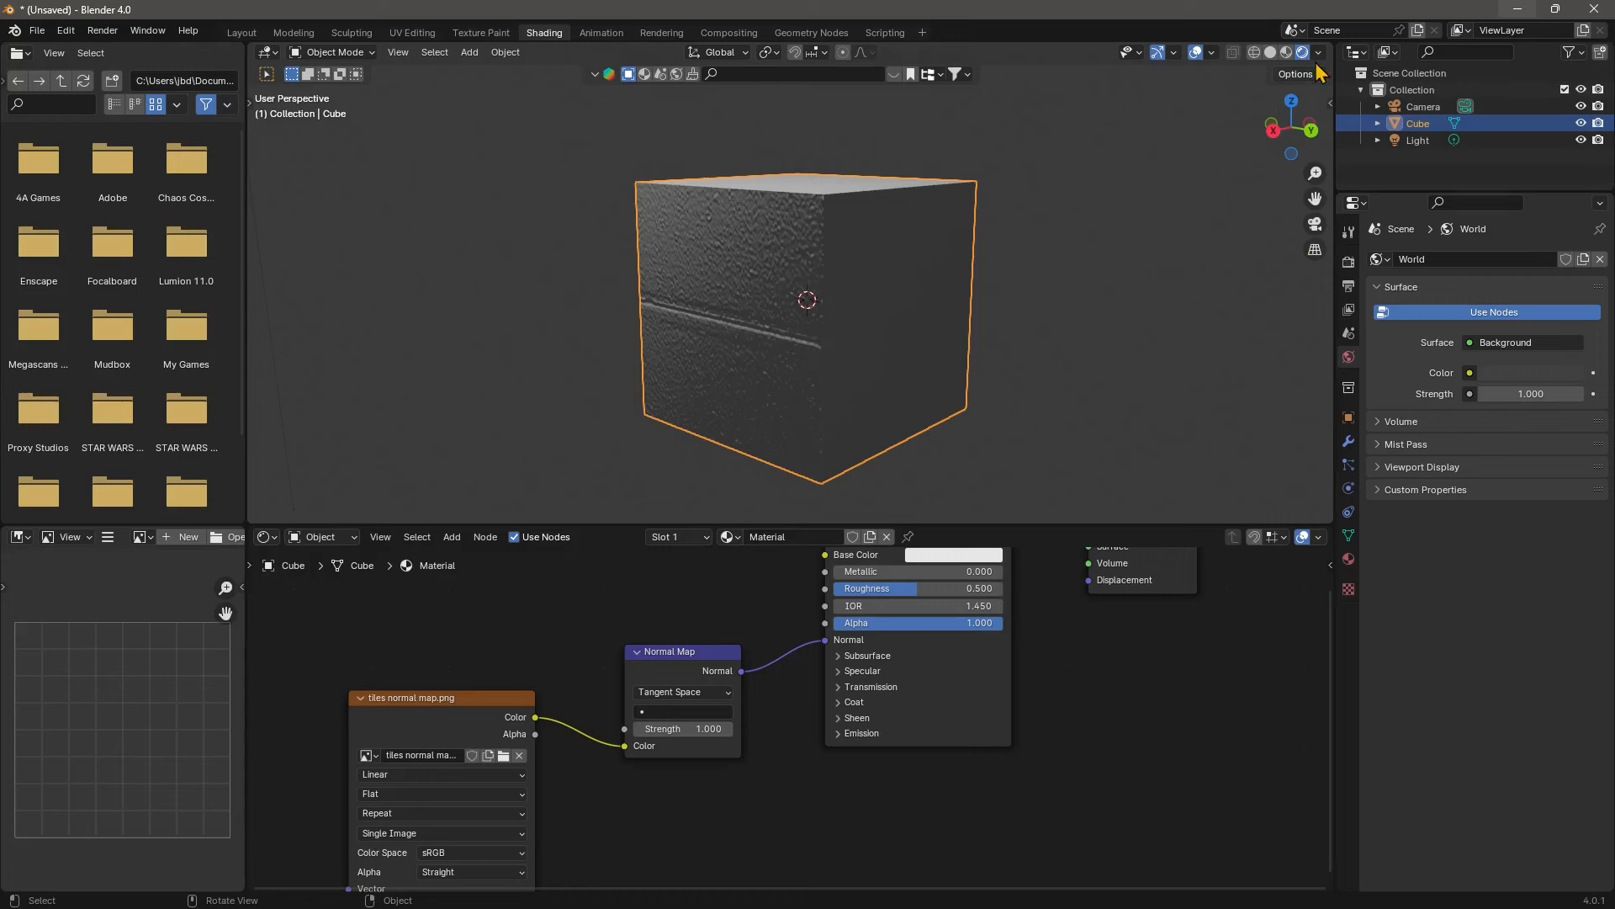
click(1348, 244)
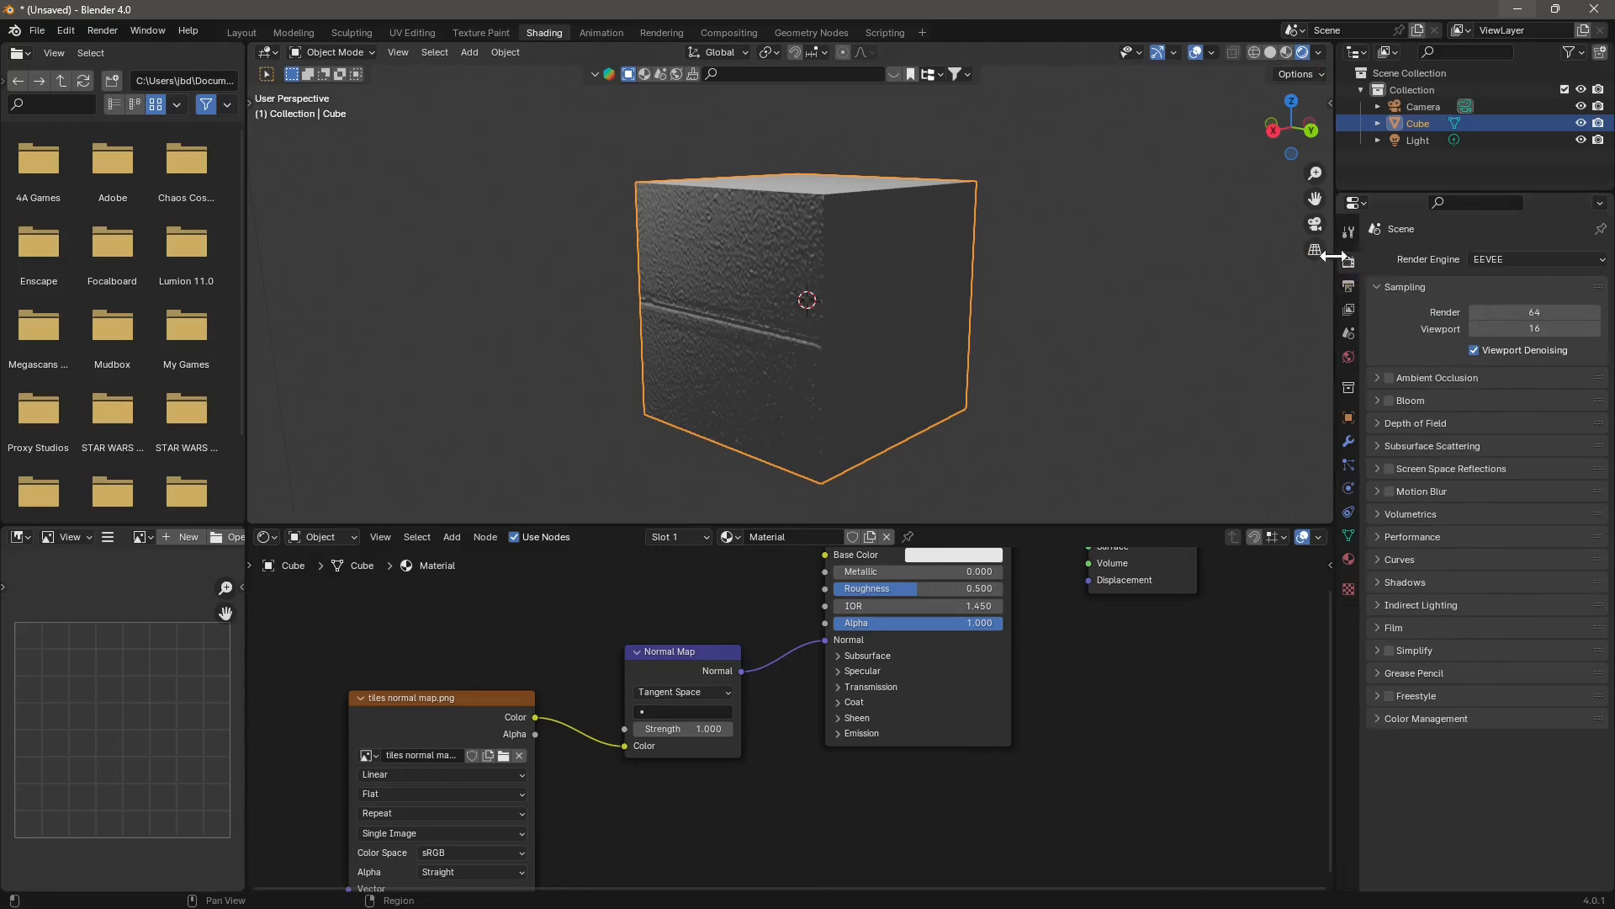
click(1533, 259)
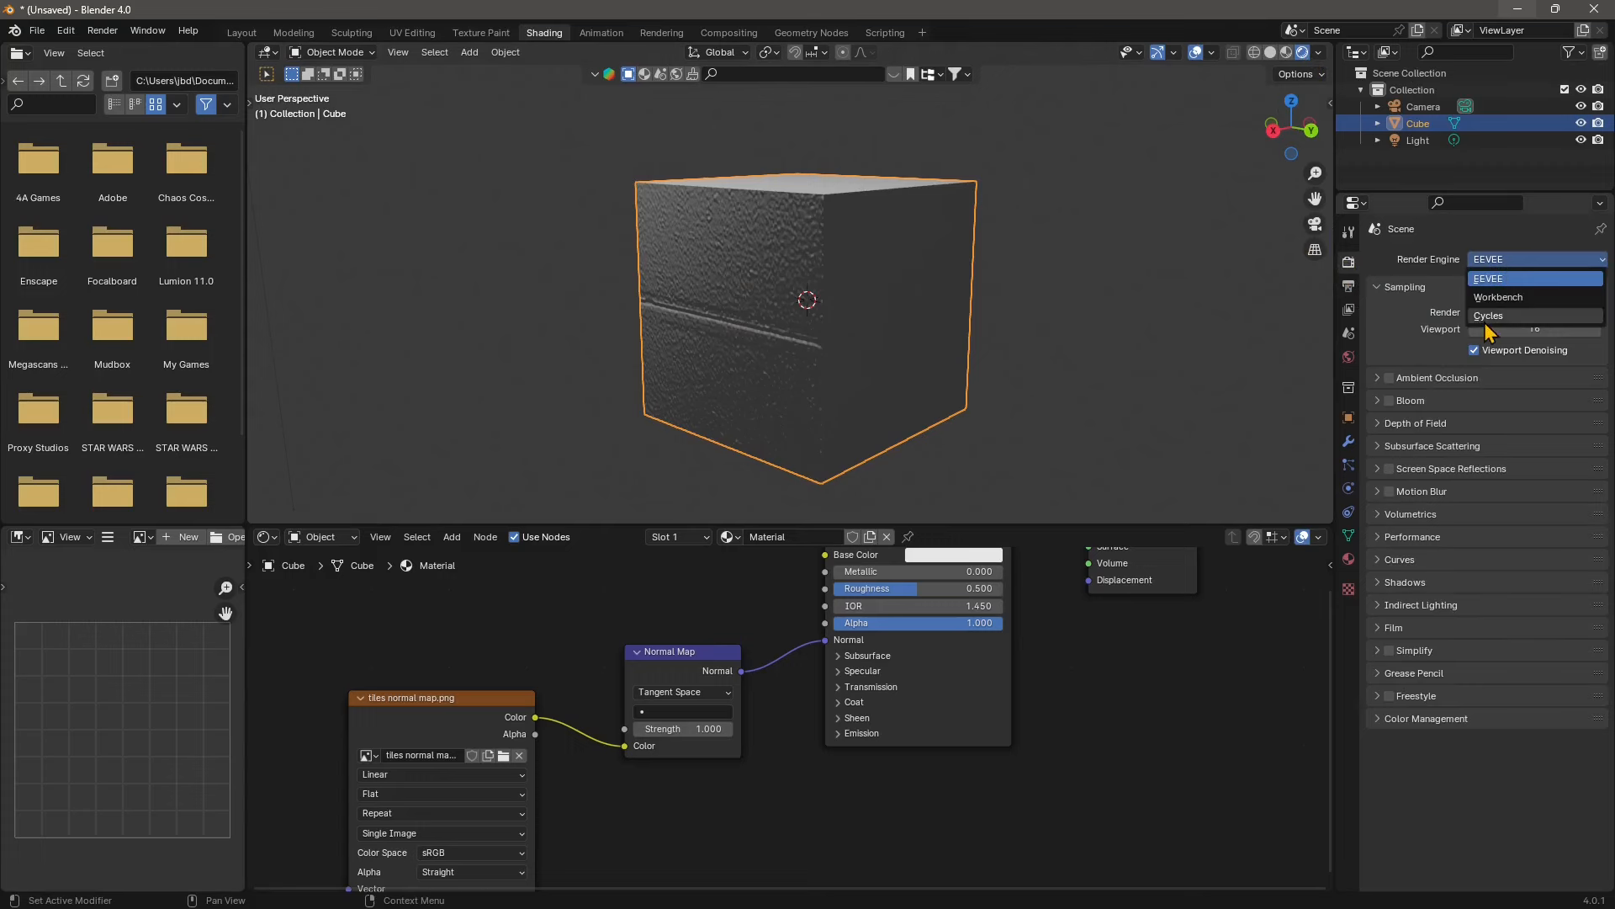
click(1487, 314)
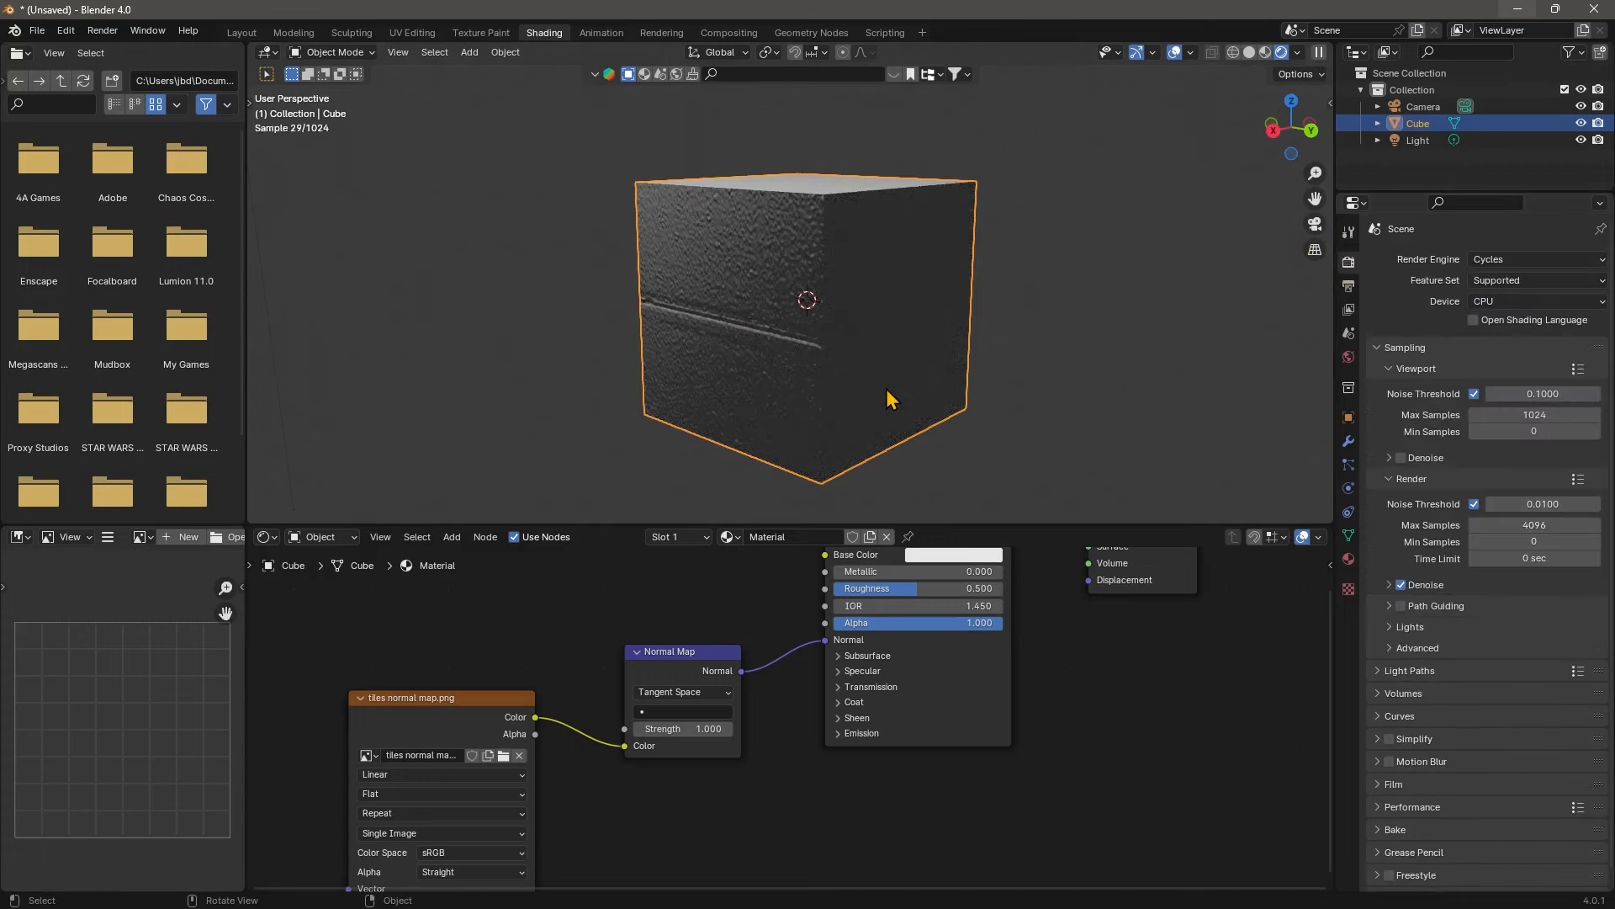
mouse_move(752, 203)
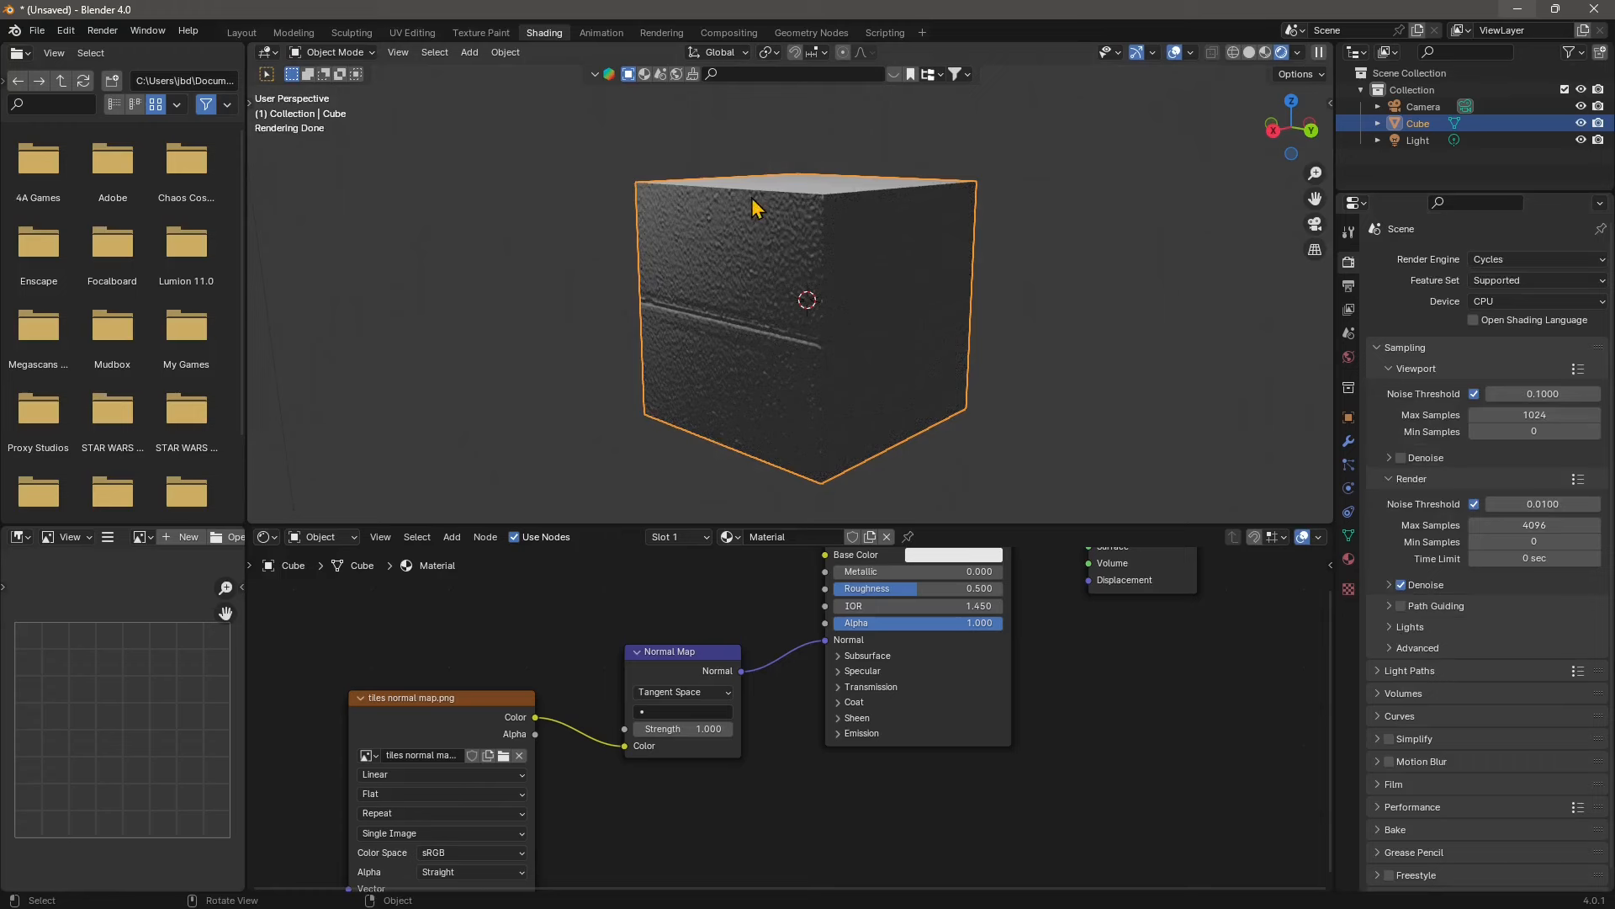
mouse_move(809, 335)
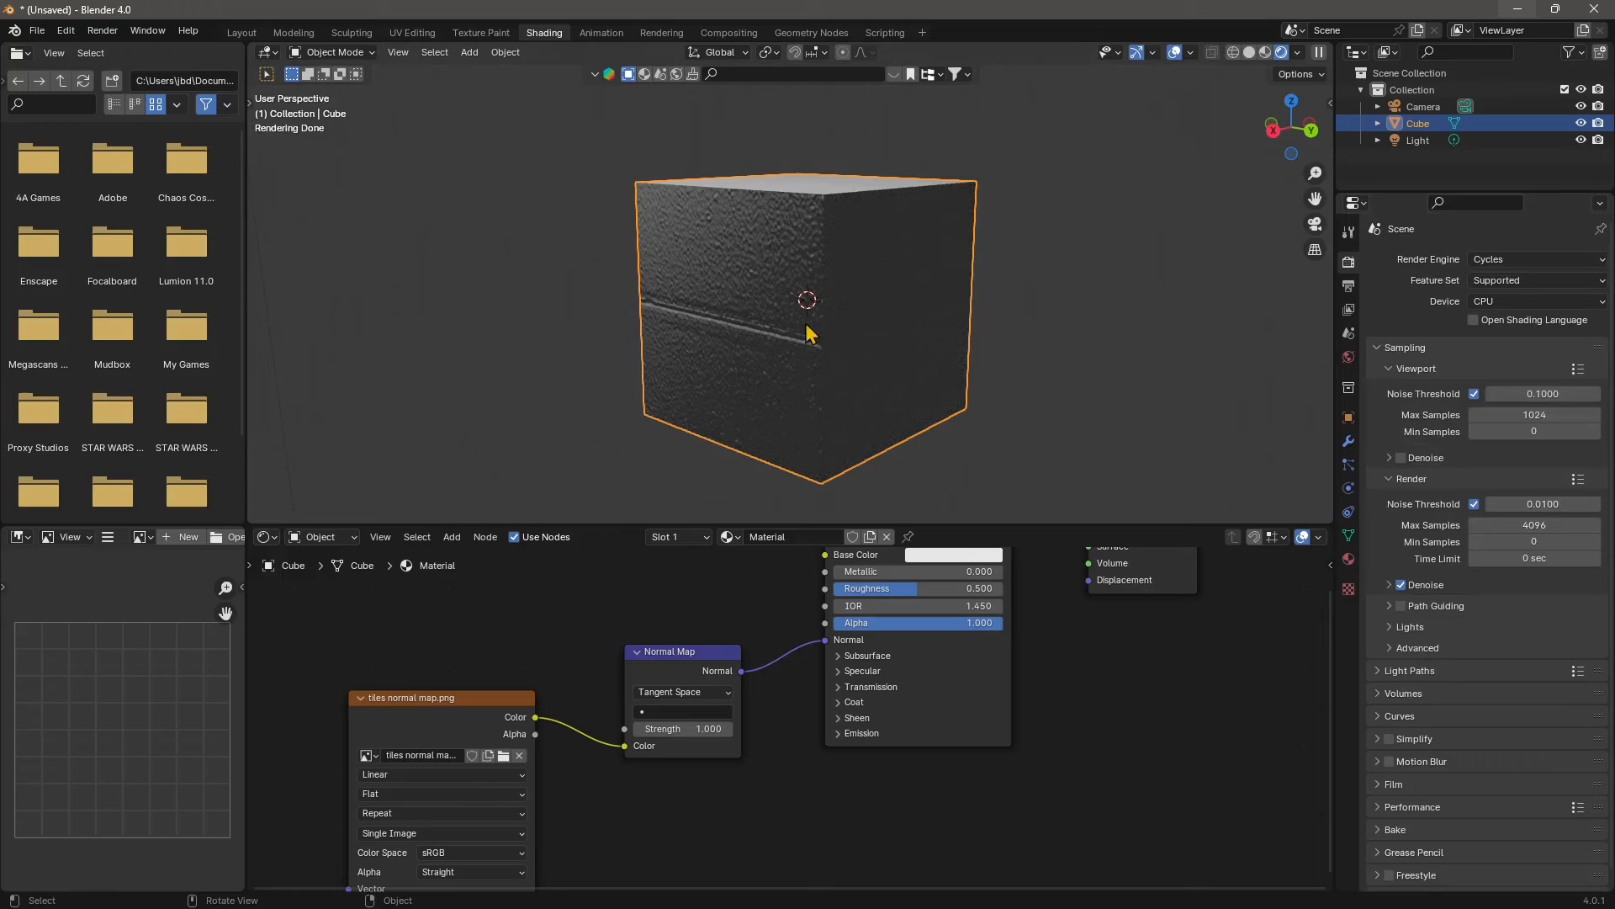
mouse_move(762, 193)
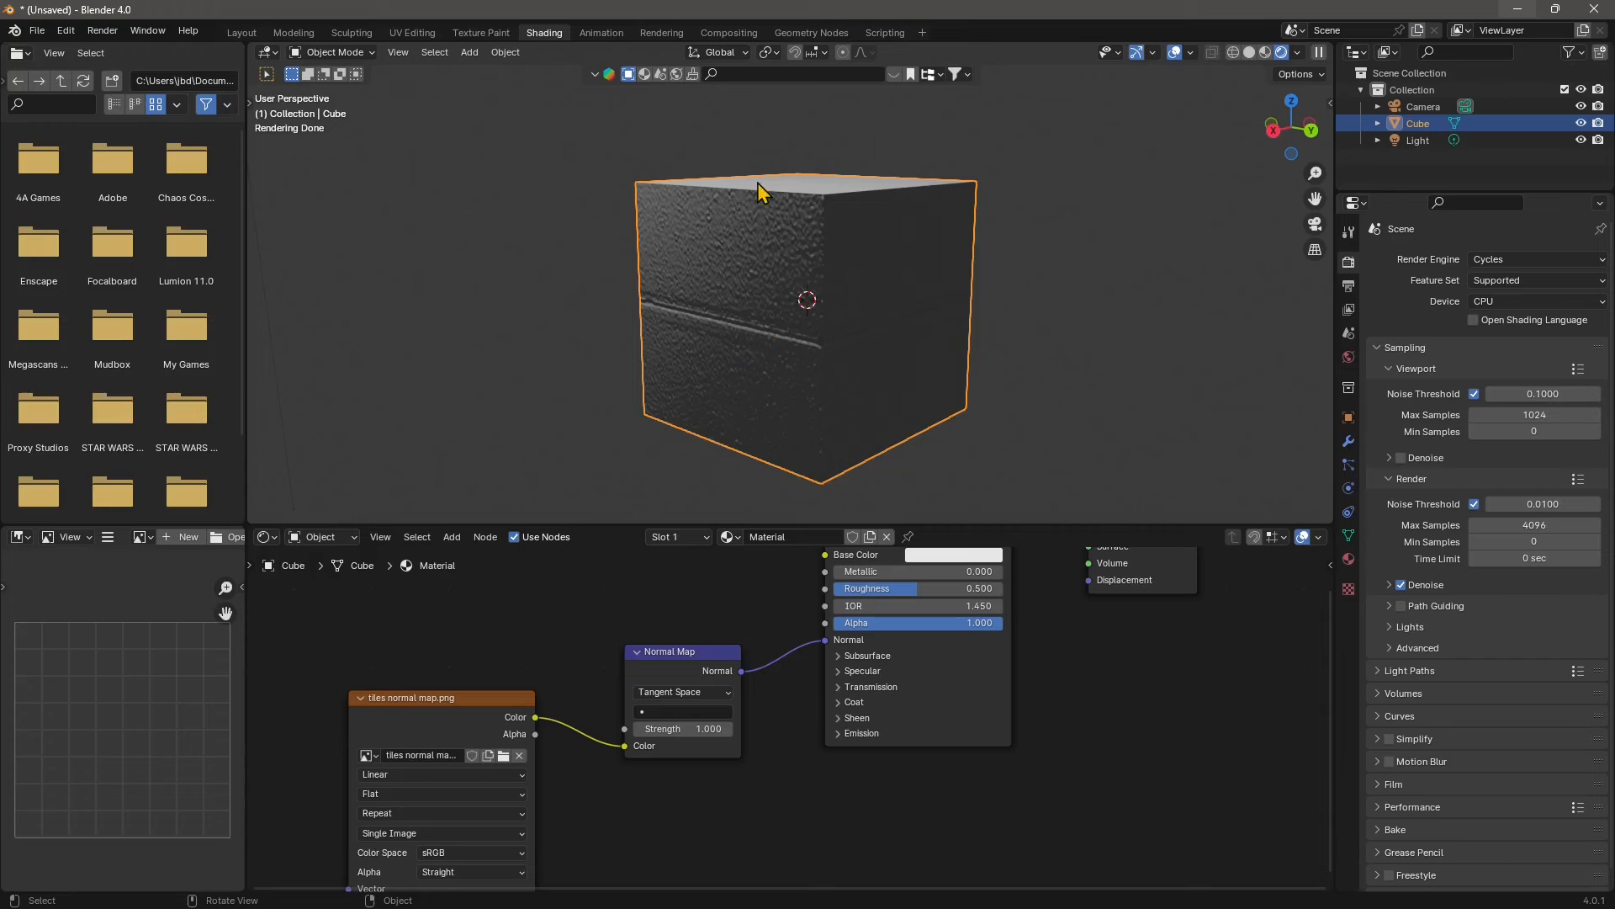
mouse_move(804, 116)
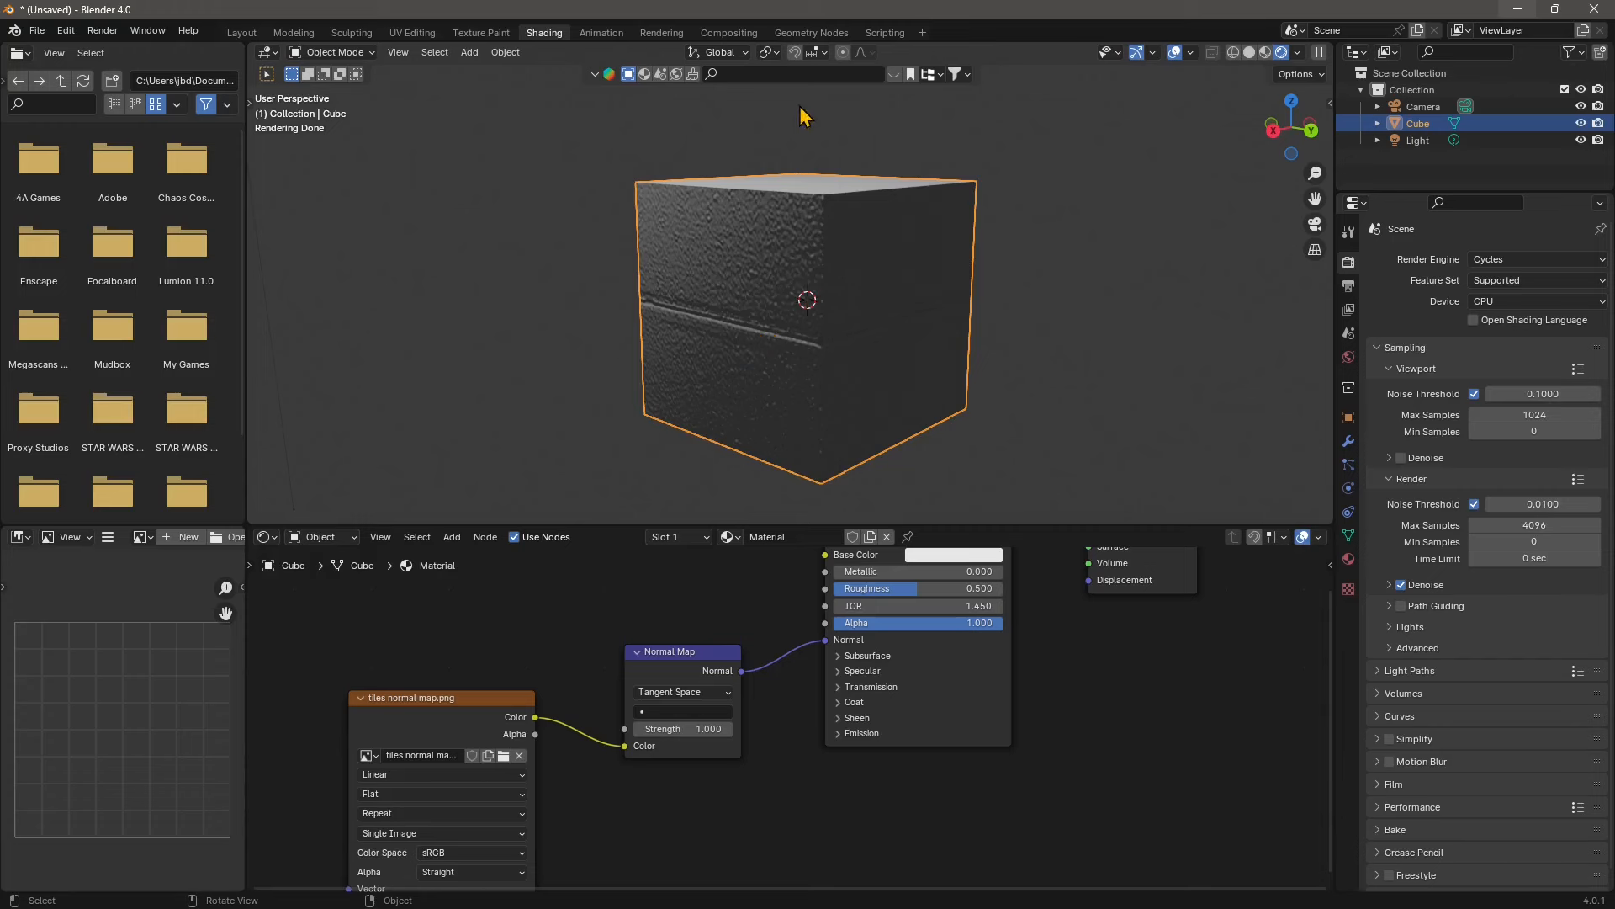
mouse_move(1266, 54)
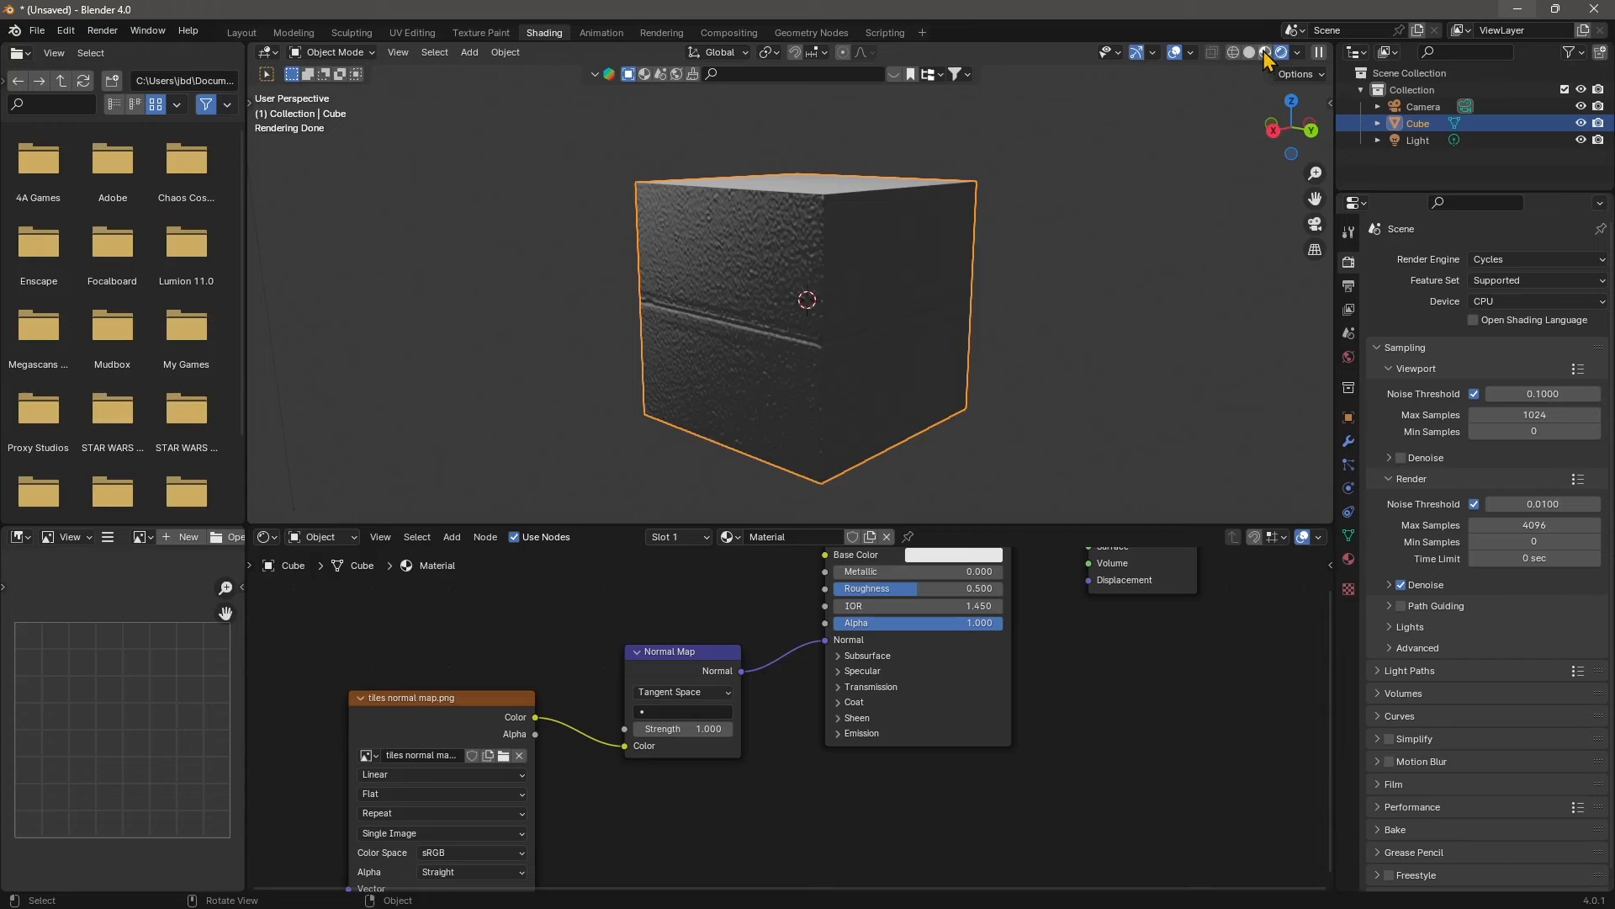
- Back in Material Preview, load Dark_grey_clean_seamless_square_floor_paving_texture.jpg as the base-colour image texture
click(1265, 52)
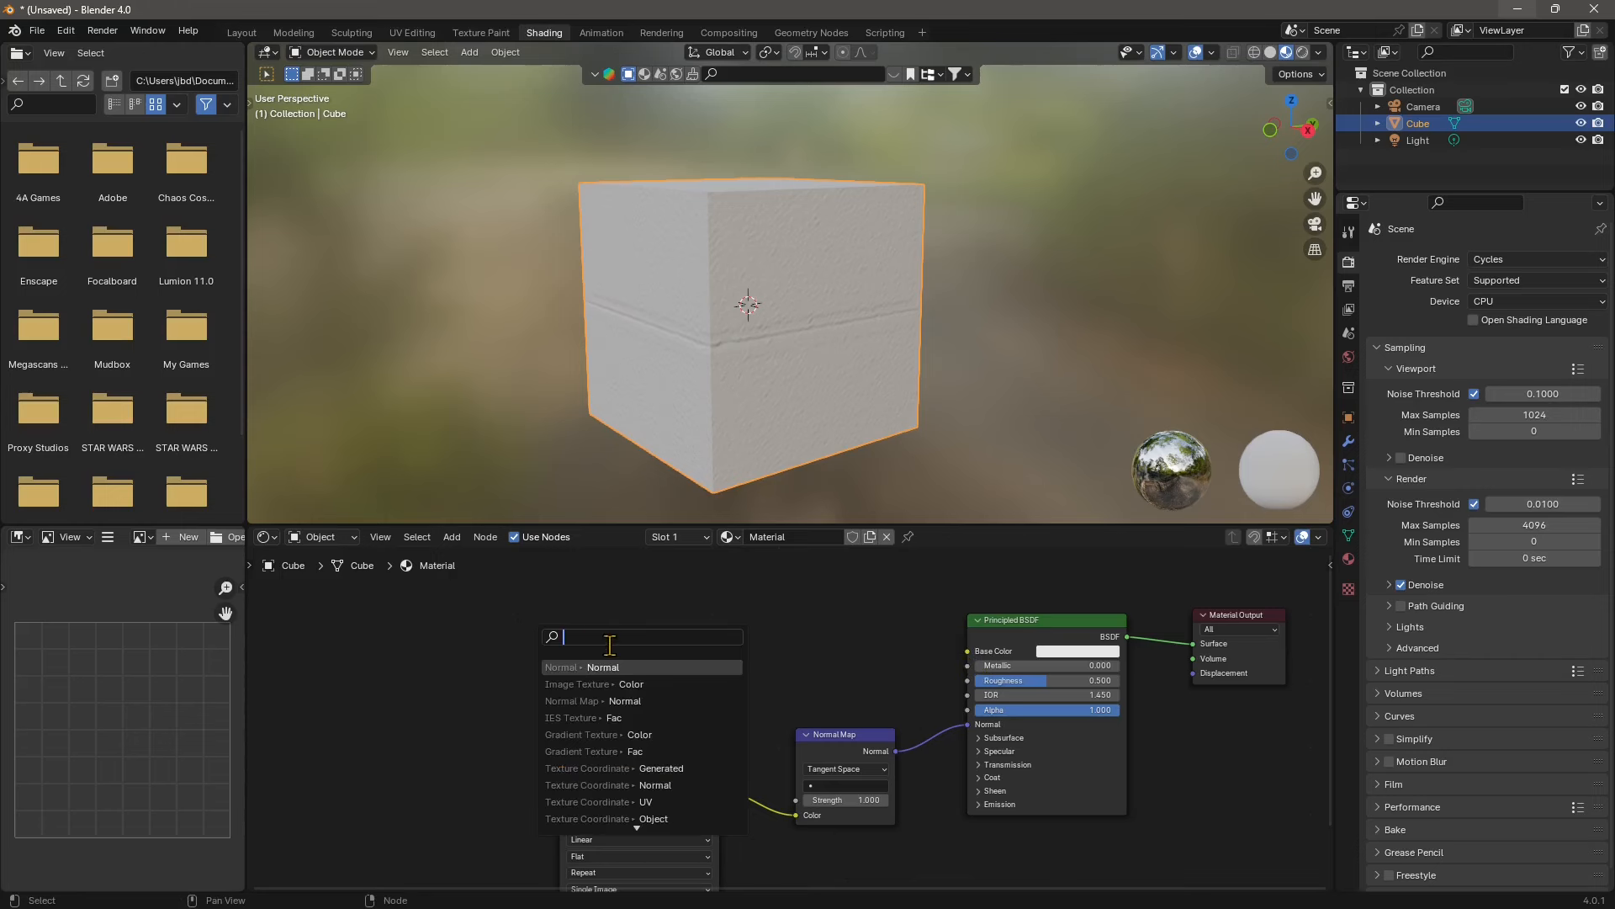
mouse_move(587, 683)
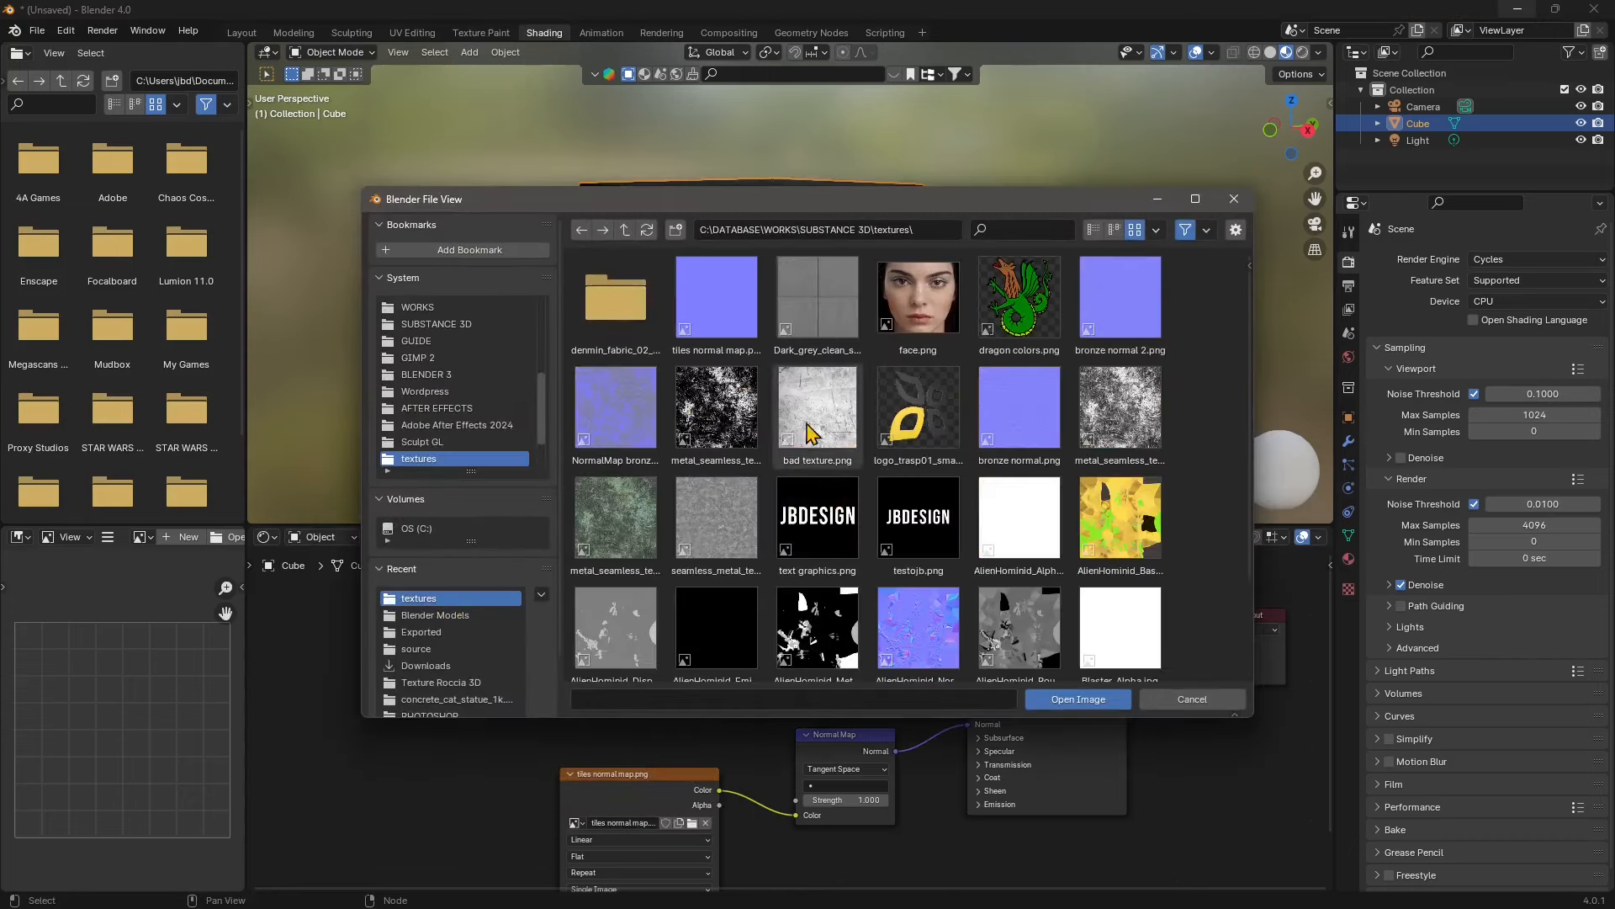
click(818, 299)
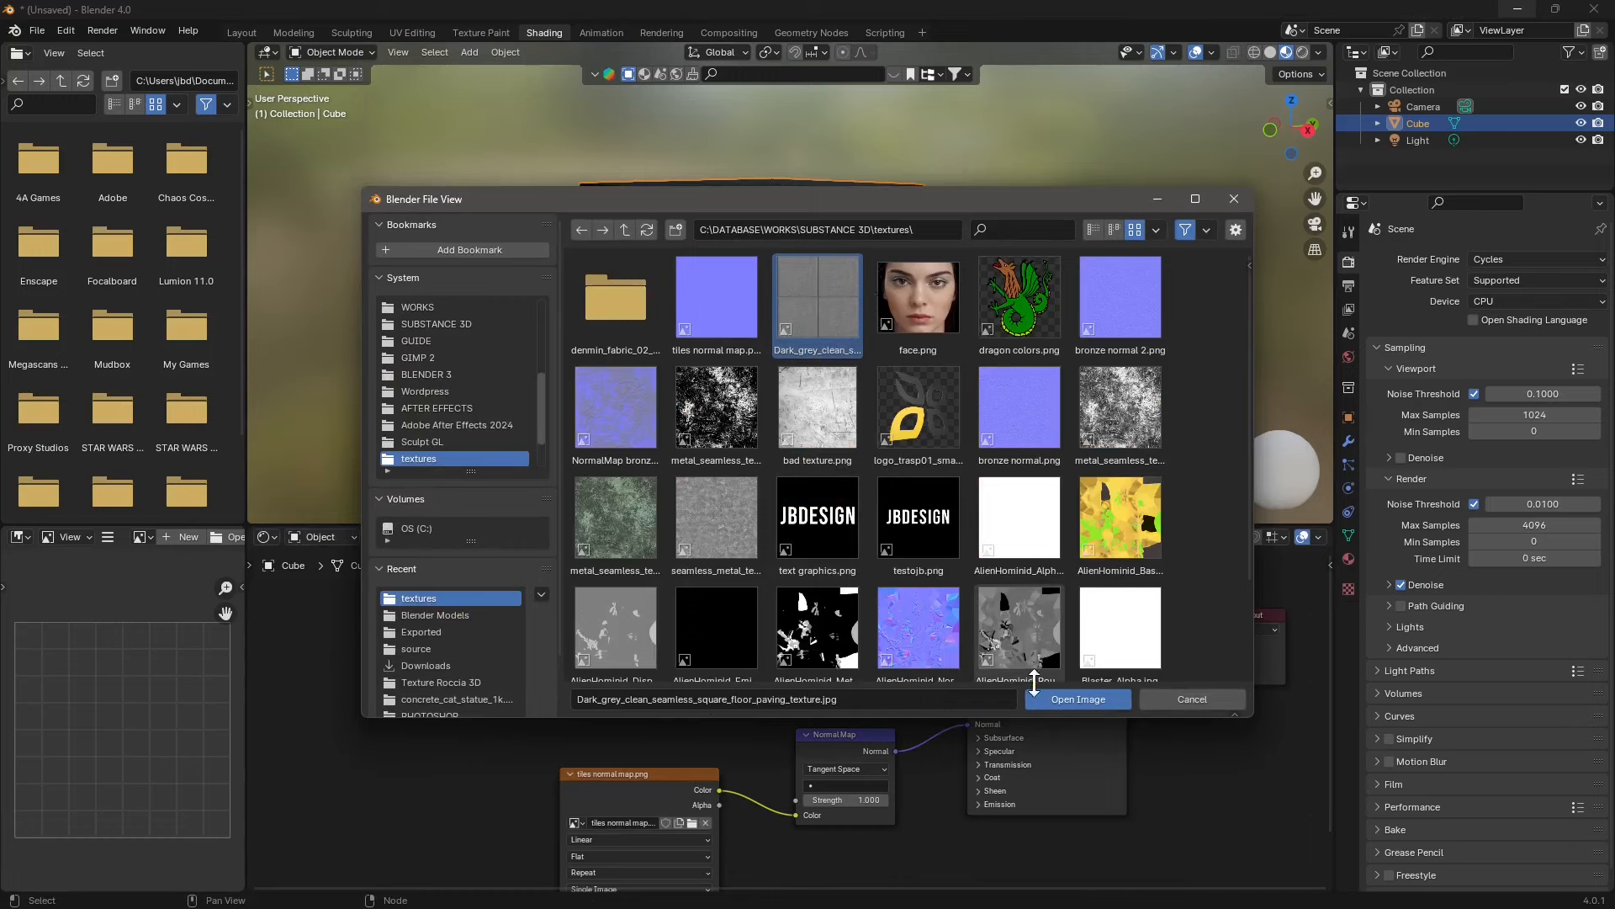
click(1075, 699)
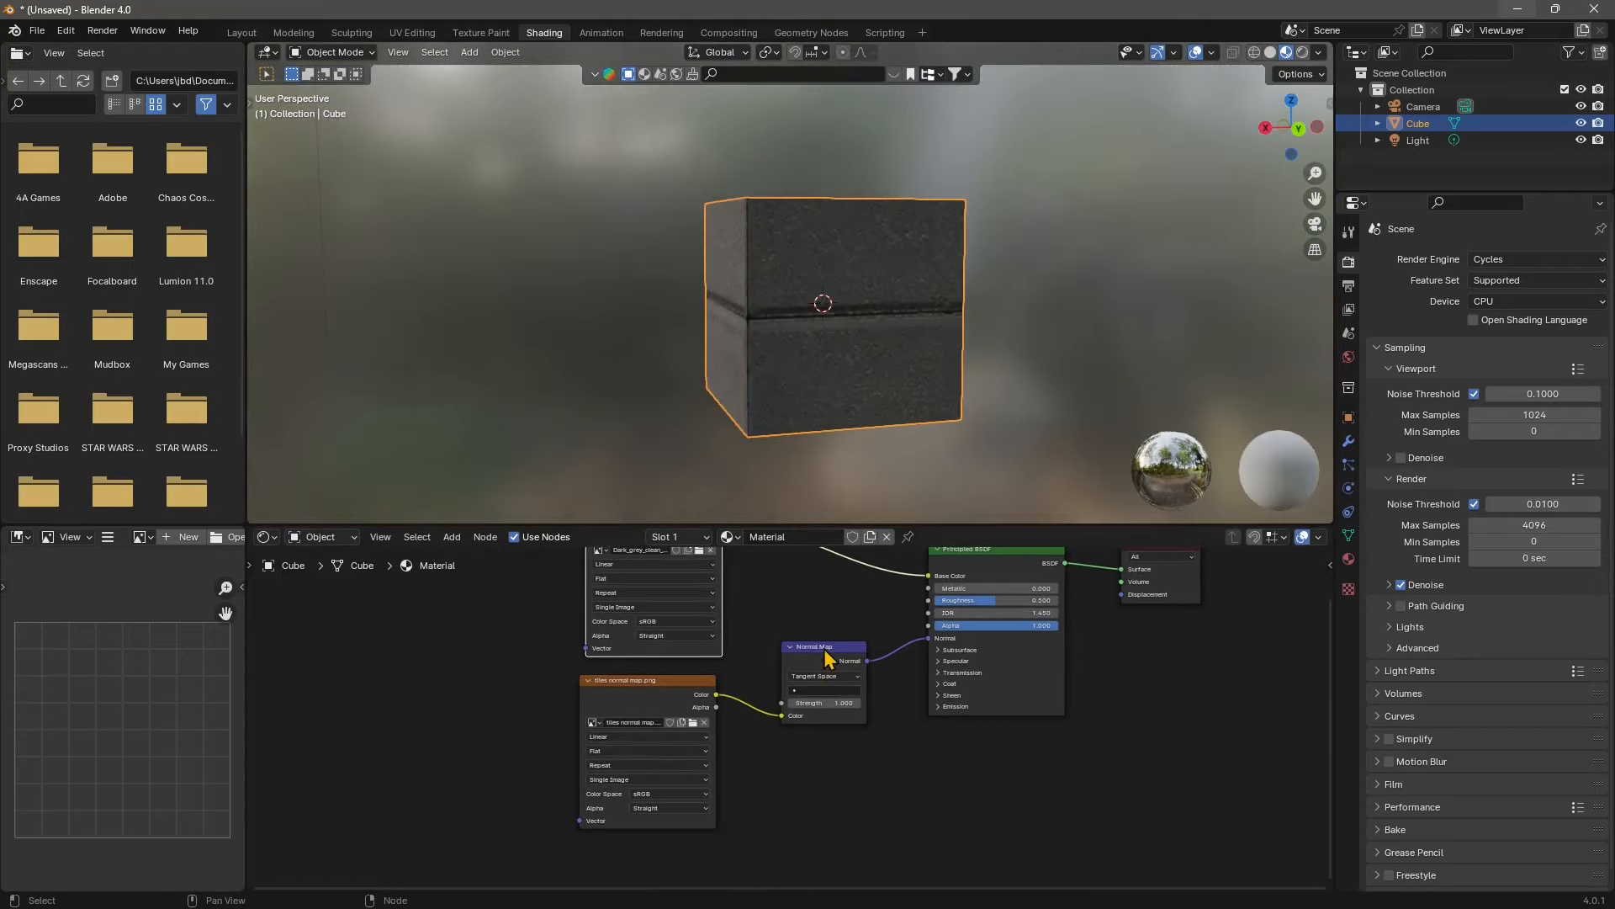
- Reposition the paving Image Texture node so its Color can also feed the Roughness socket
key(g)
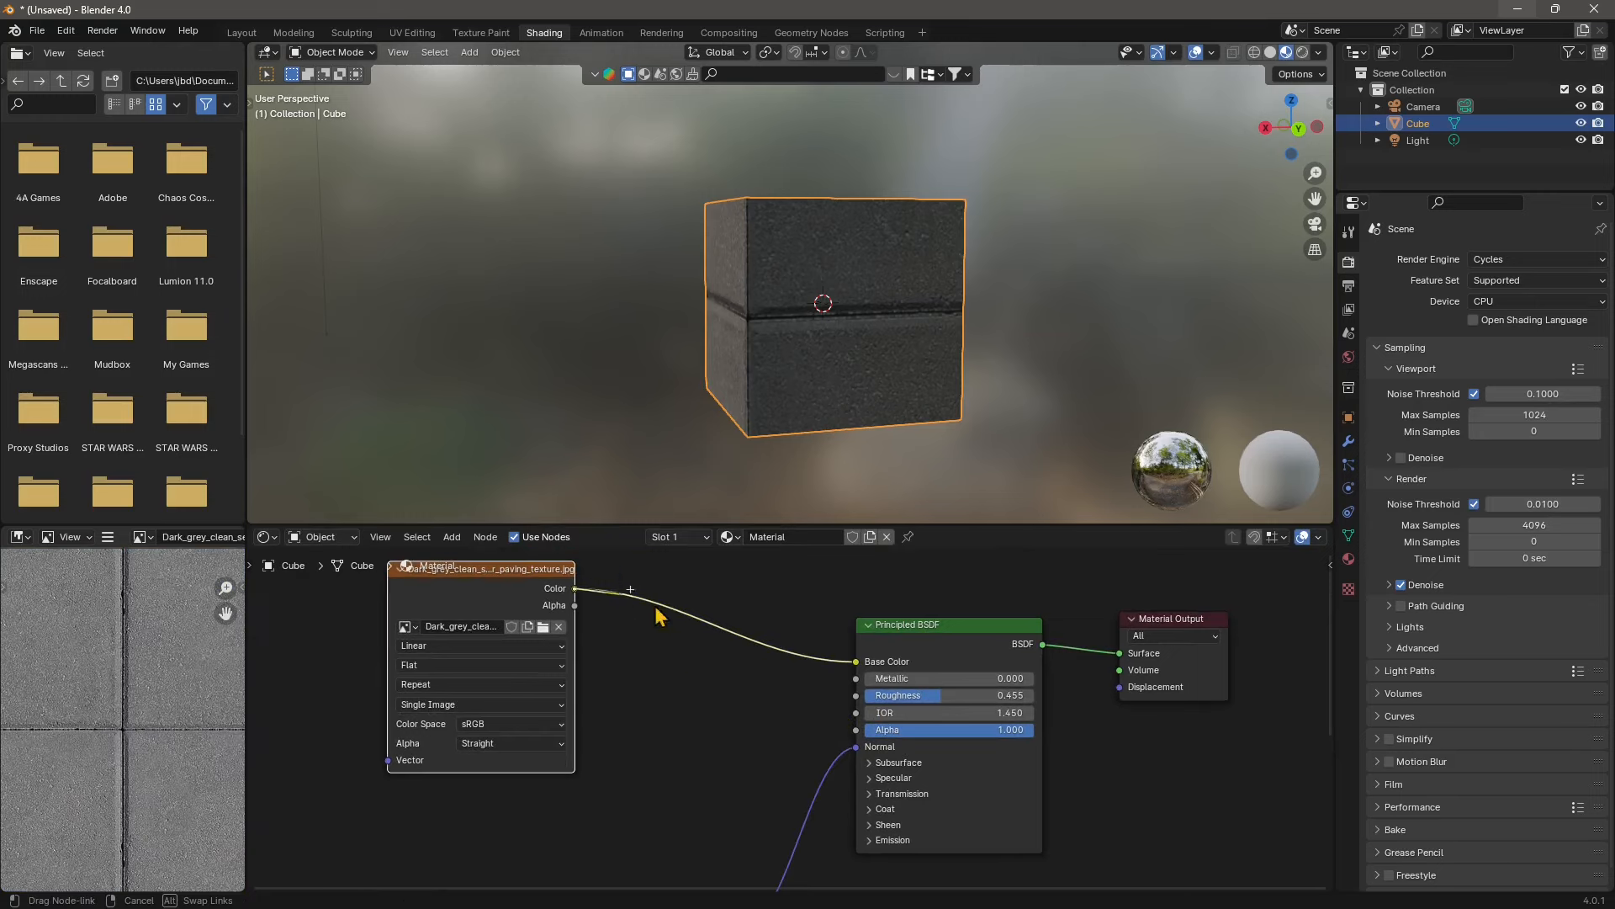
mouse_move(719, 671)
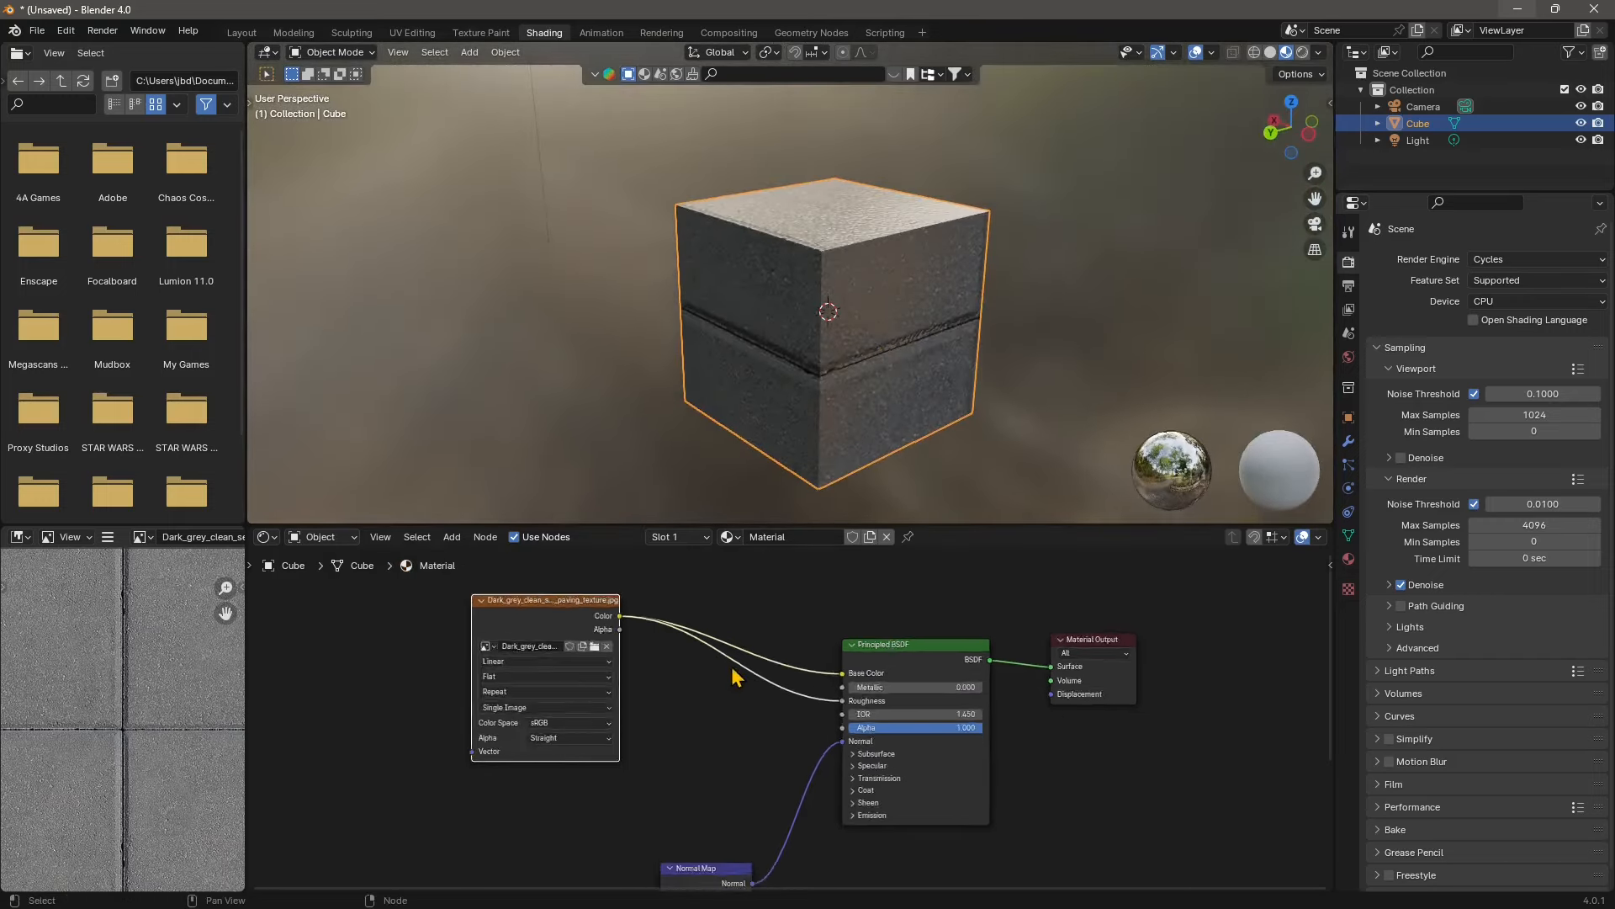
scroll(down, 3)
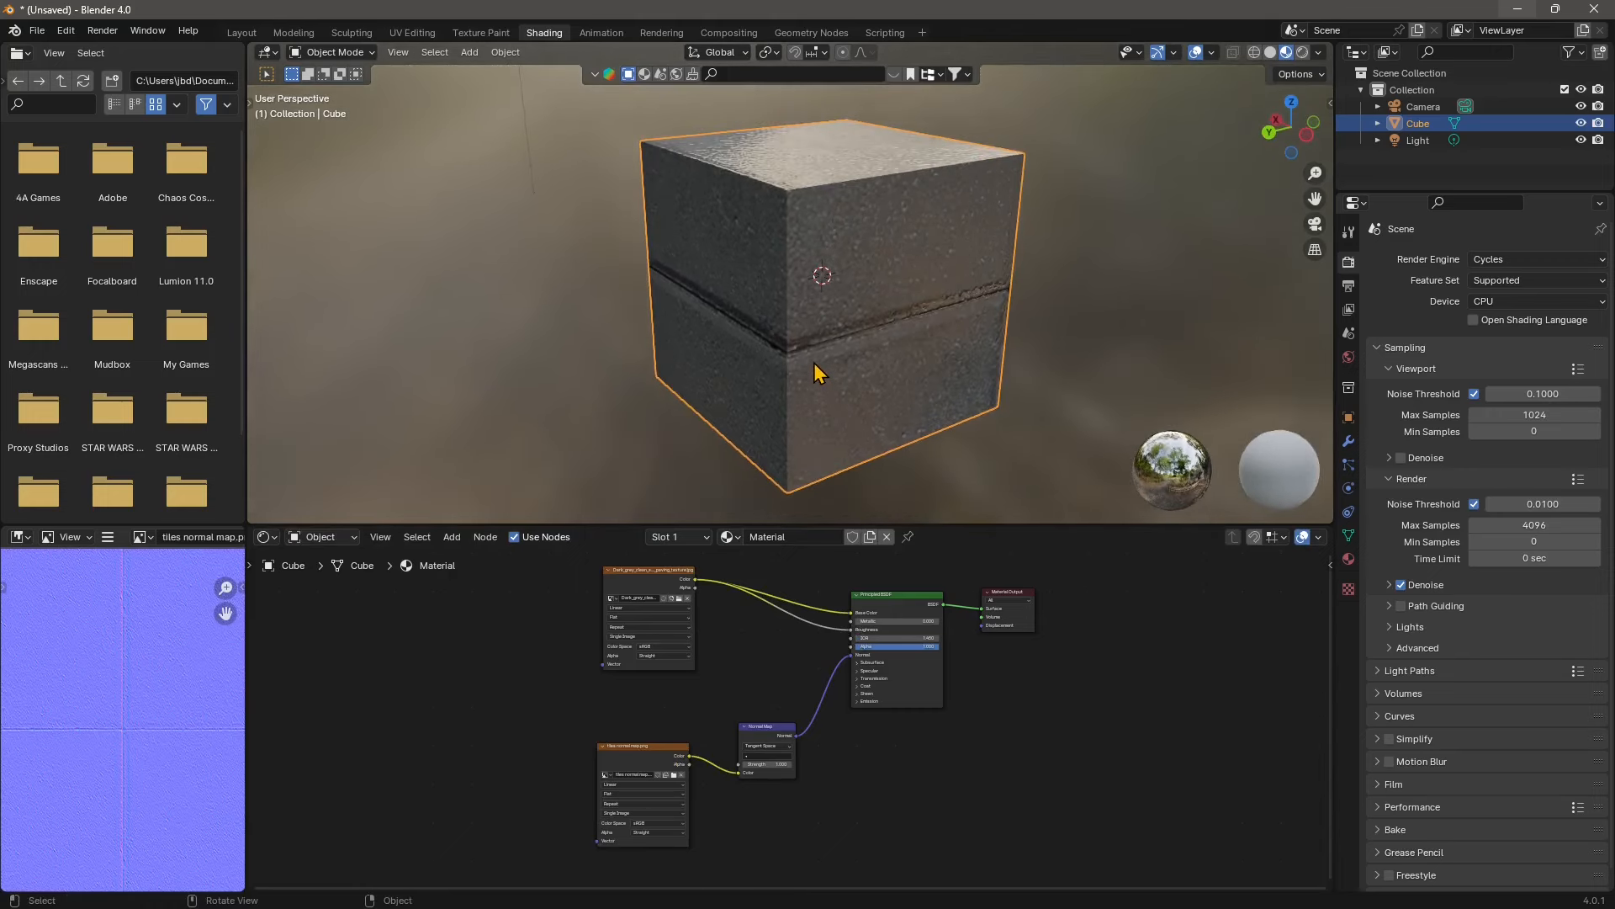
mouse_move(752, 389)
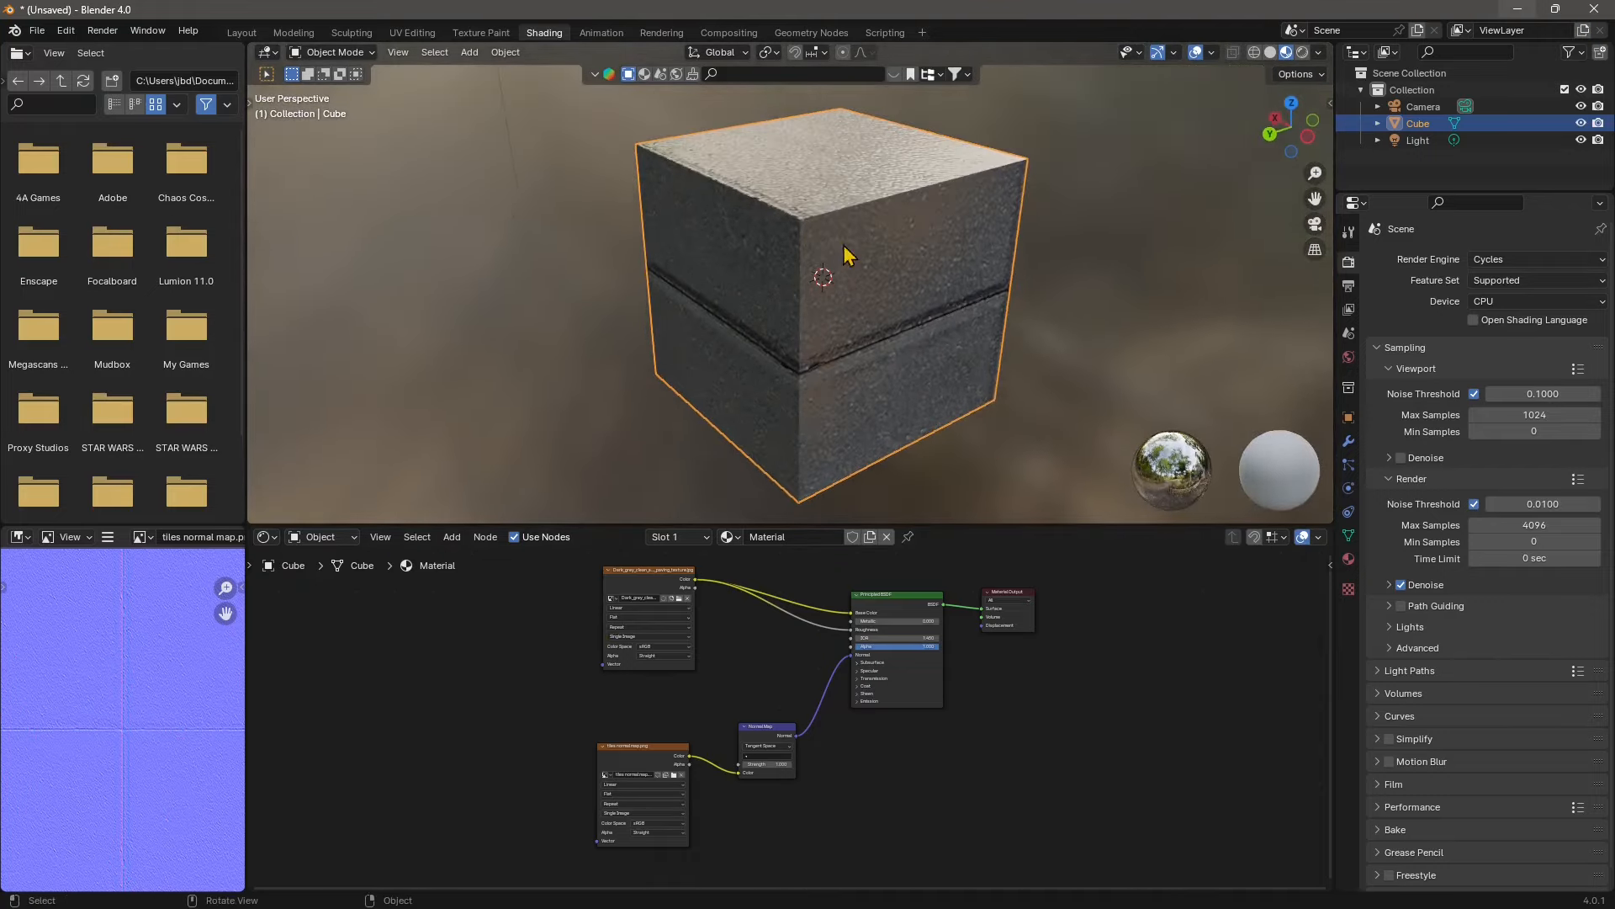
mouse_move(815, 369)
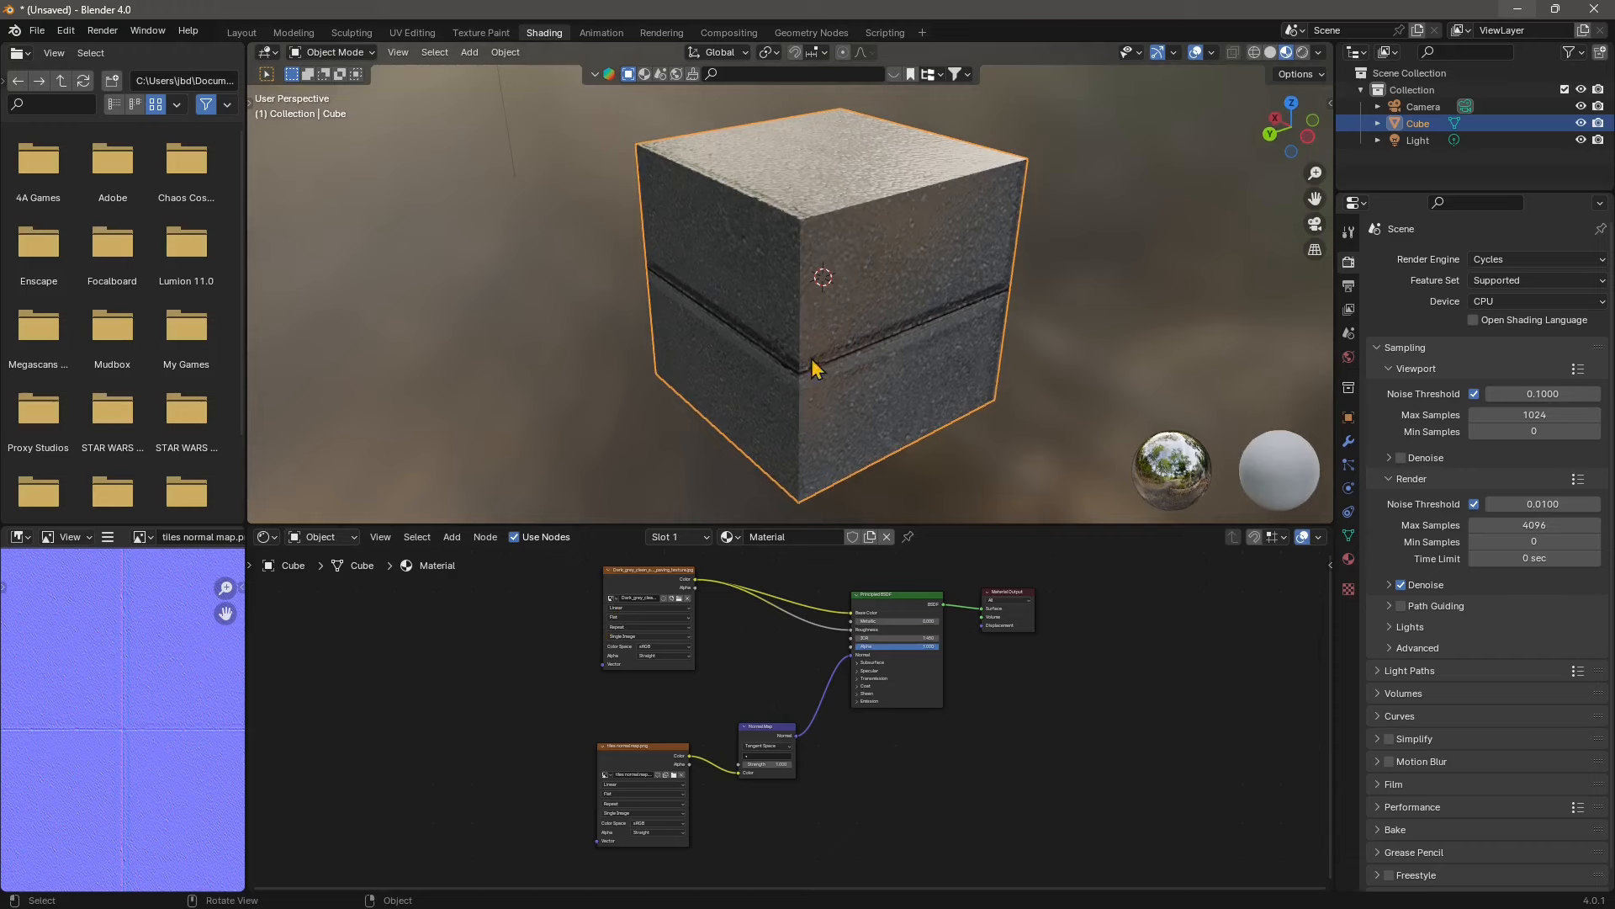
mouse_move(860, 269)
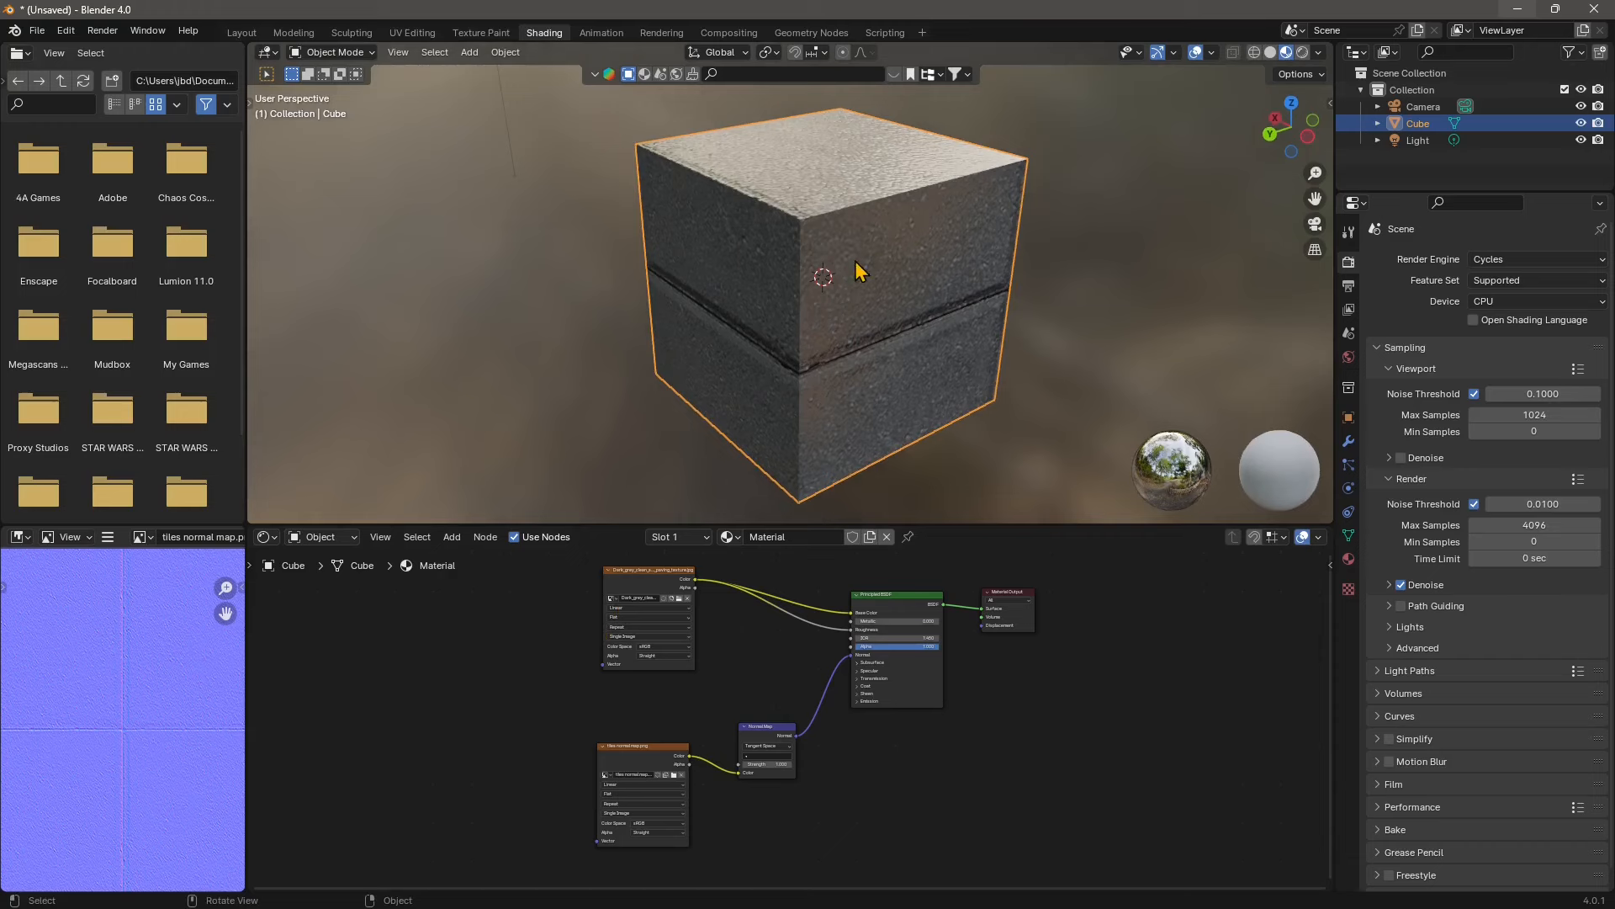